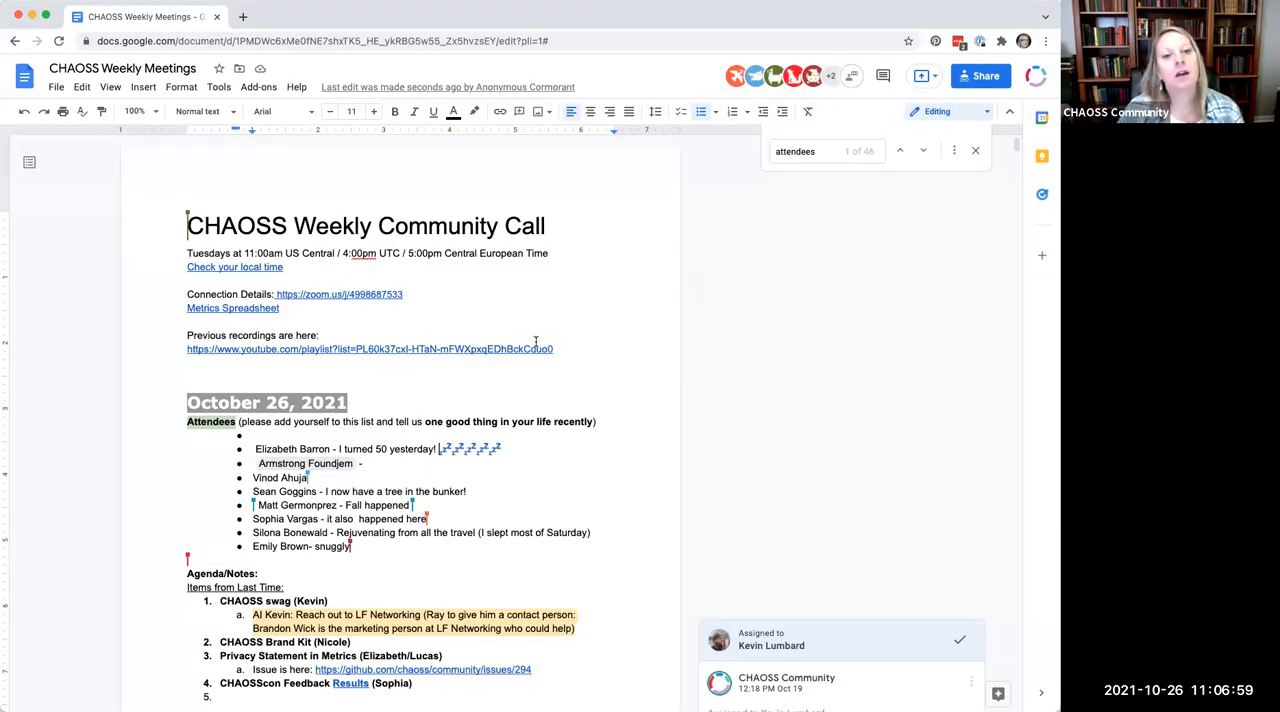
Step: Scroll down to the LF Networking action item in the CHAOSS swag agenda entry
scroll(down, 3)
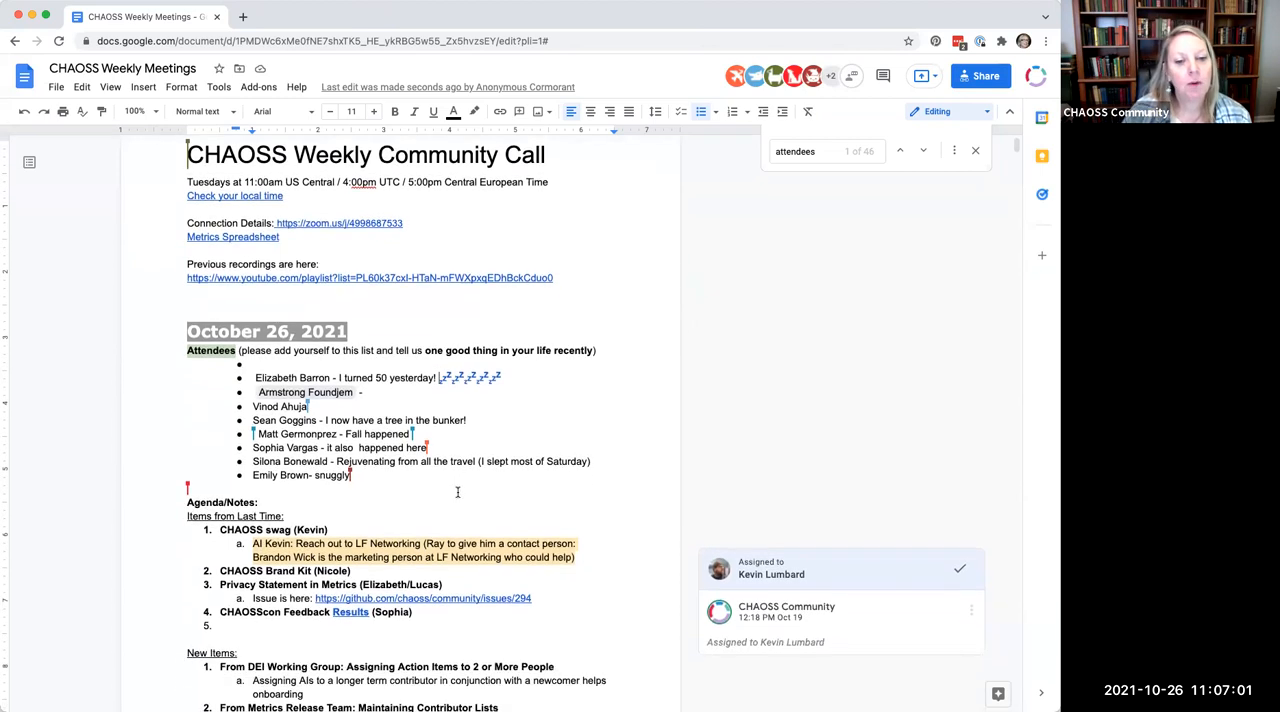
scroll(down, 3)
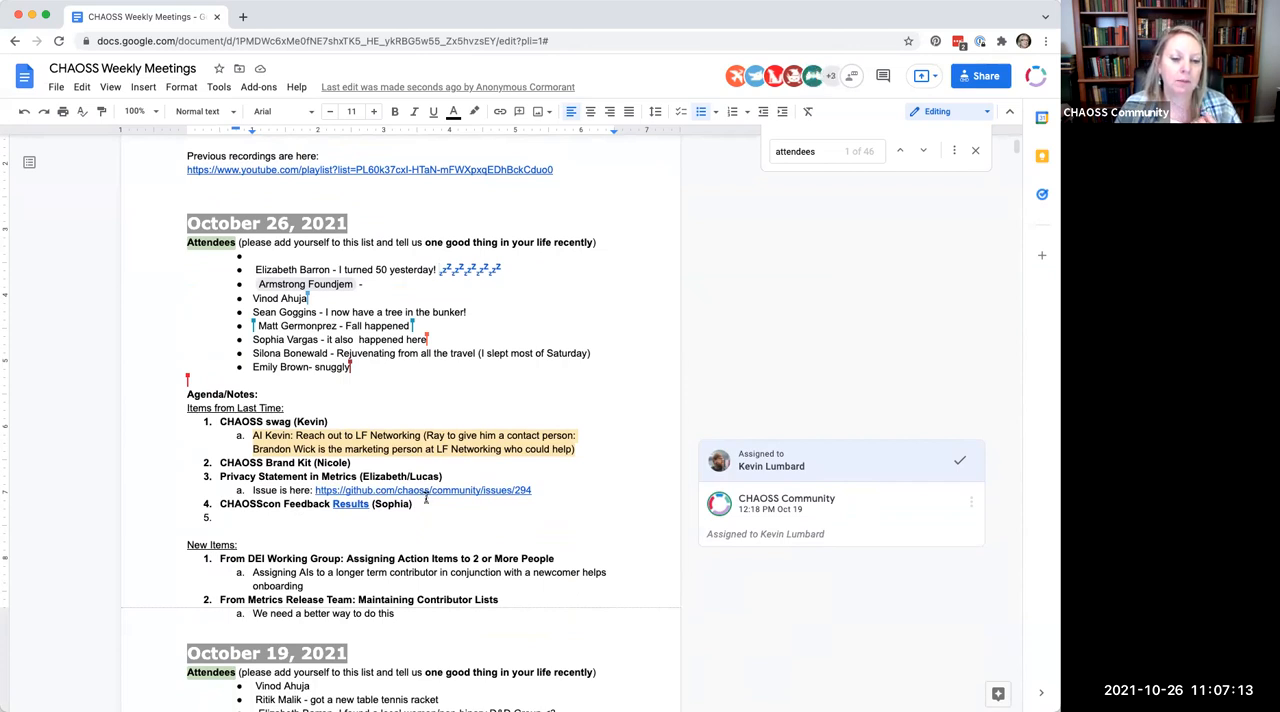
scroll(down, 3)
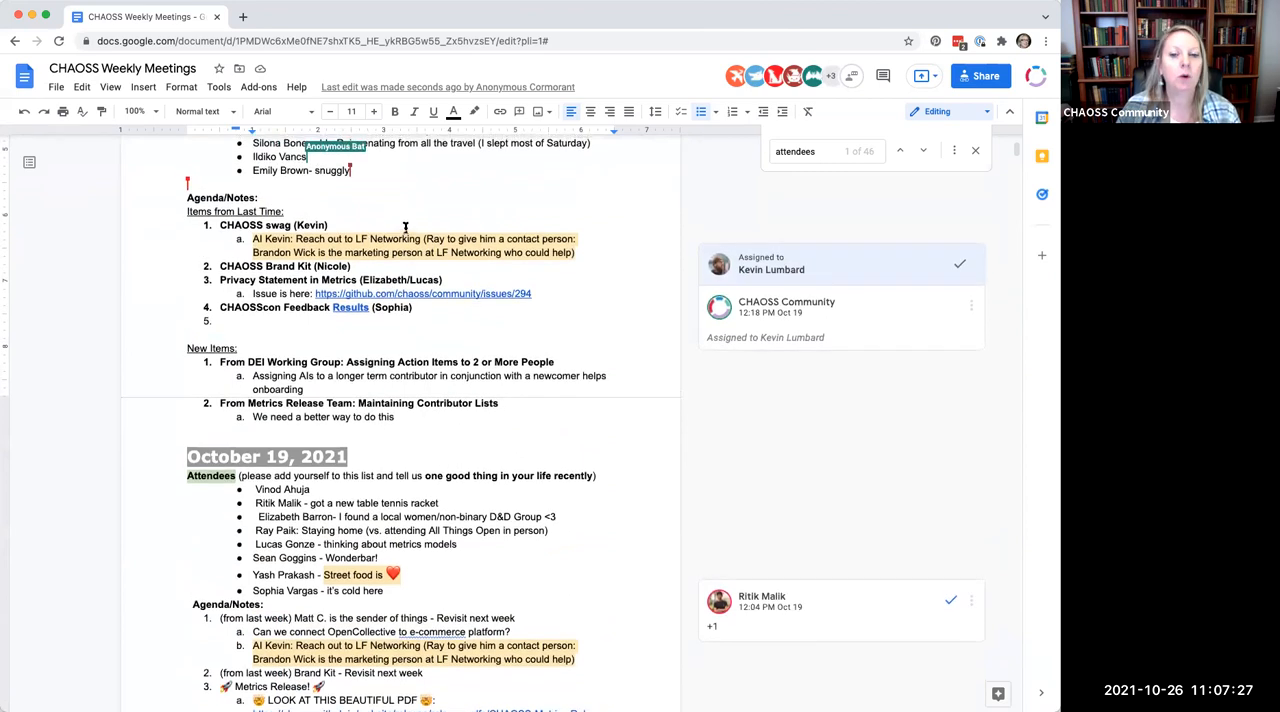
scroll(down, 3)
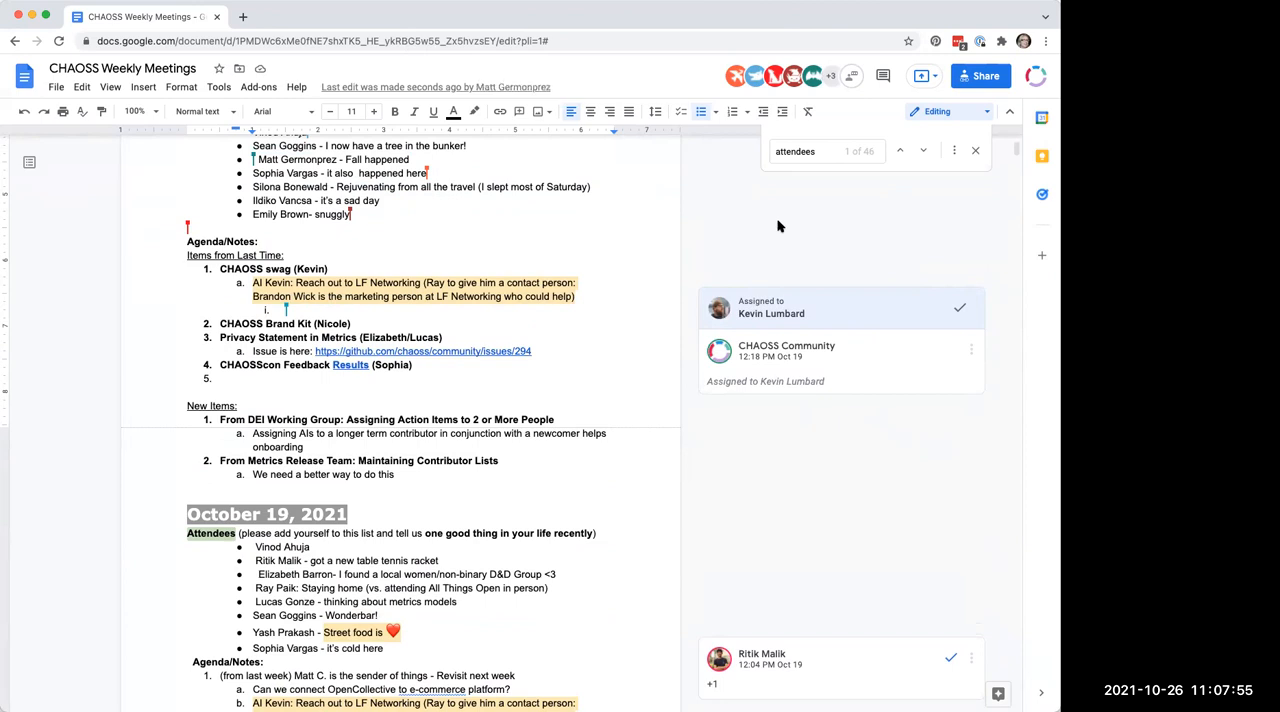
mouse_move(728, 228)
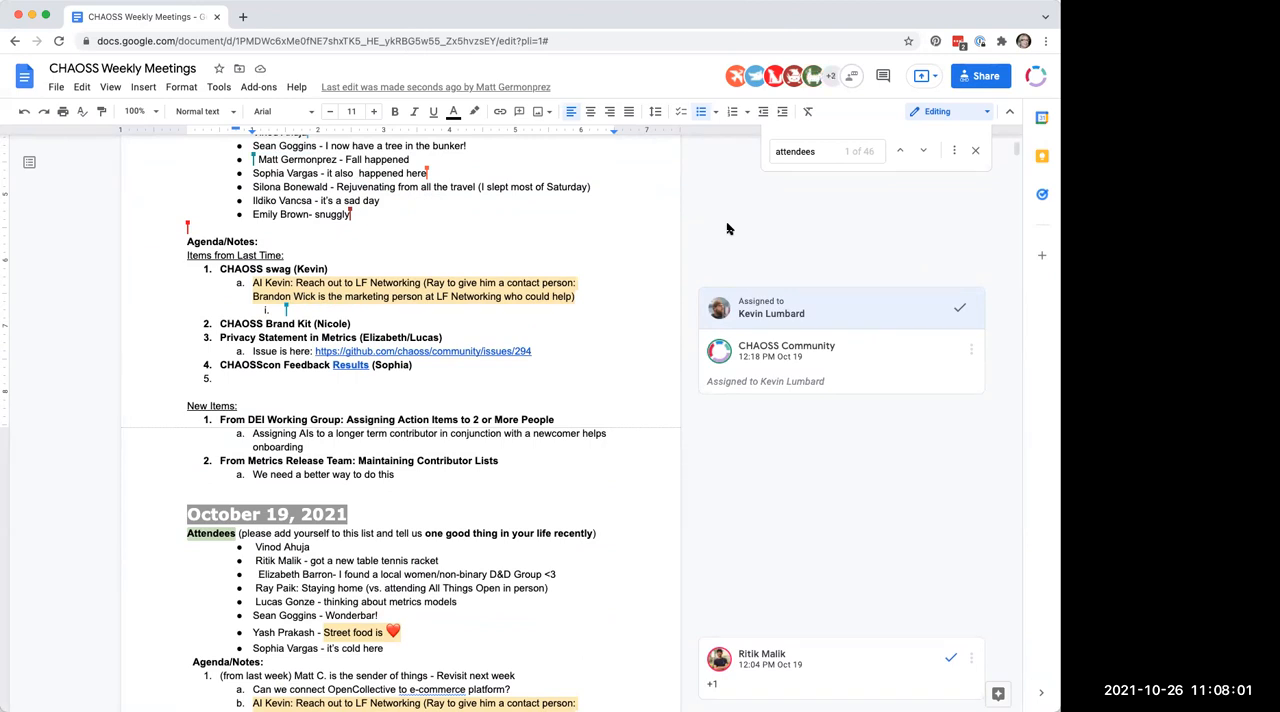
mouse_move(807, 245)
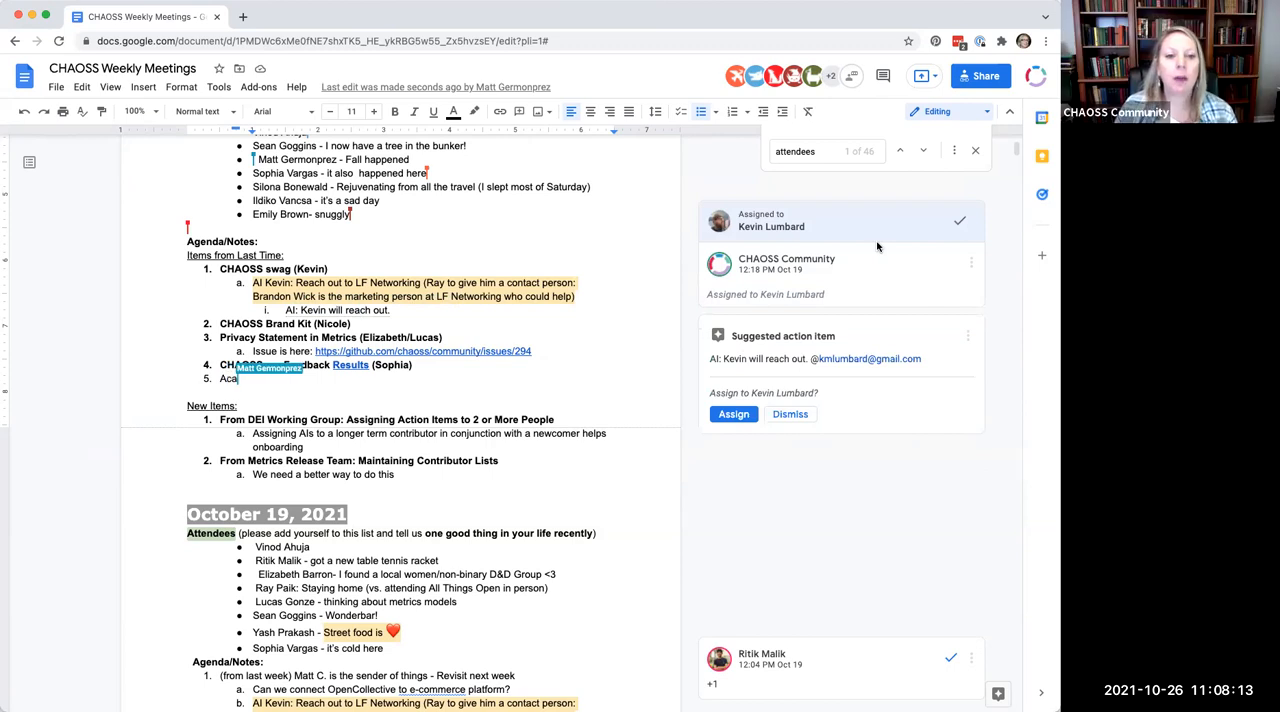
Step: Type 'Action Items as having two people' as agenda item 5 under Items from Last Time
text(Action Ita)
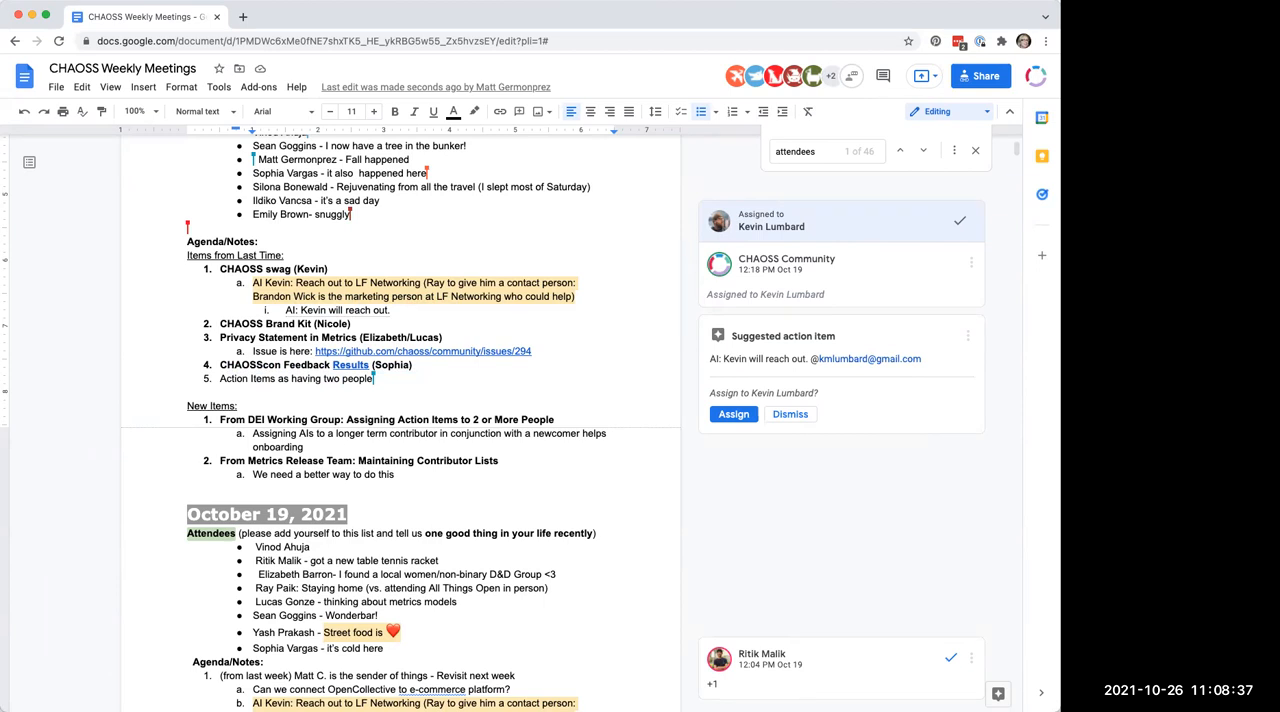
mouse_move(218, 578)
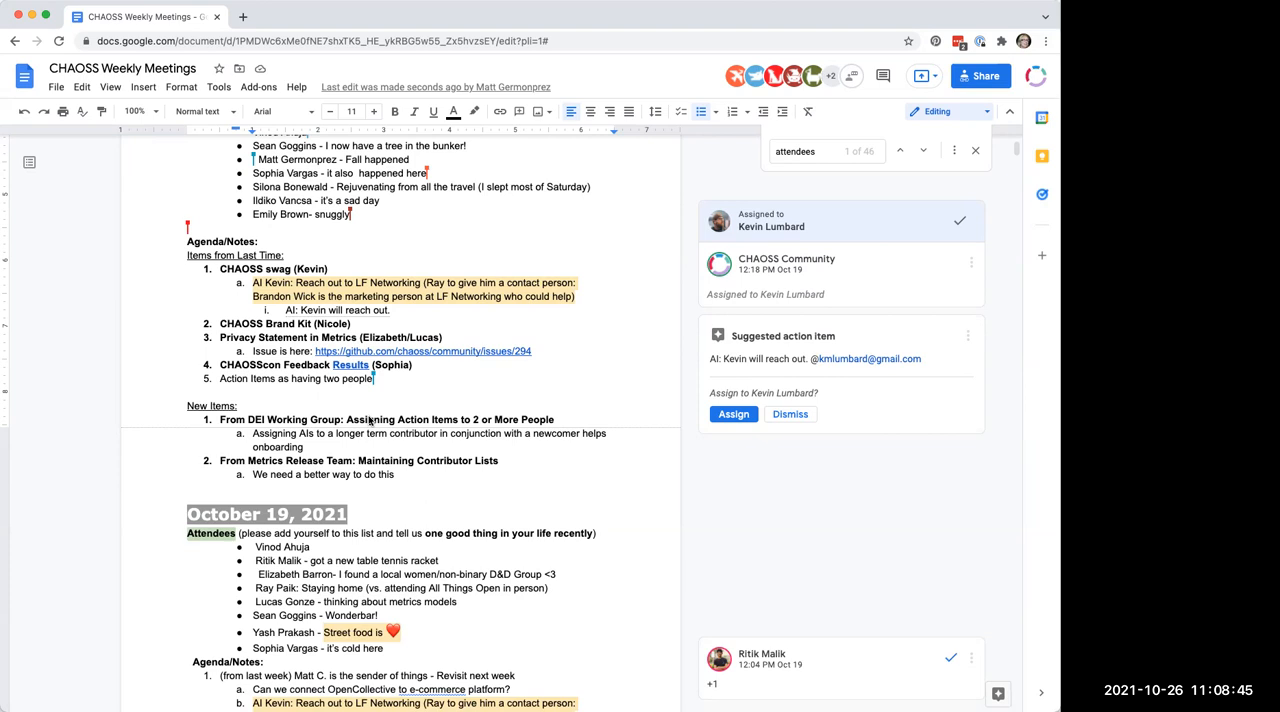
mouse_move(618, 307)
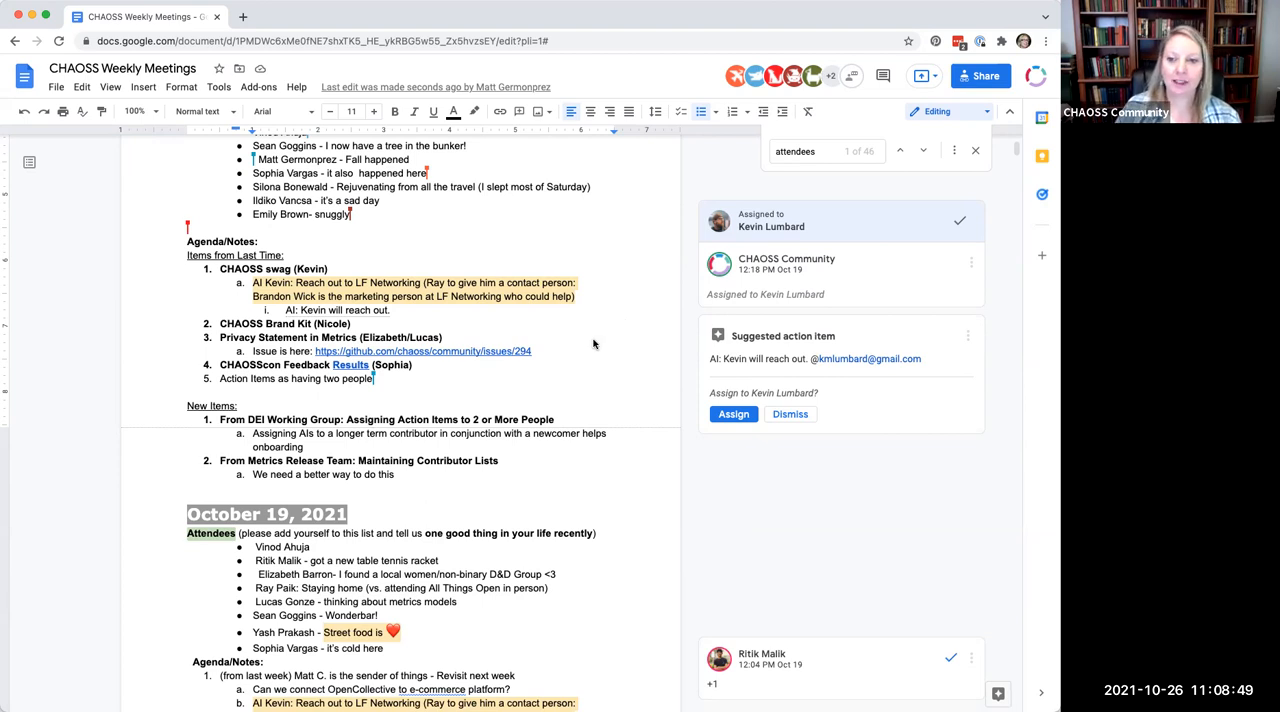
mouse_move(846, 289)
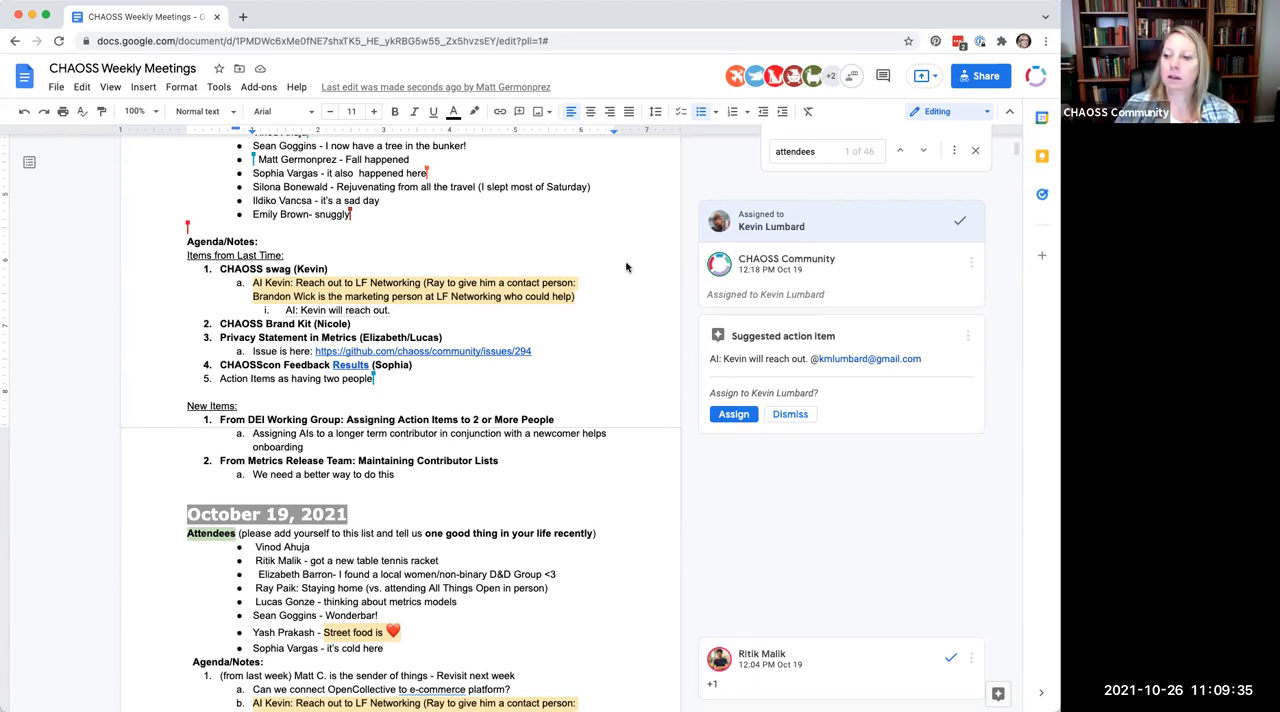
mouse_move(535, 273)
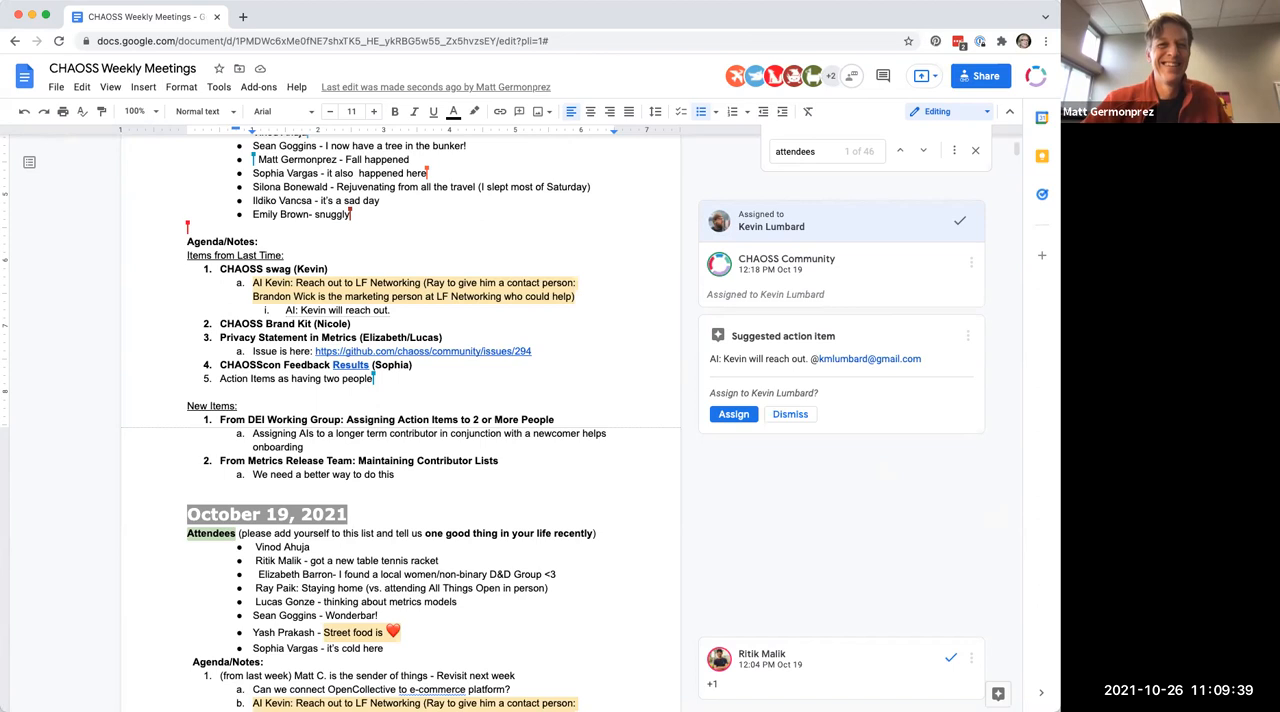
mouse_move(527, 442)
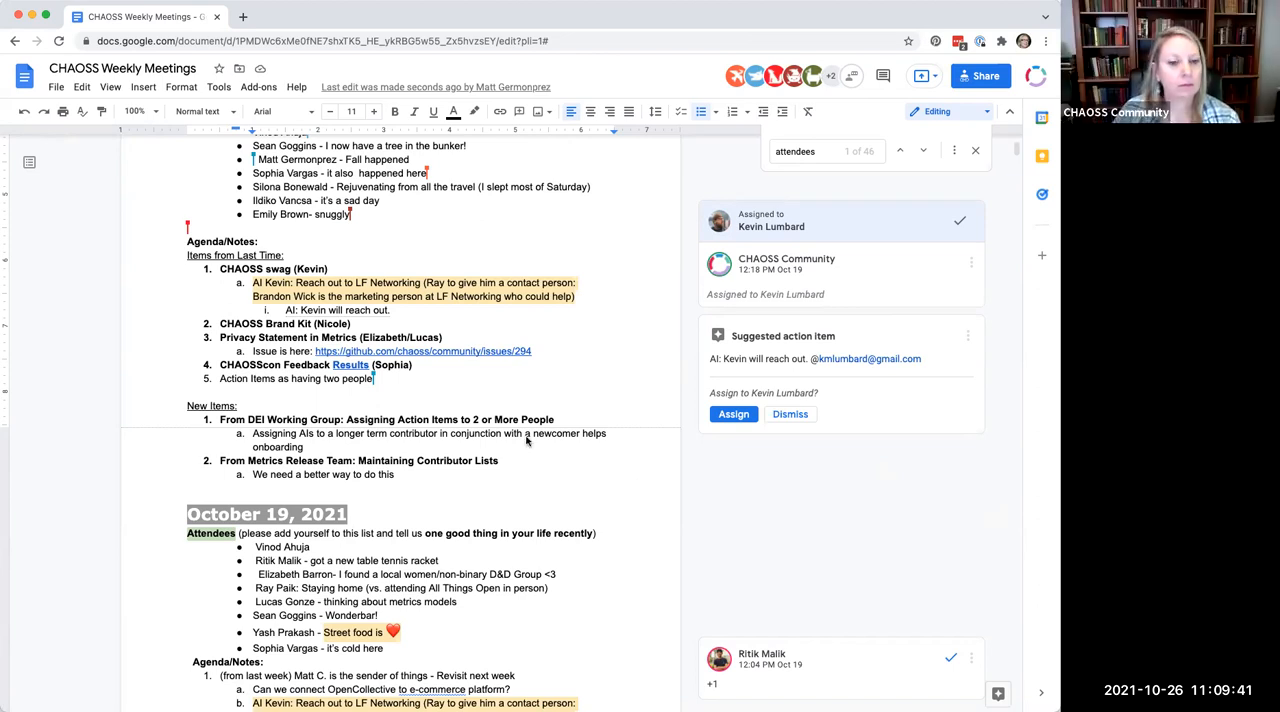
mouse_move(276, 335)
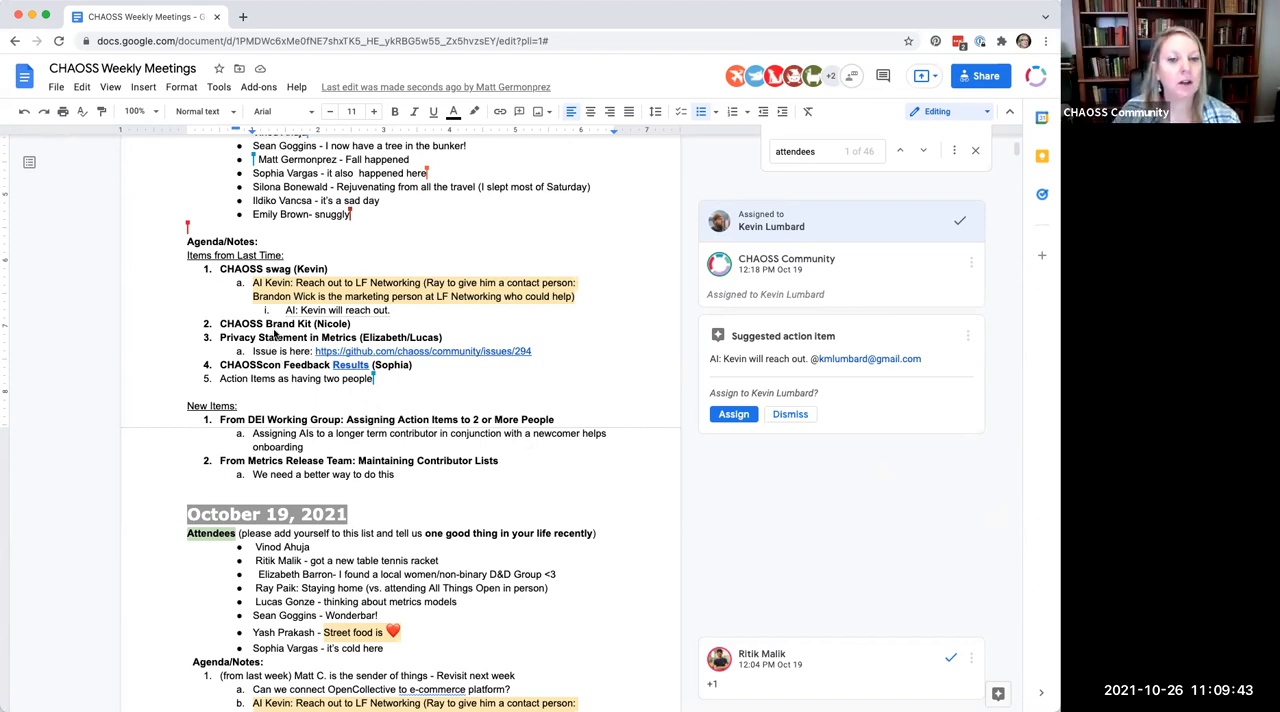
mouse_move(1024, 310)
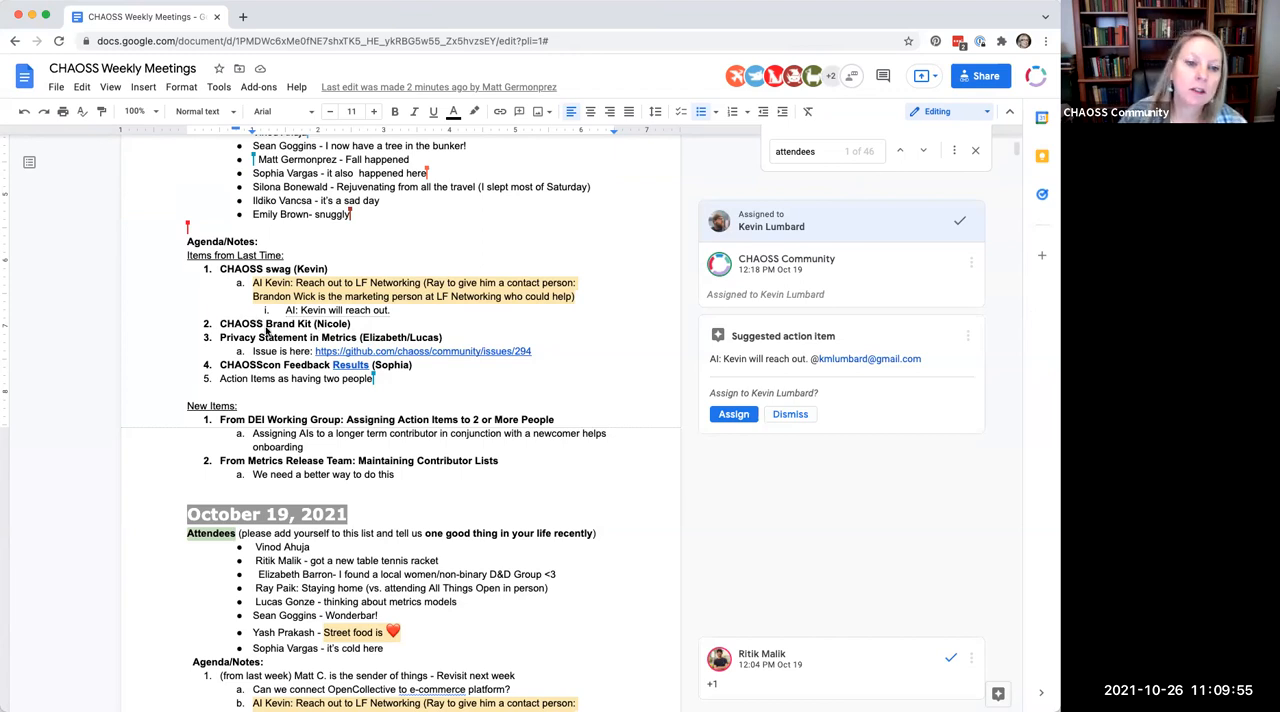
mouse_move(344, 330)
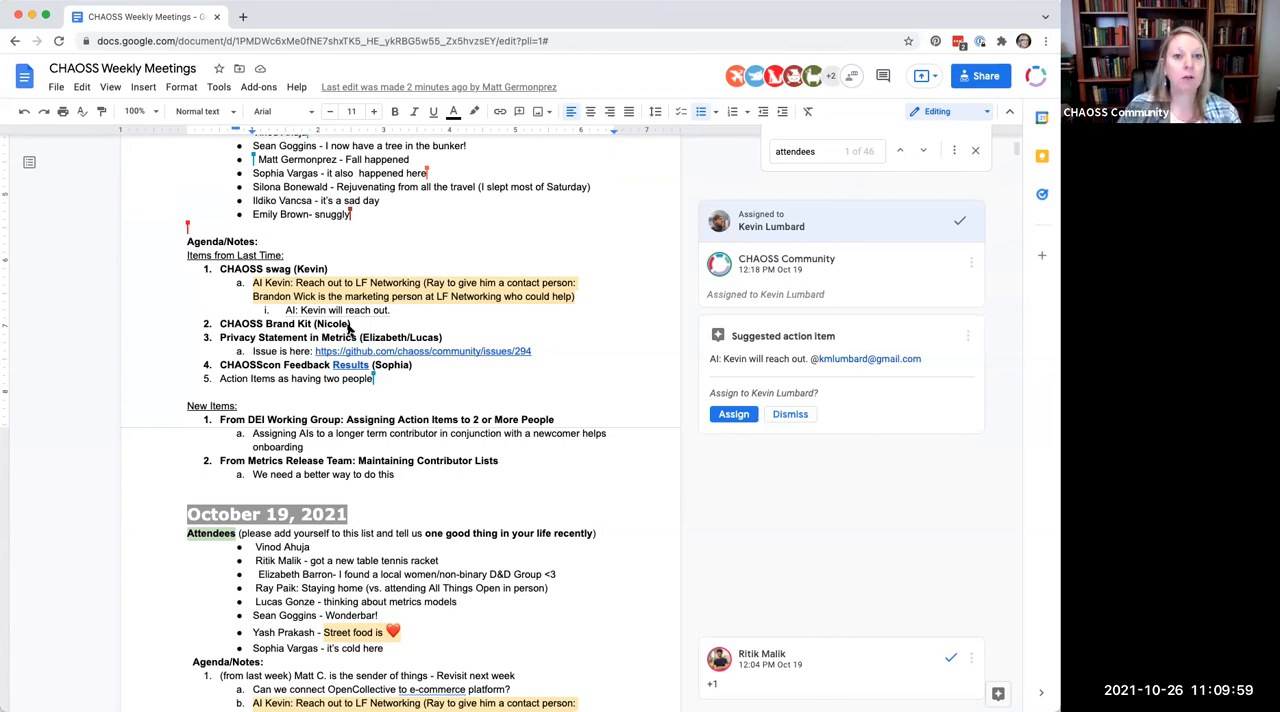
mouse_move(360, 337)
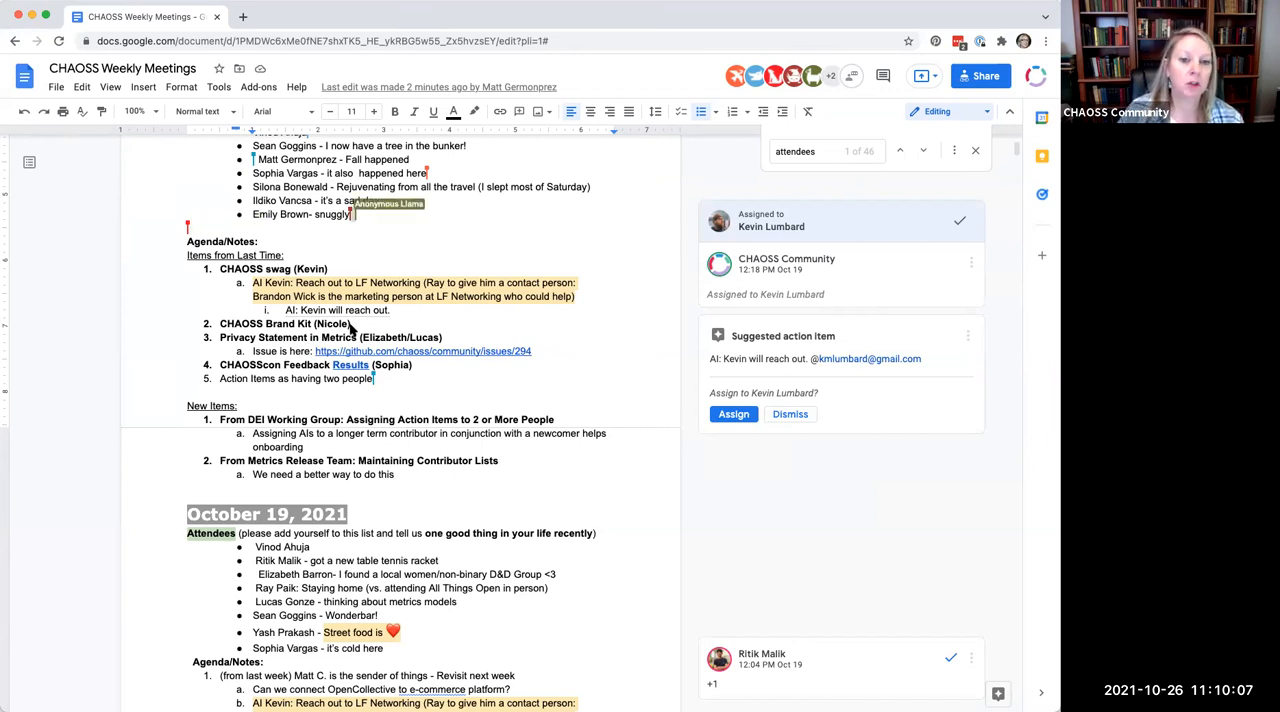
text(kebi)
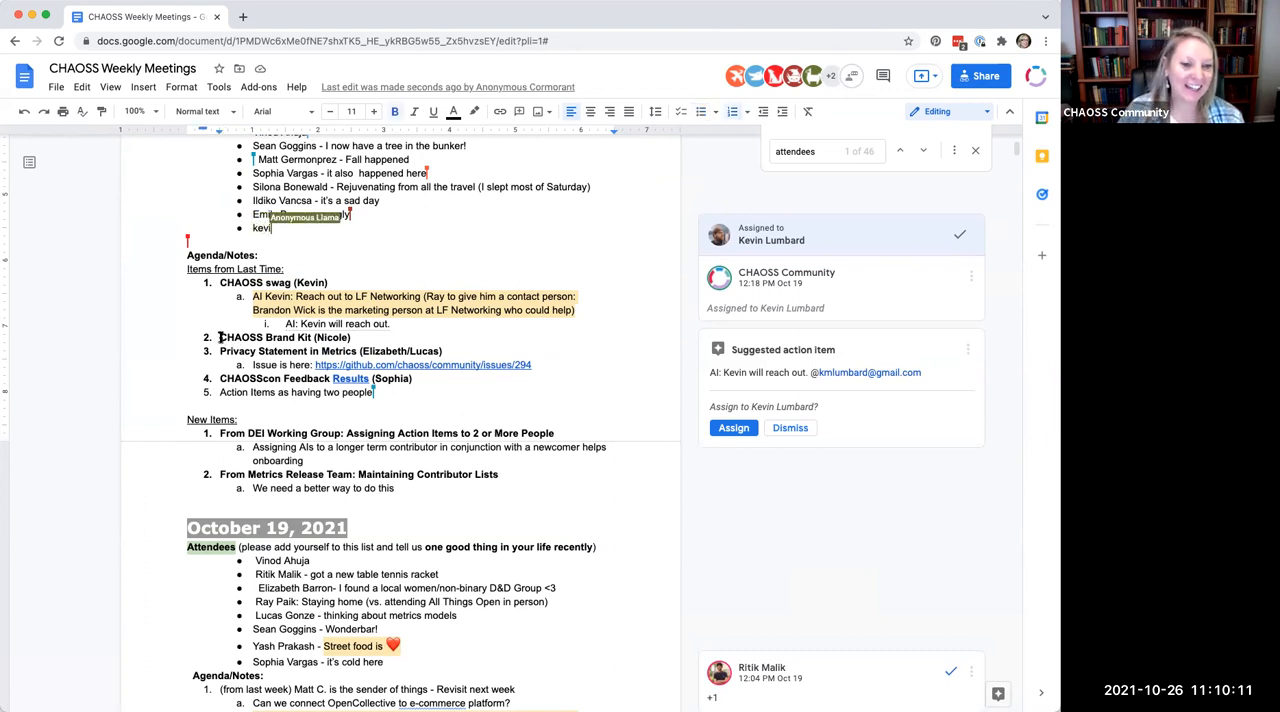
text(Kevin lumbard)
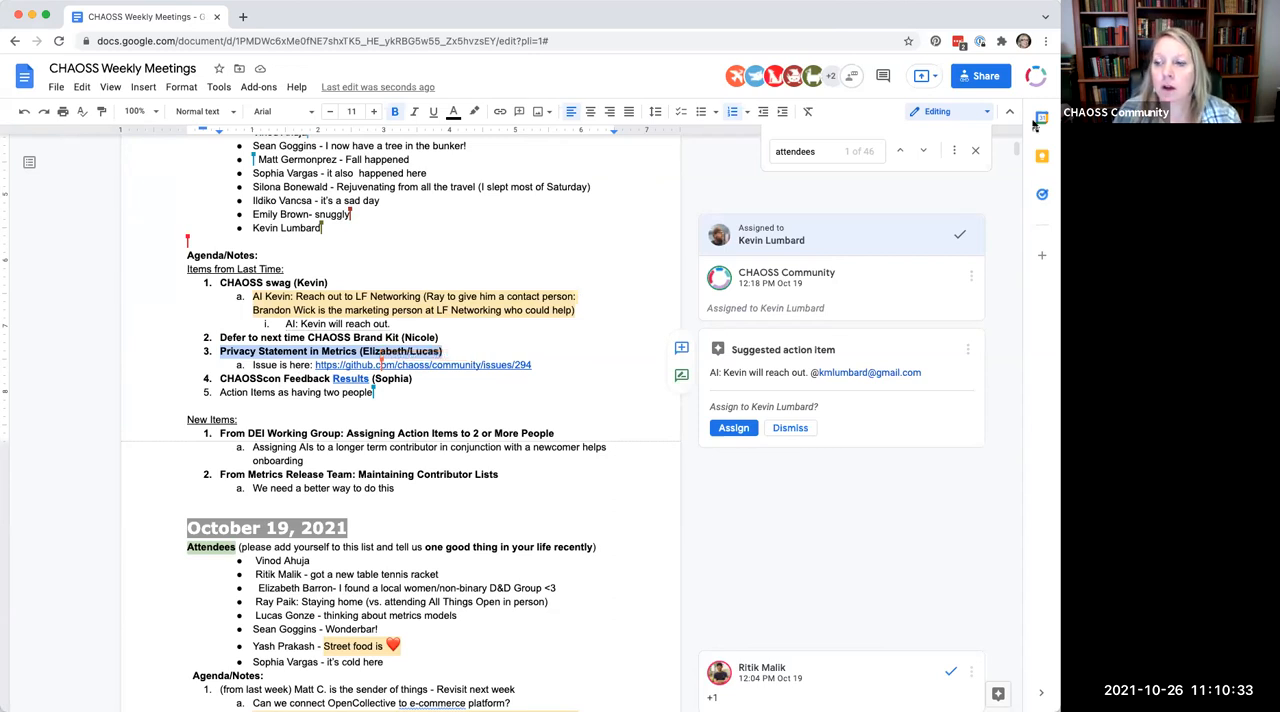
mouse_move(365, 371)
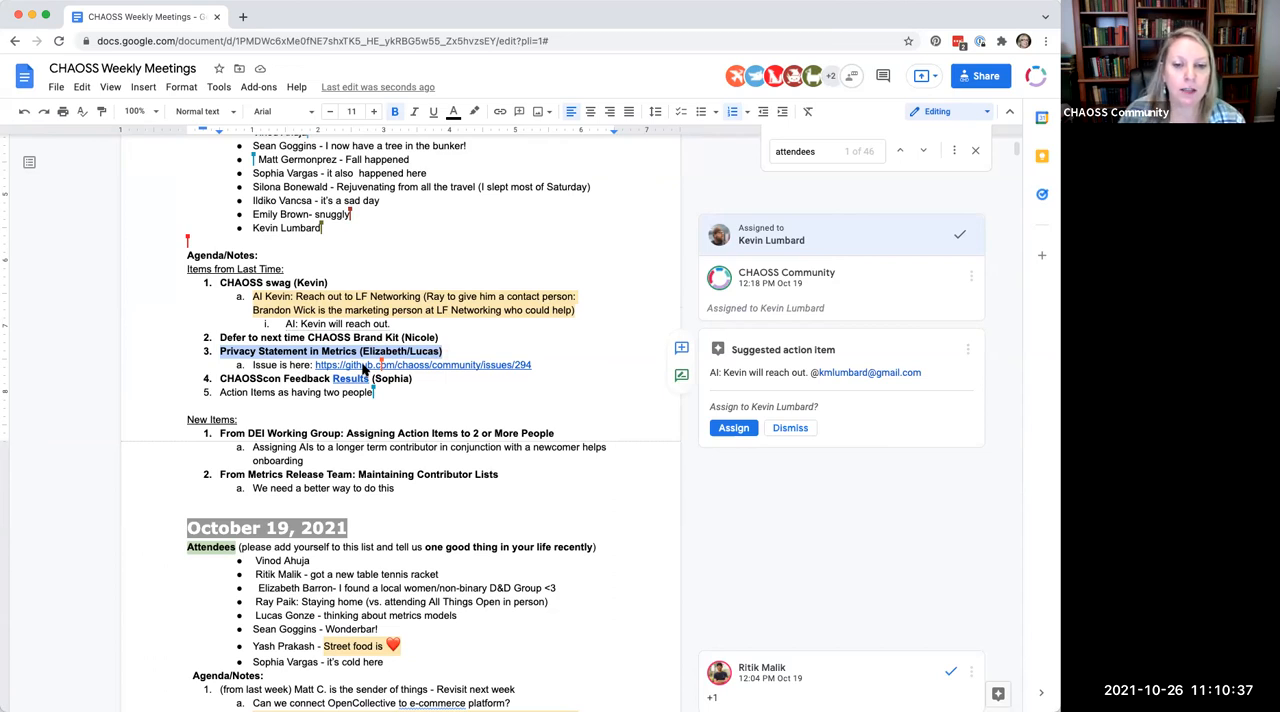
mouse_move(388, 448)
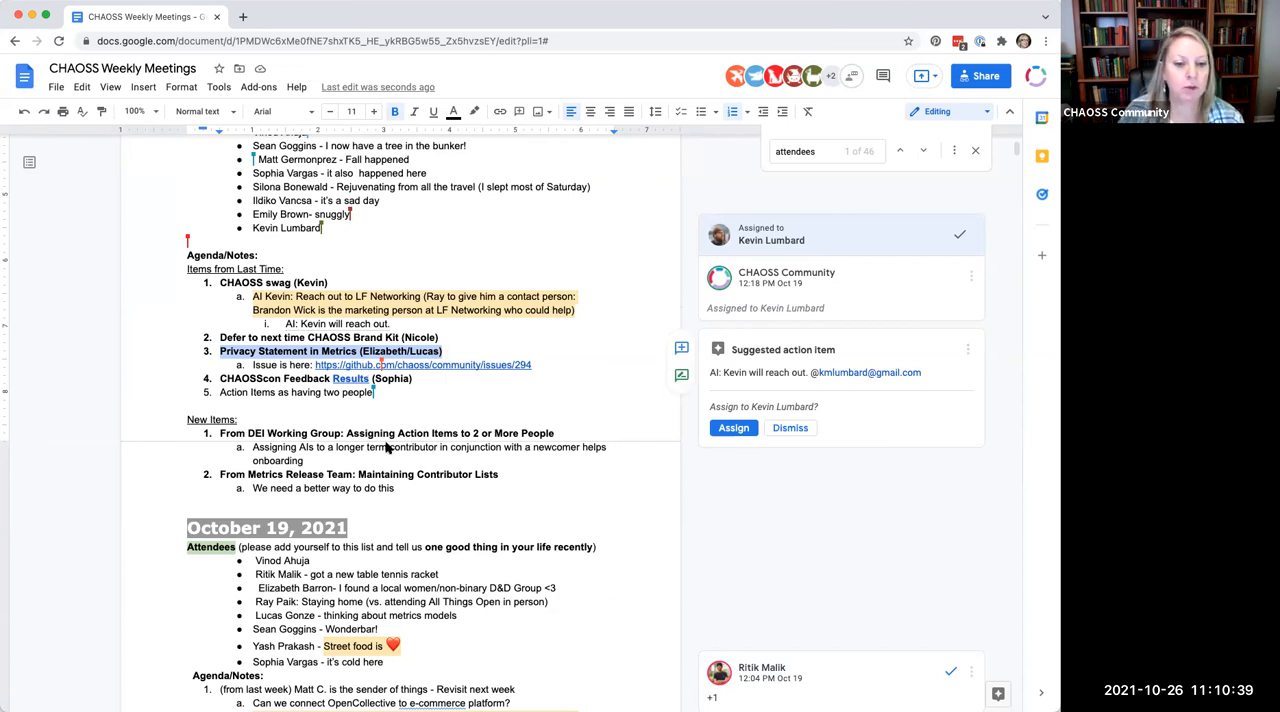
Step: Open GitHub issue #294 from the link under Privacy Statement in Metrics
scroll(down, 3)
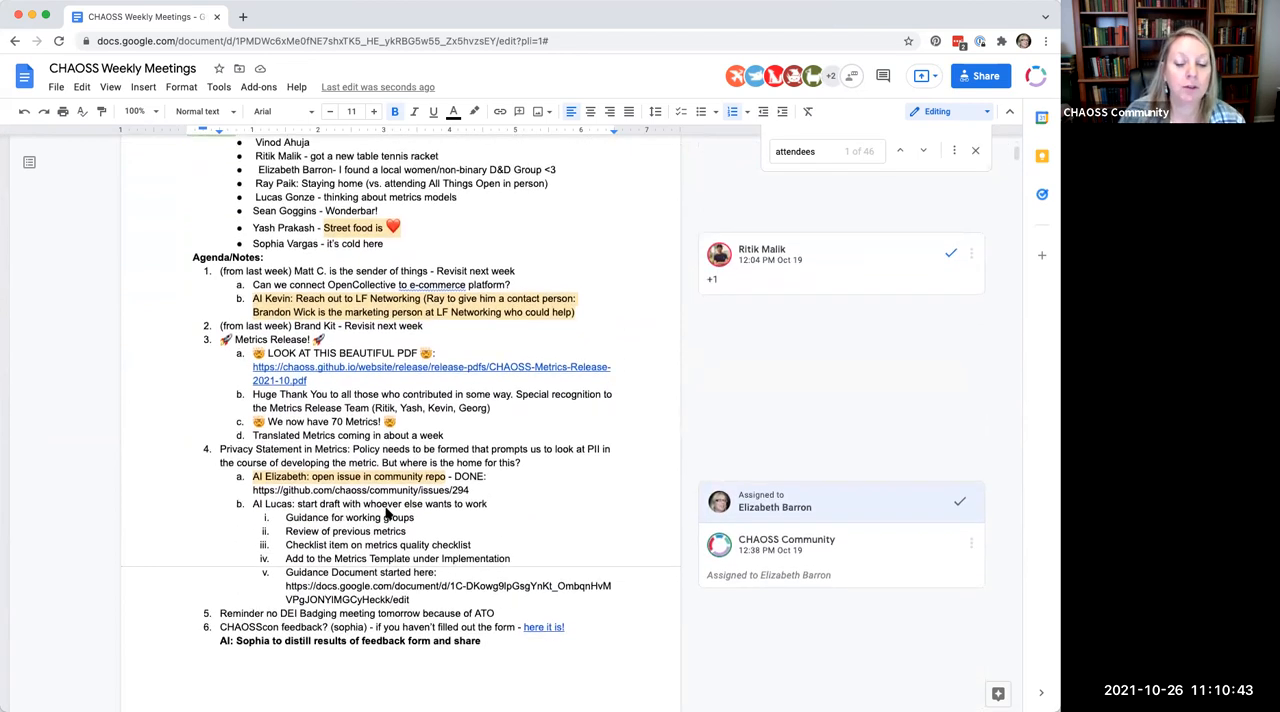
mouse_move(340, 585)
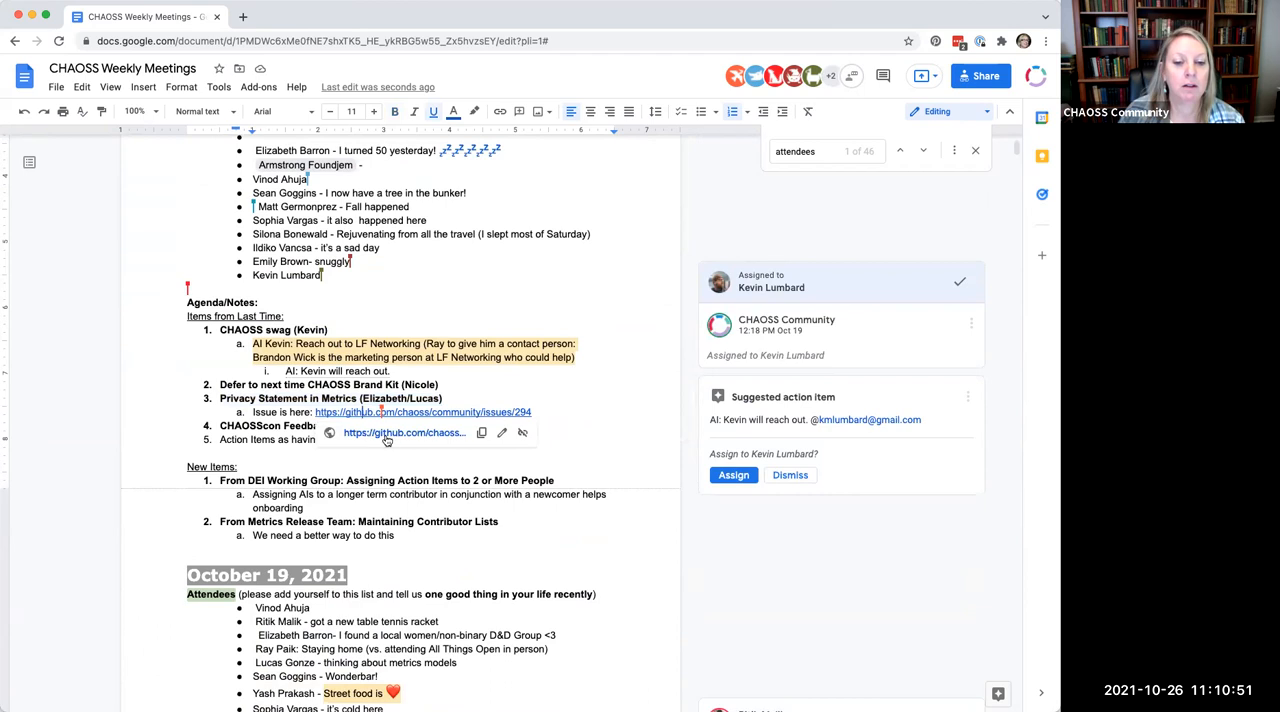
click(422, 412)
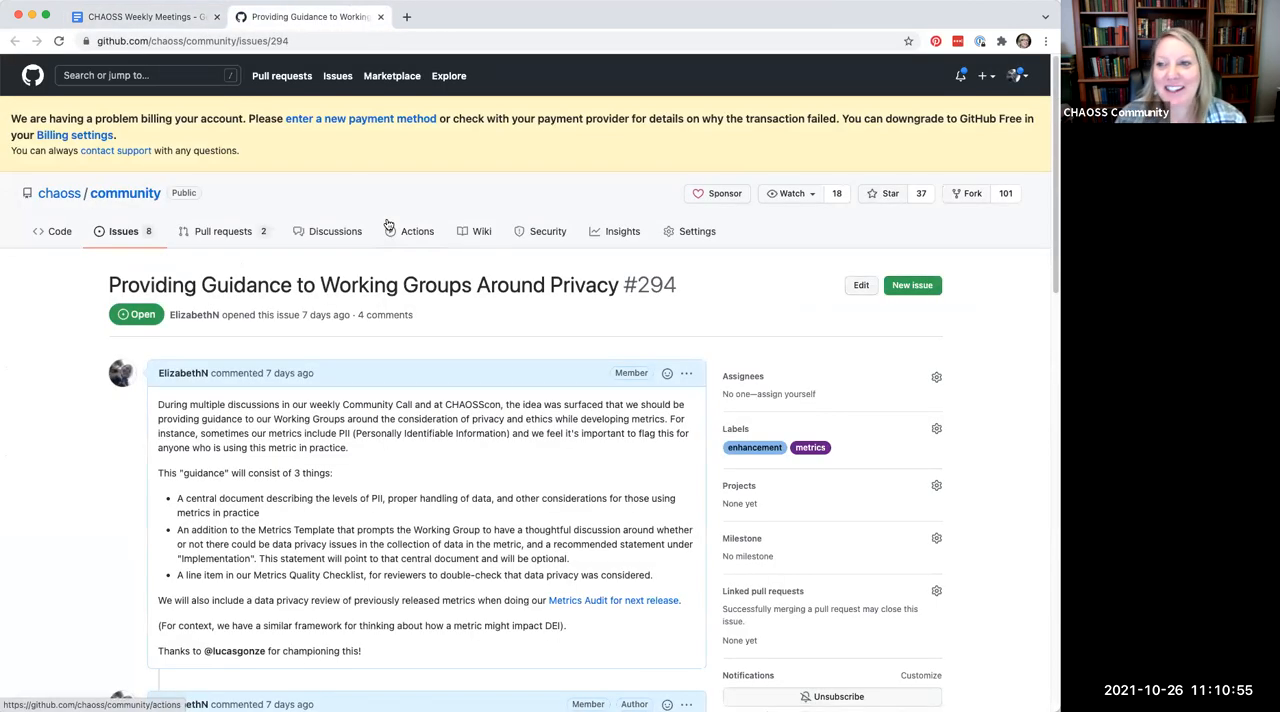
mouse_move(380, 143)
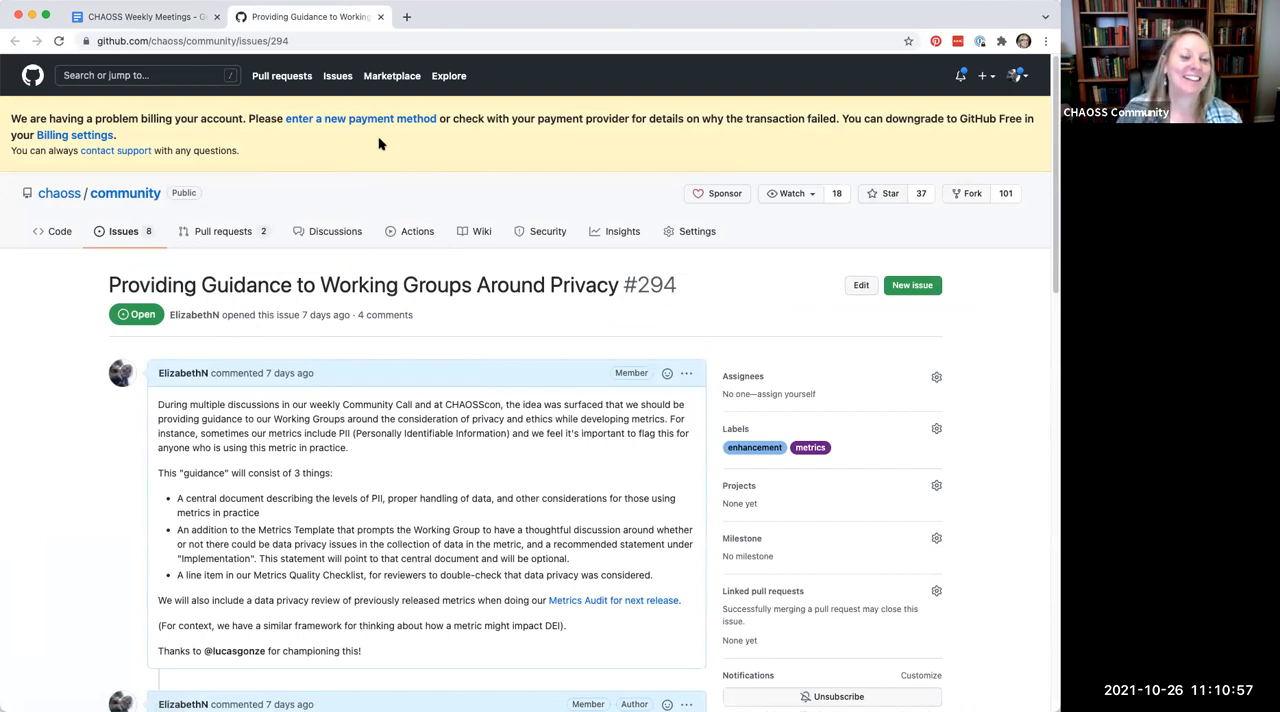
mouse_move(450, 458)
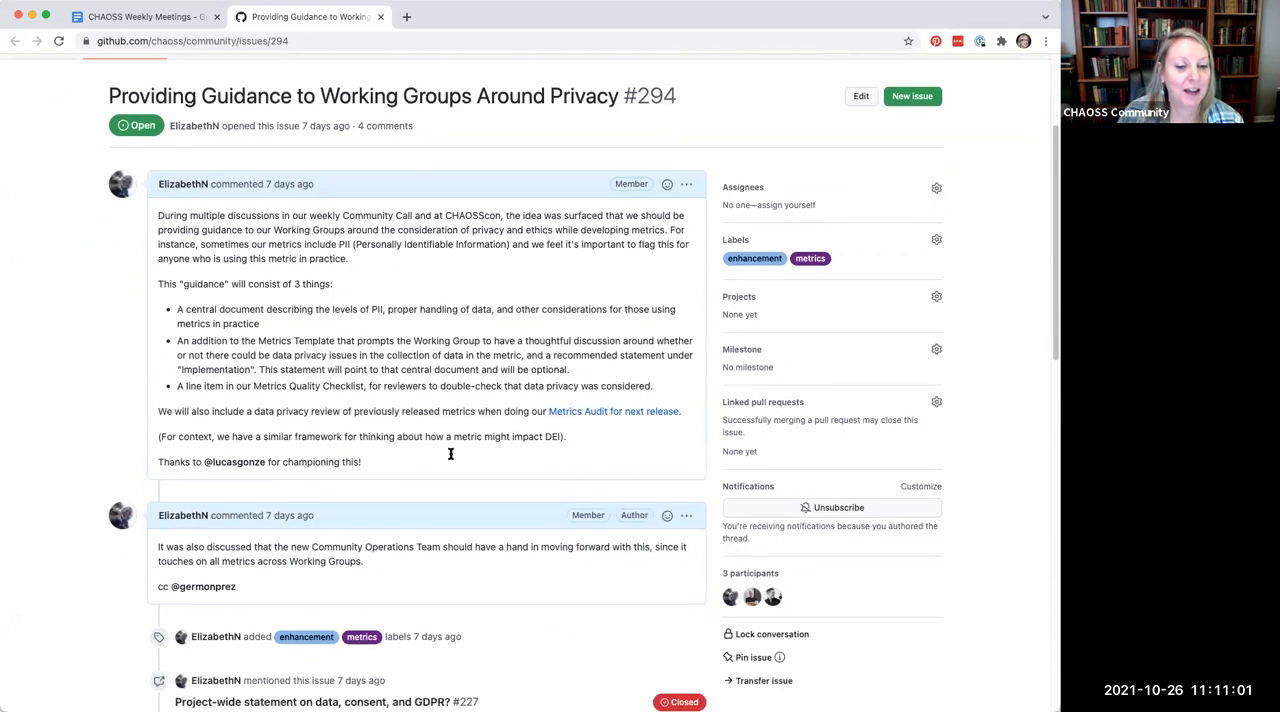
scroll(down, 3)
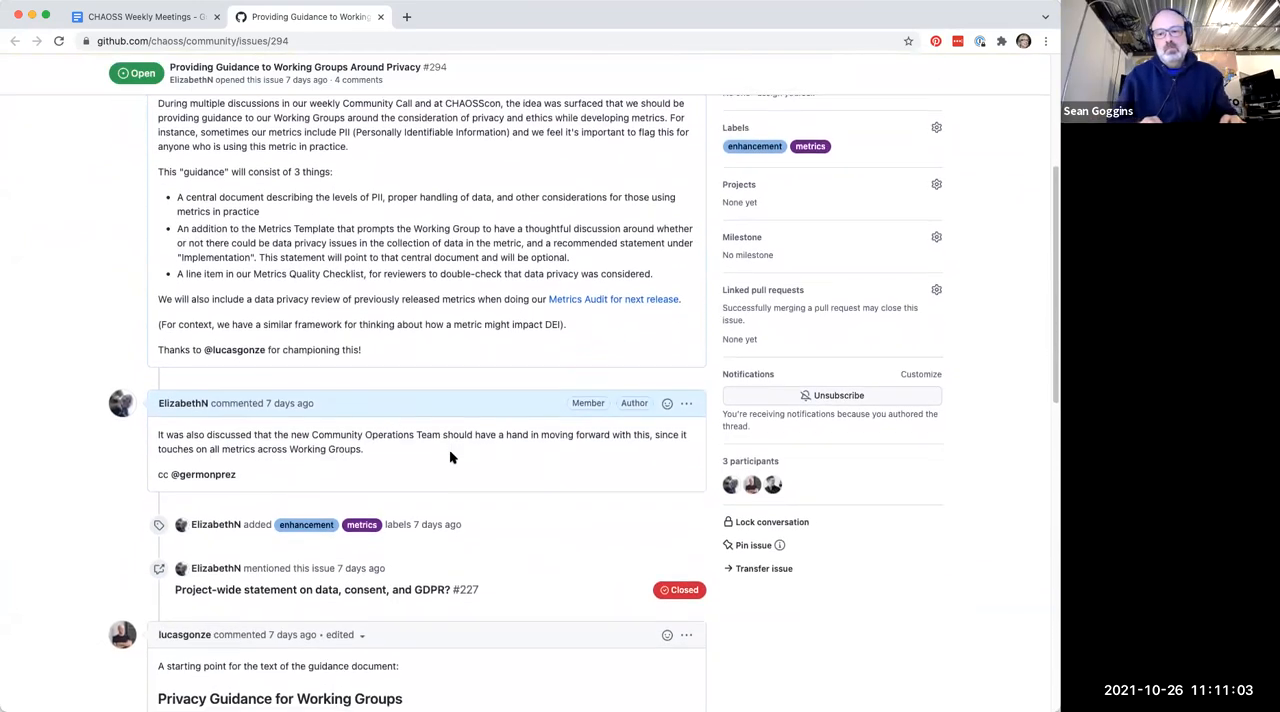
scroll(down, 3)
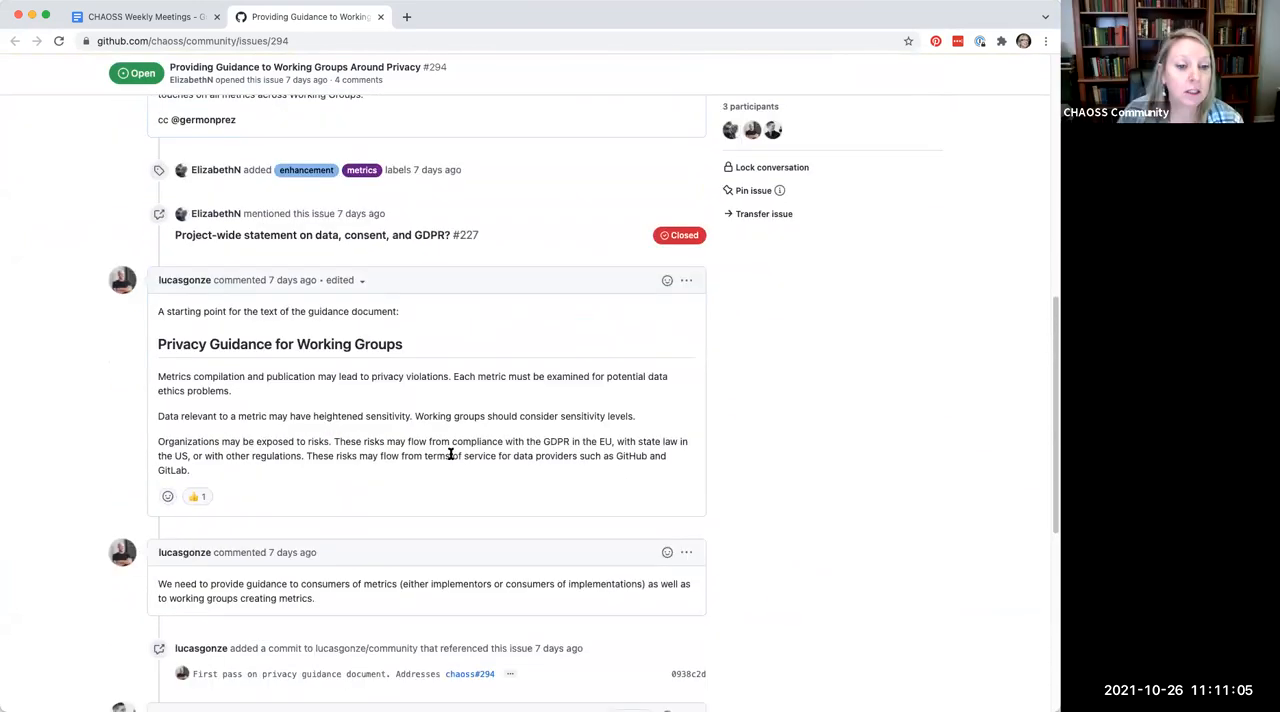
mouse_move(330, 396)
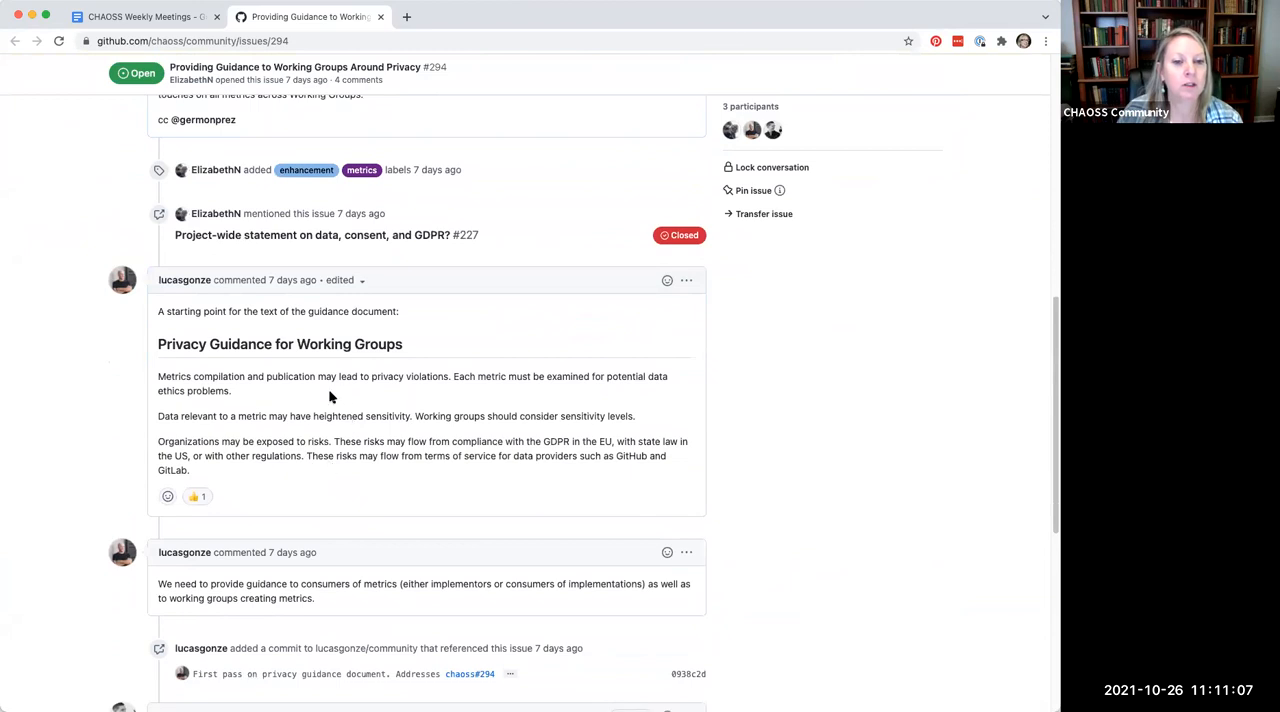
mouse_move(390, 434)
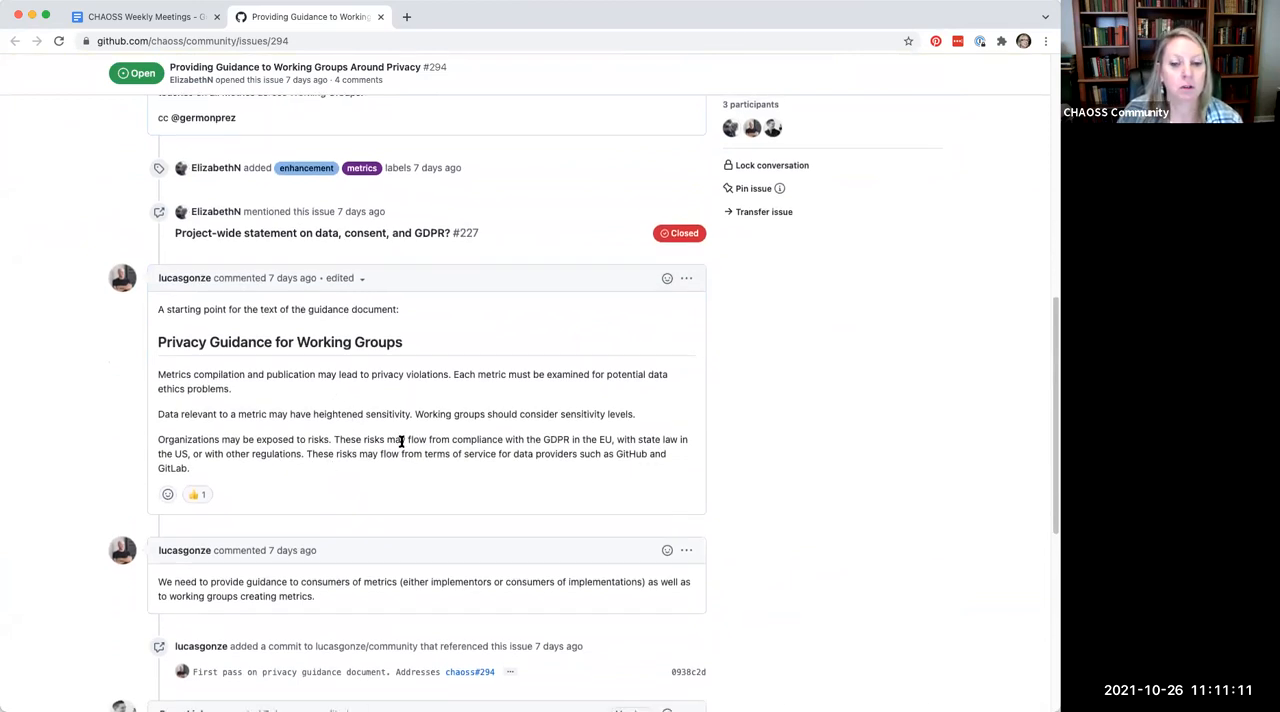
scroll(down, 3)
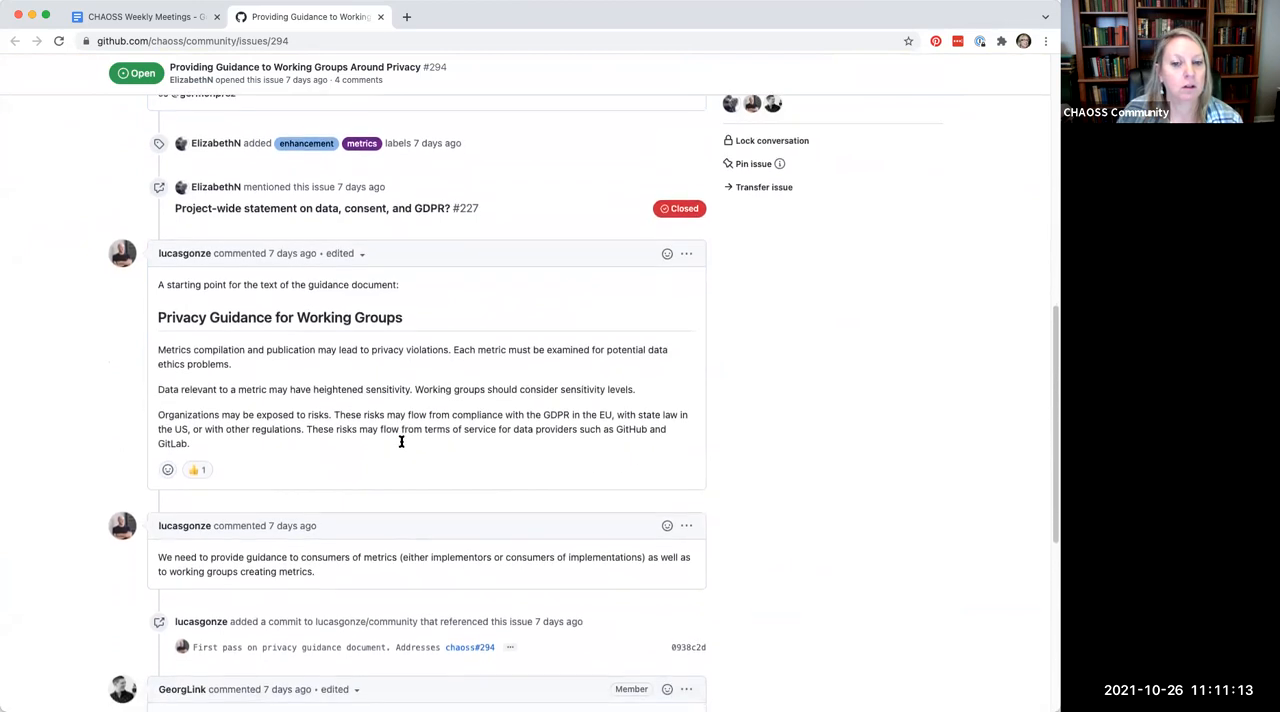
scroll(down, 3)
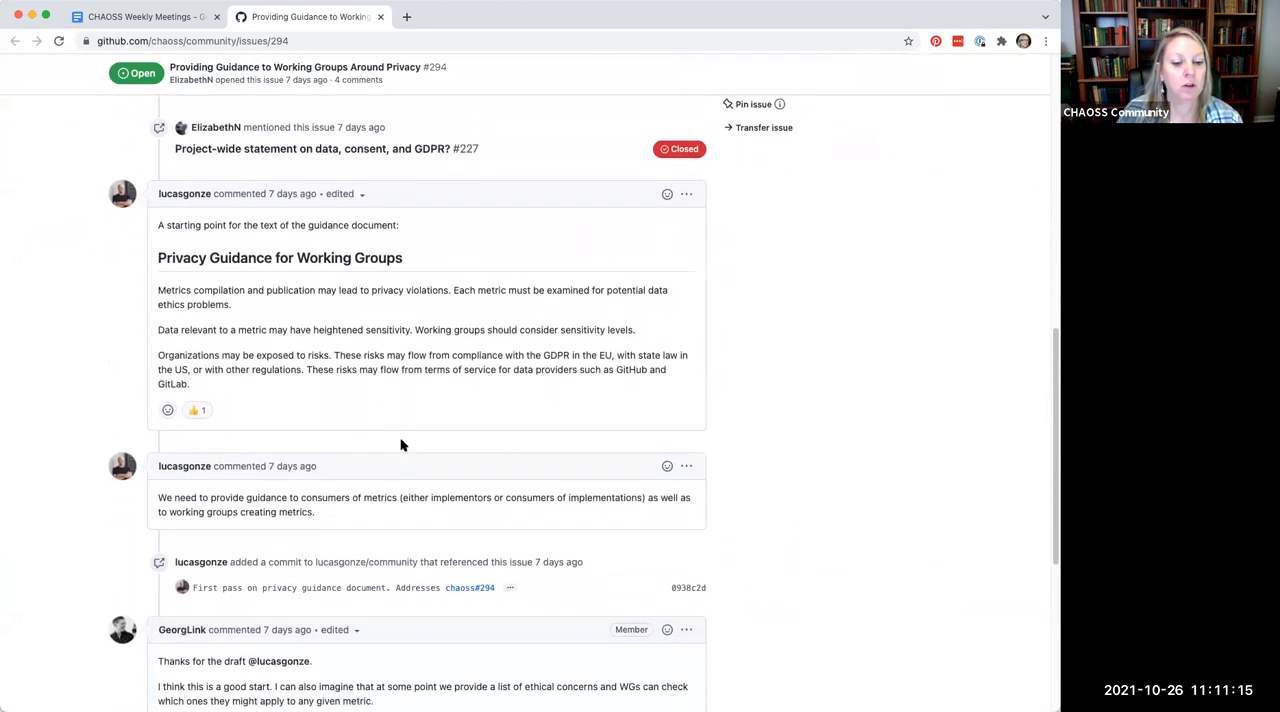
scroll(down, 3)
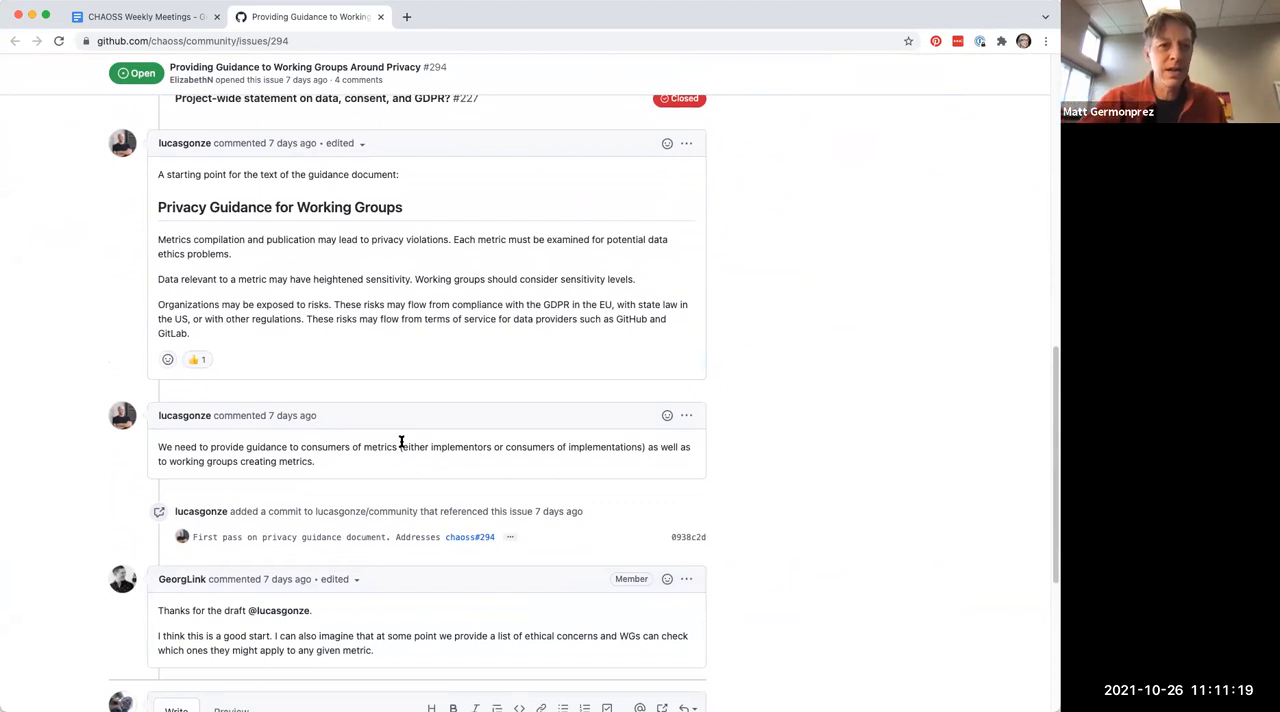
mouse_move(249, 284)
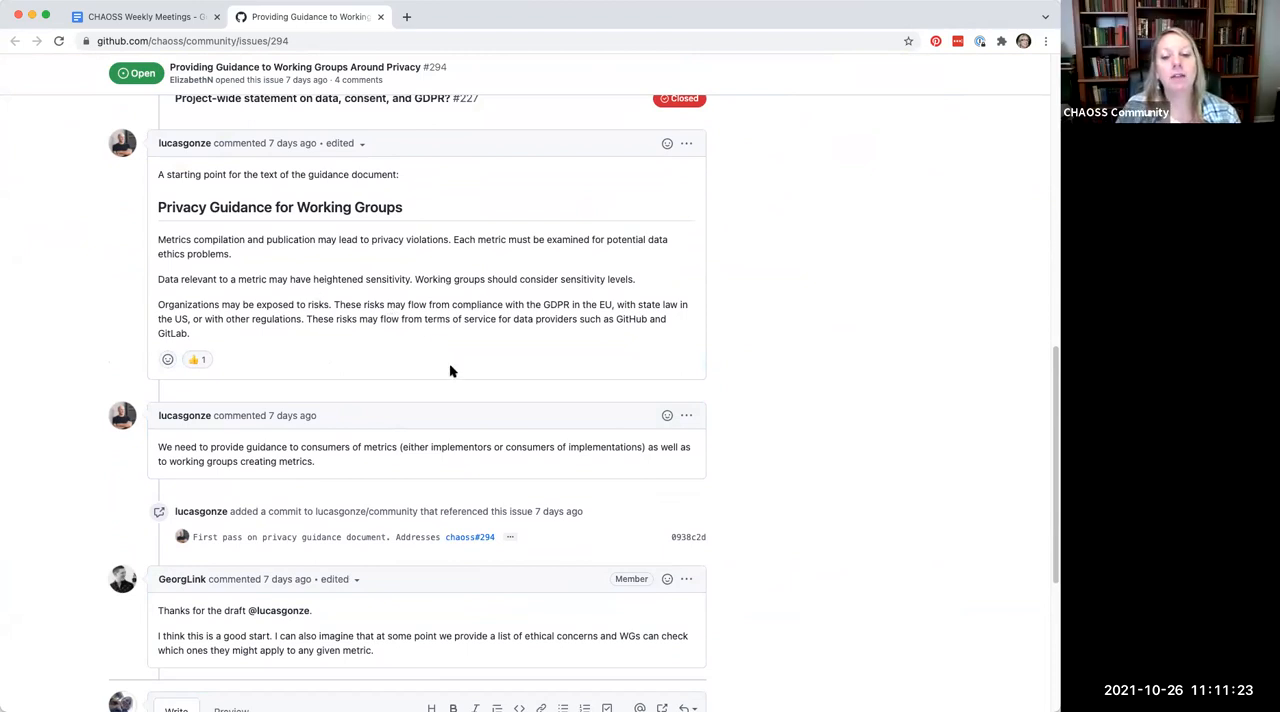
mouse_move(432, 367)
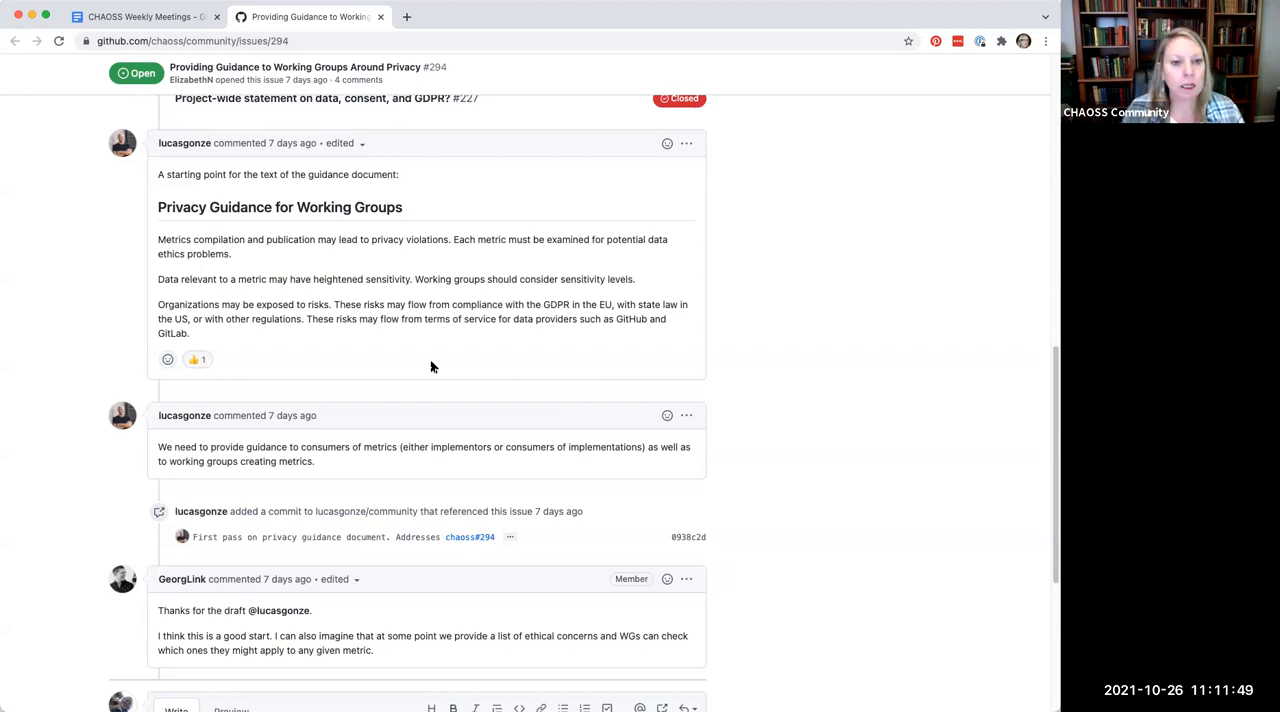
mouse_move(372, 268)
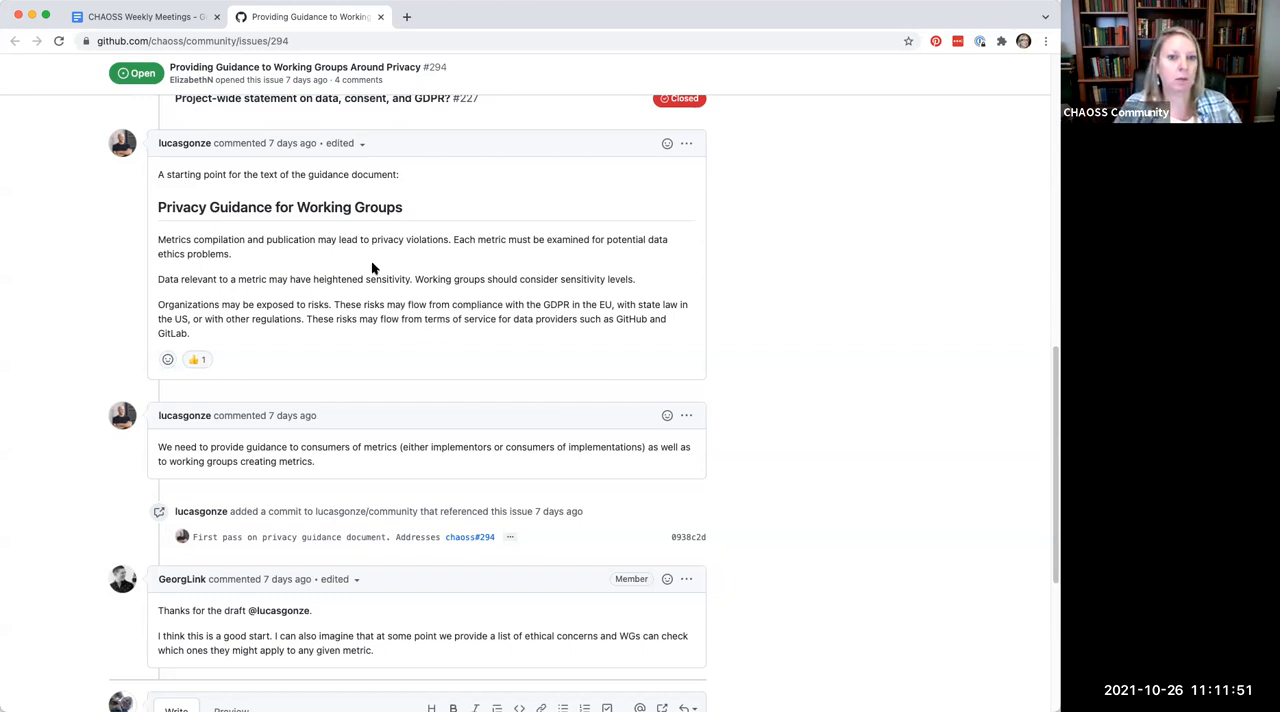
mouse_move(311, 310)
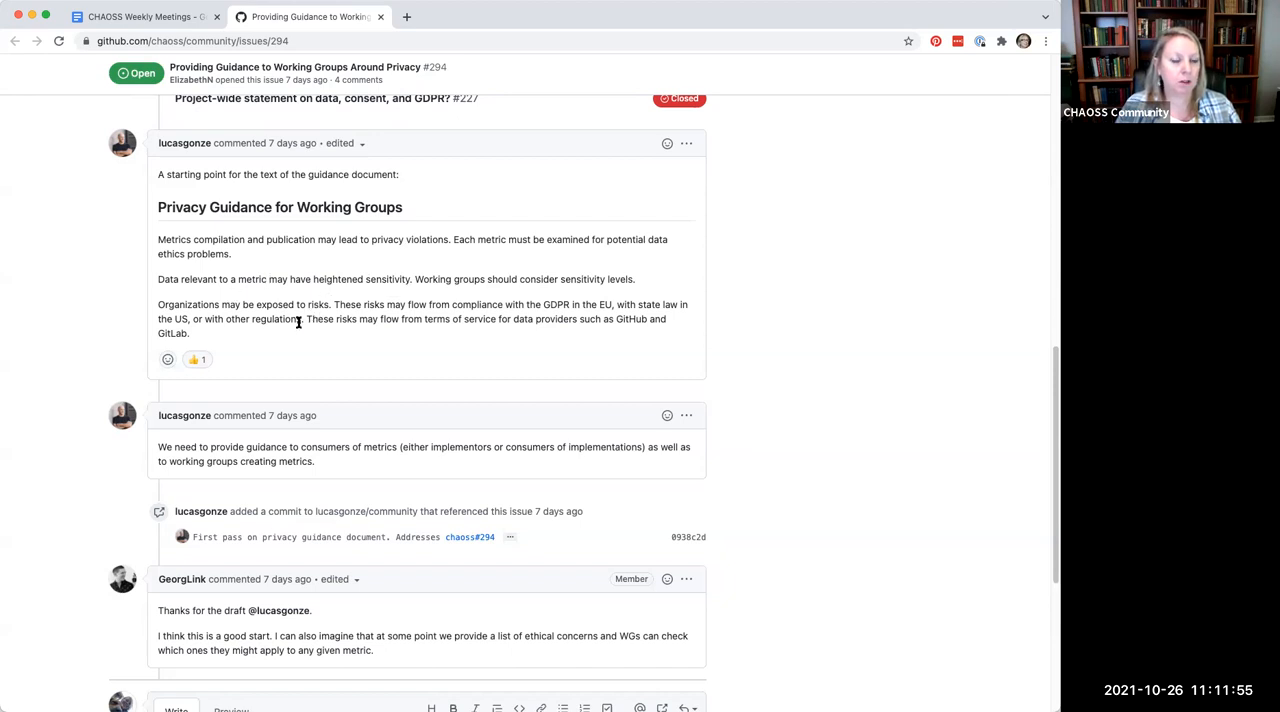
mouse_move(300, 330)
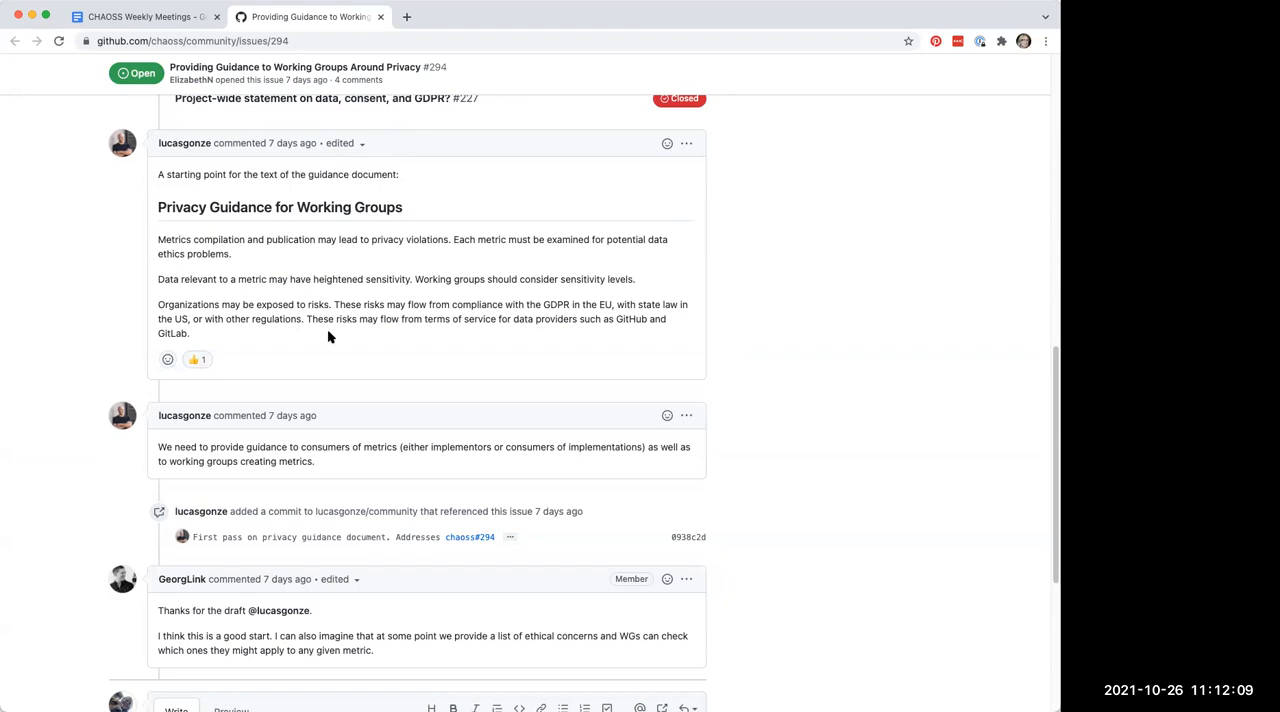
mouse_move(340, 355)
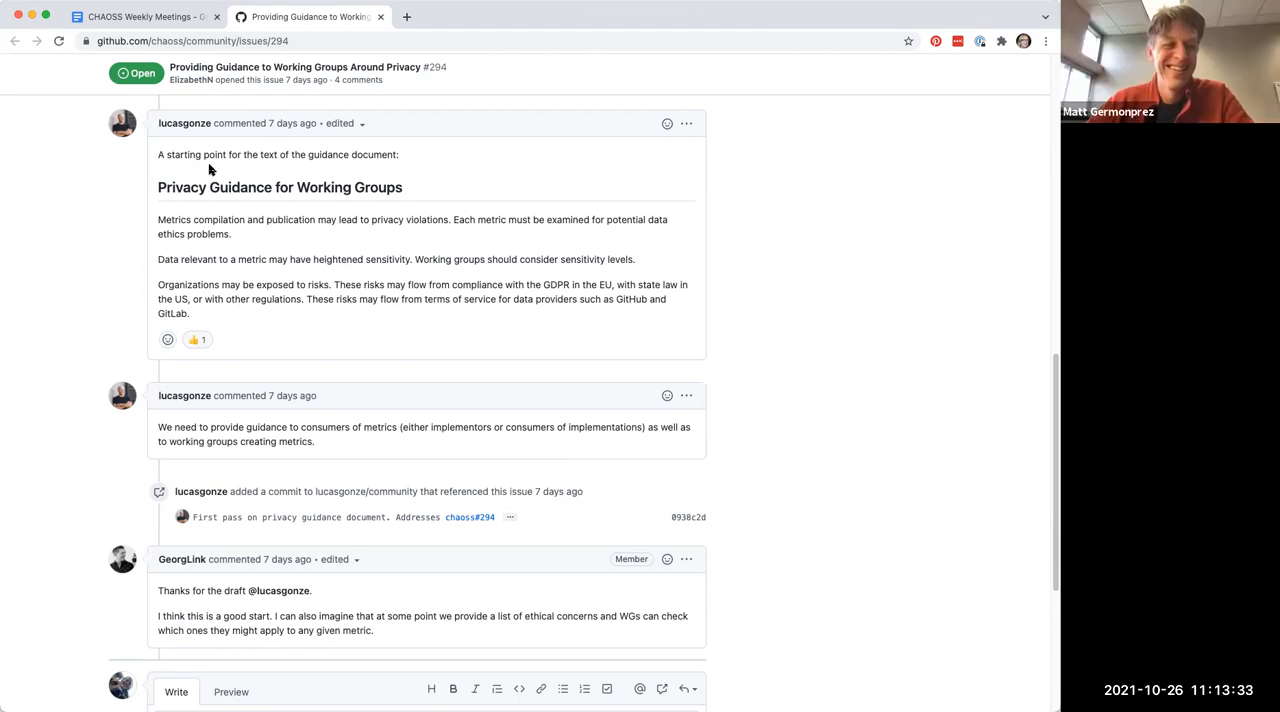
click(140, 17)
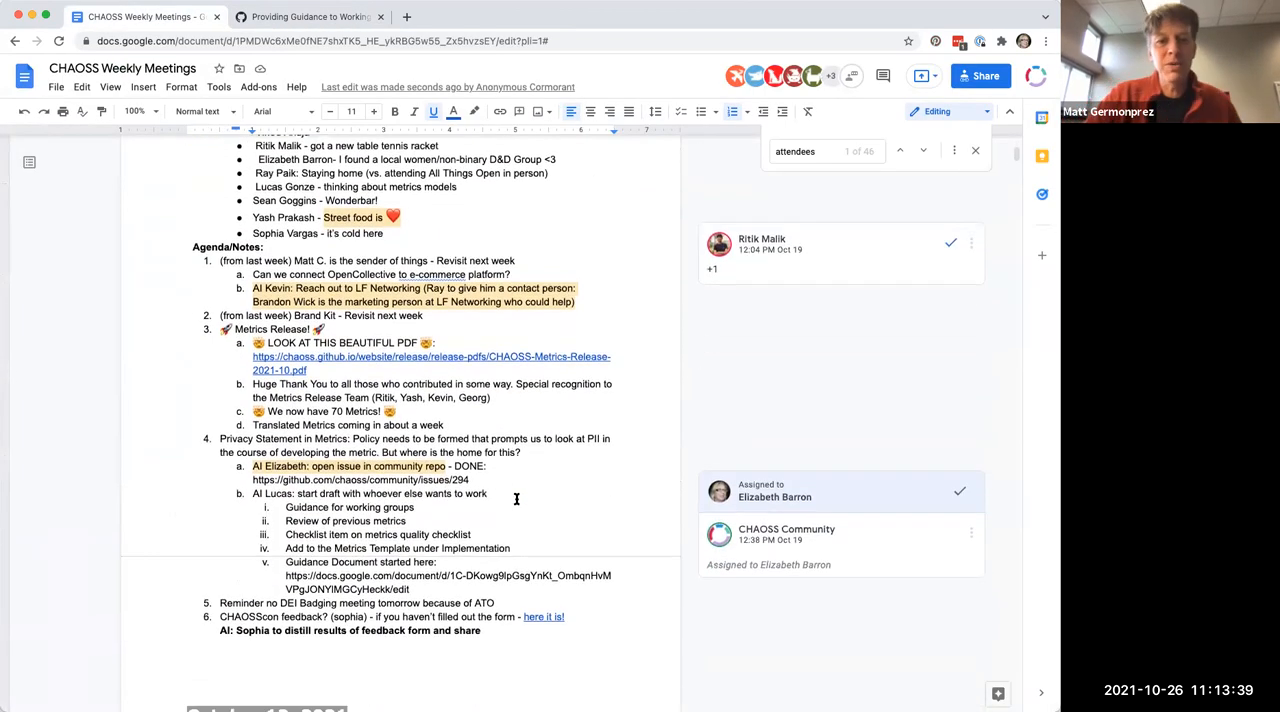
scroll(down, 3)
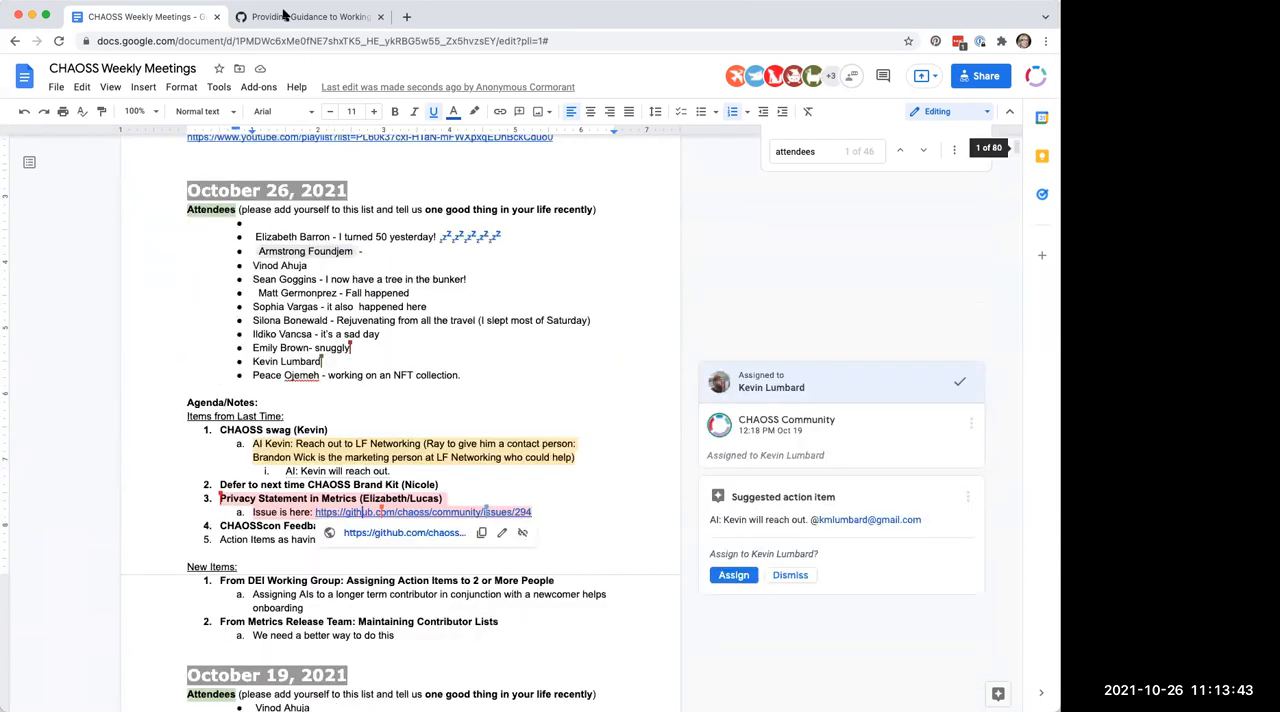
click(300, 17)
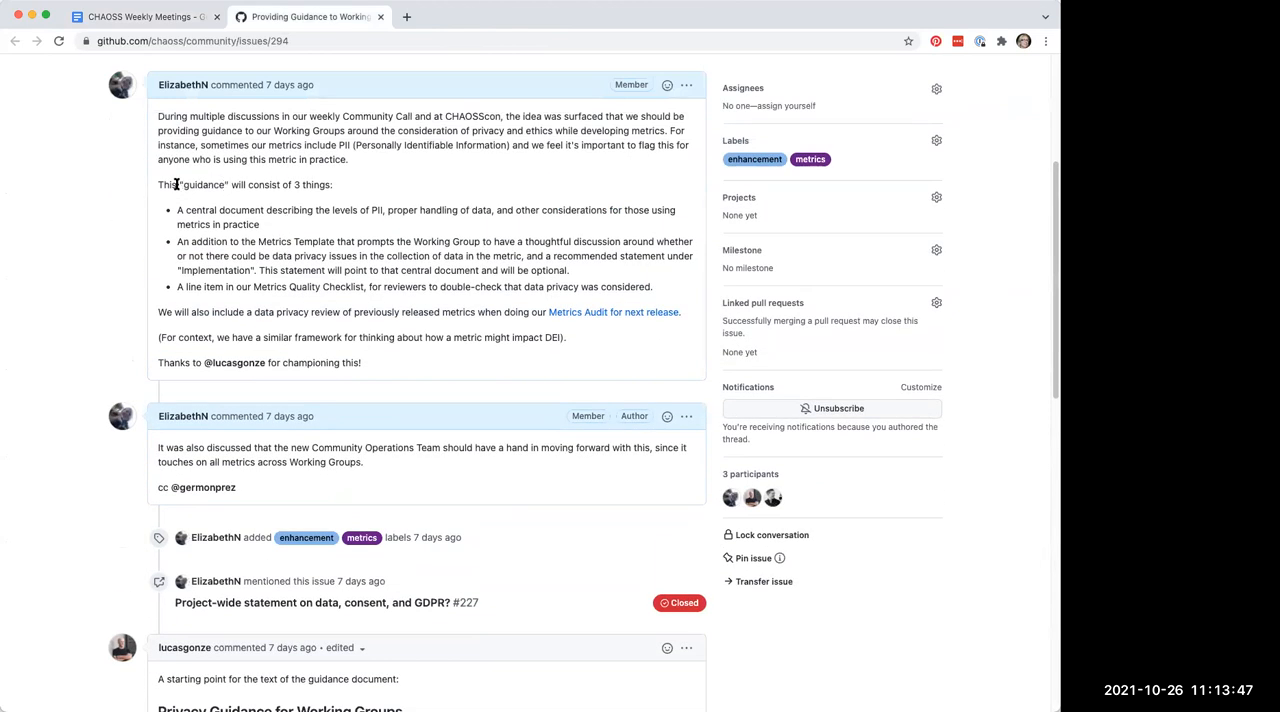
Step: Select the three-part privacy guidance list in issue #294's opening post
drag(157, 184, 652, 287)
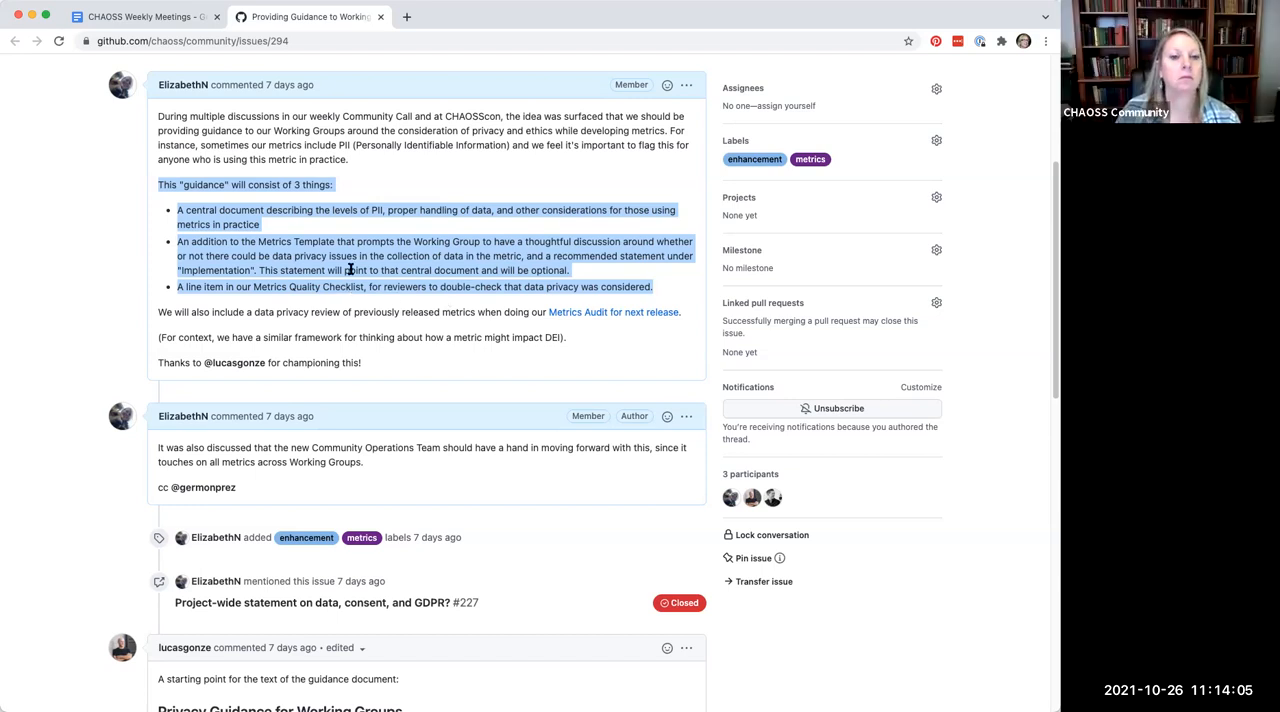
mouse_move(352, 304)
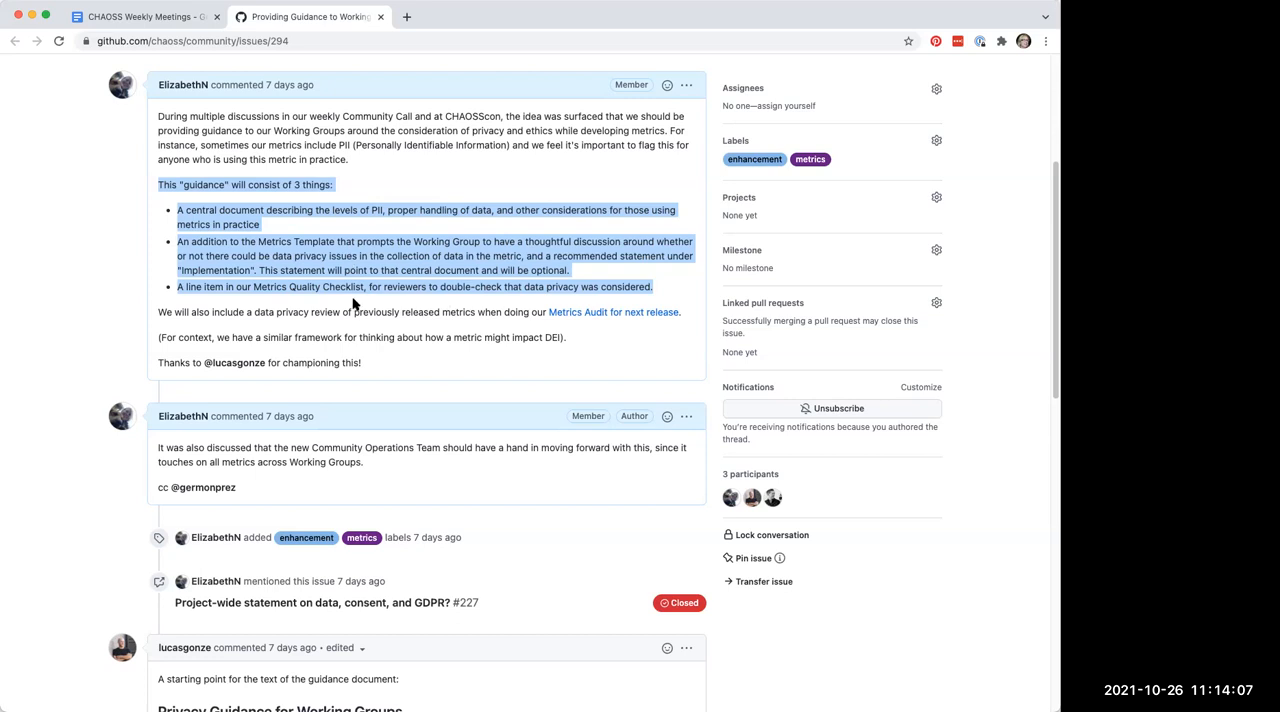
mouse_move(353, 322)
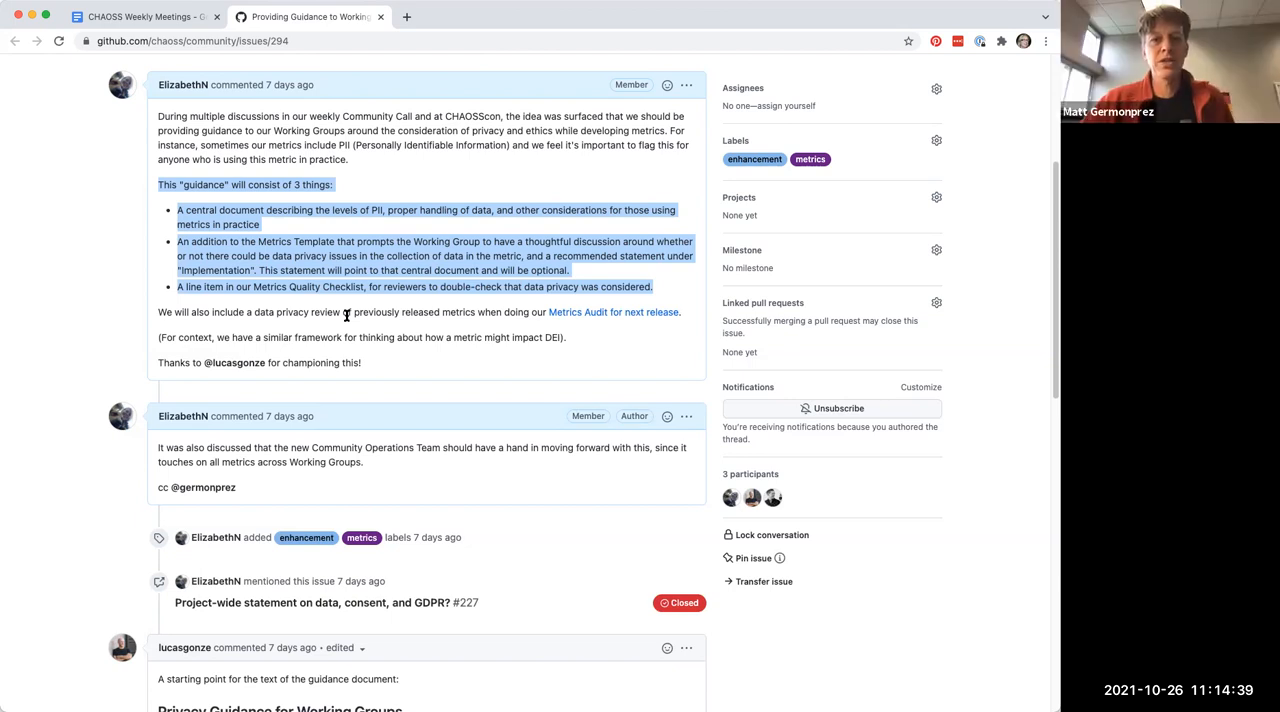
mouse_move(347, 311)
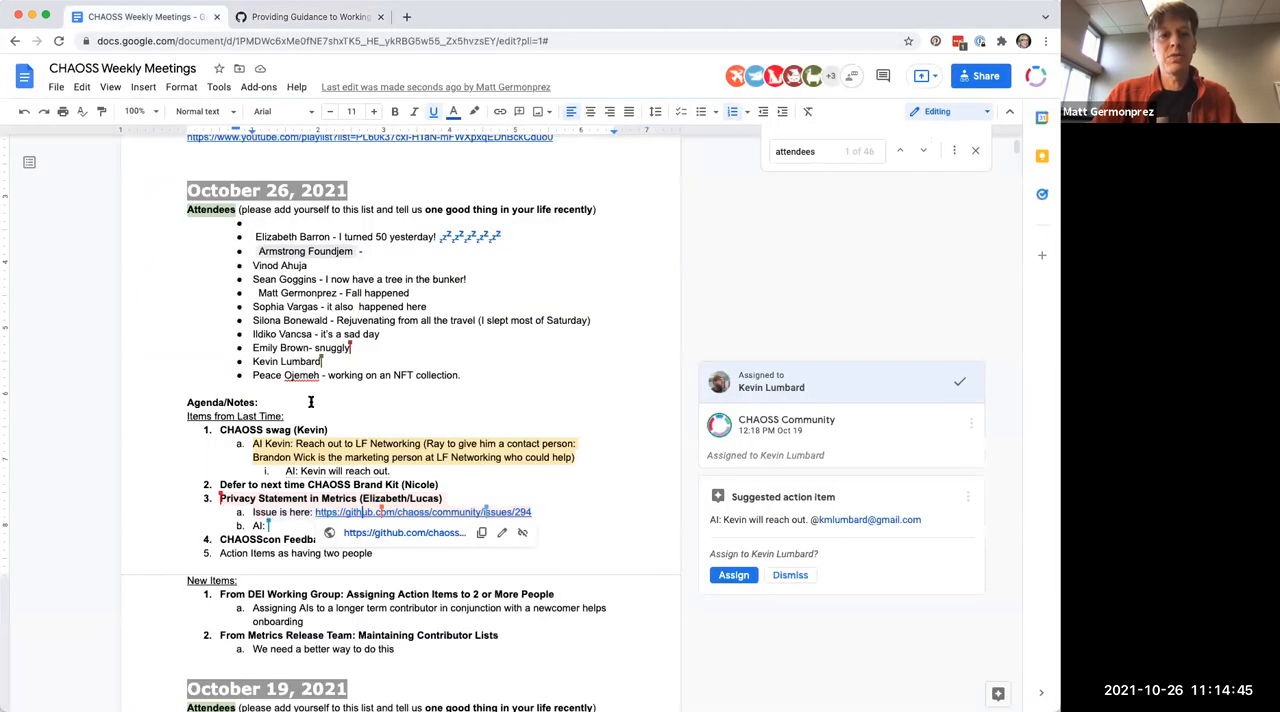
Step: Add AI bullets for the PII document, checklist update and metric template update
text(Actual Pl text document)
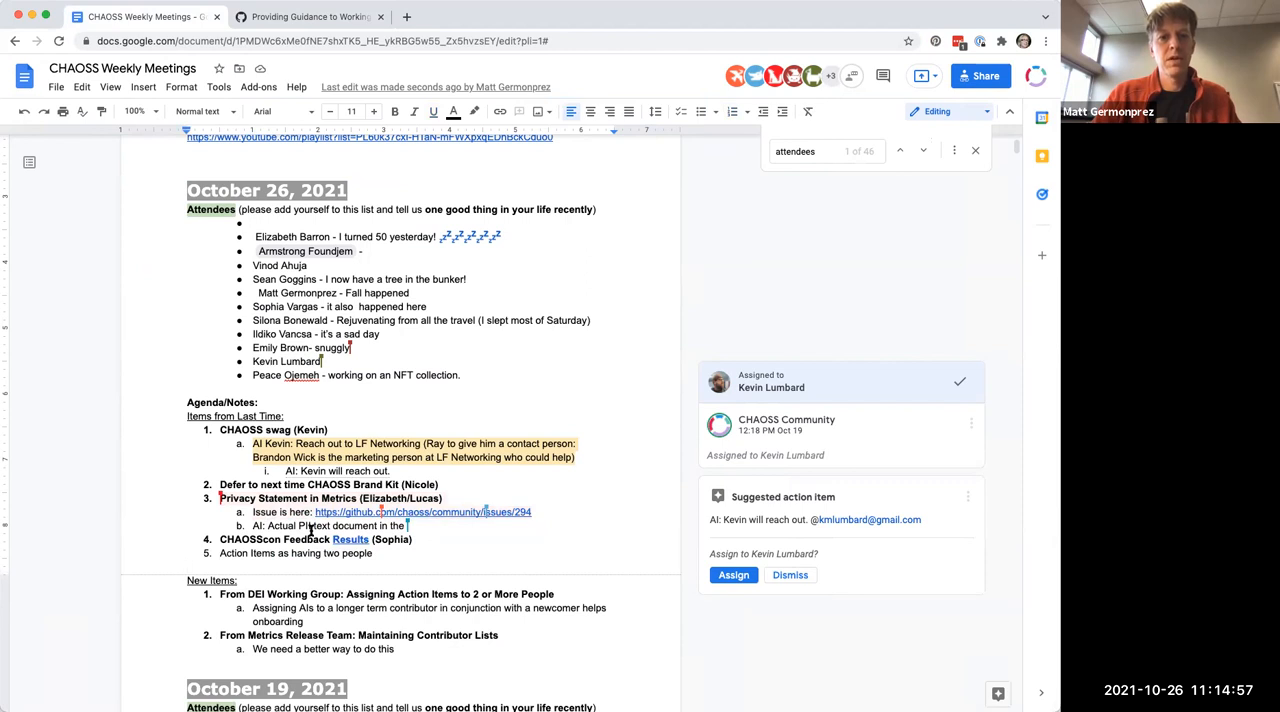
text(in the community repo)
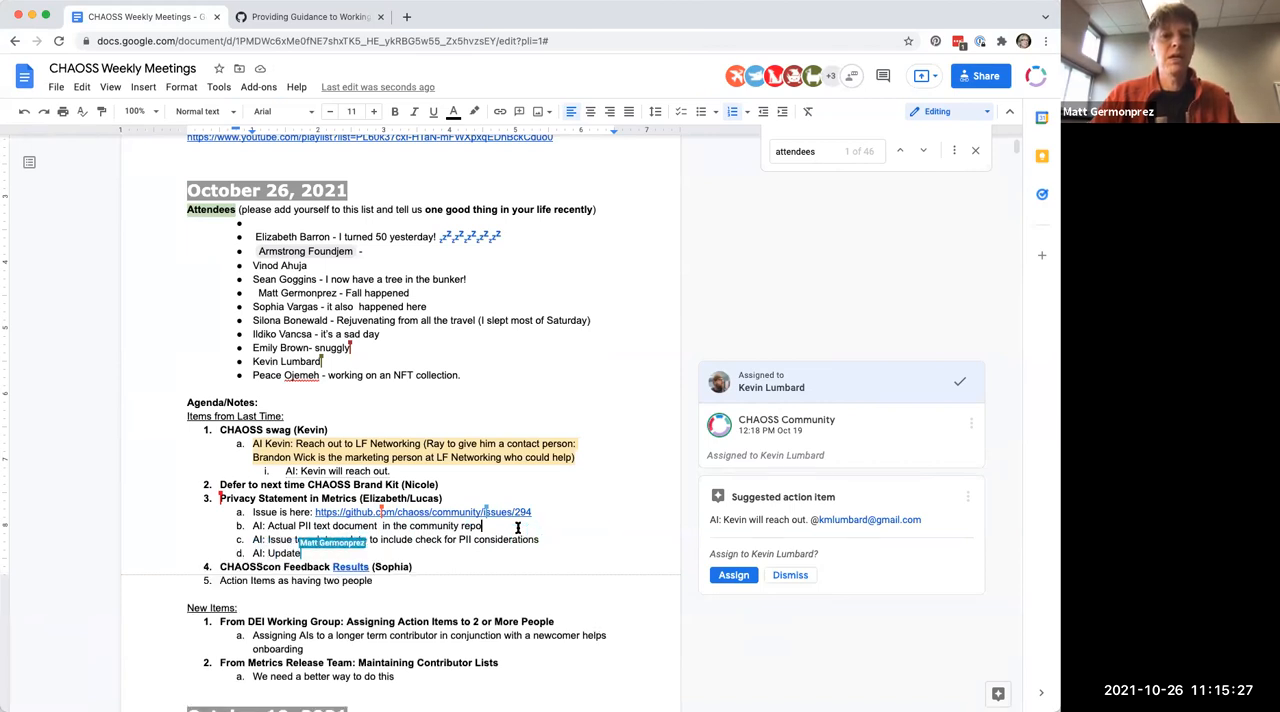
text(the metric template to include optional statement)
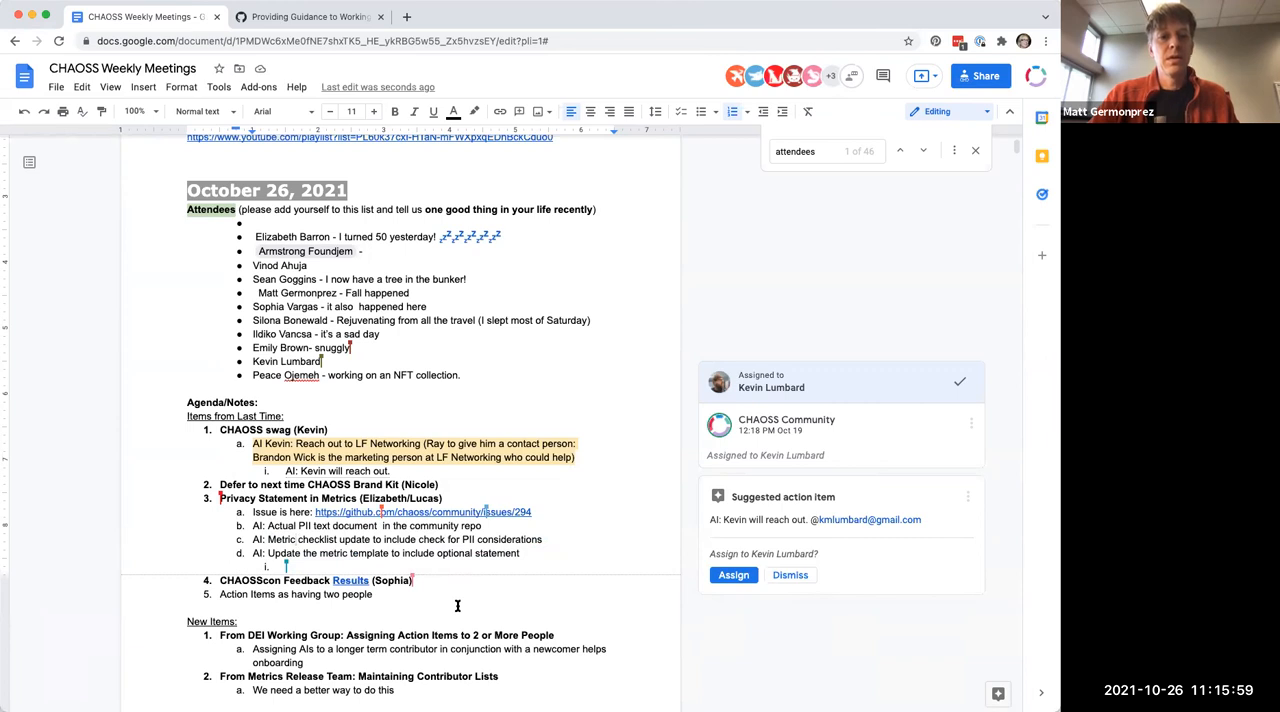
text(In the Imple)
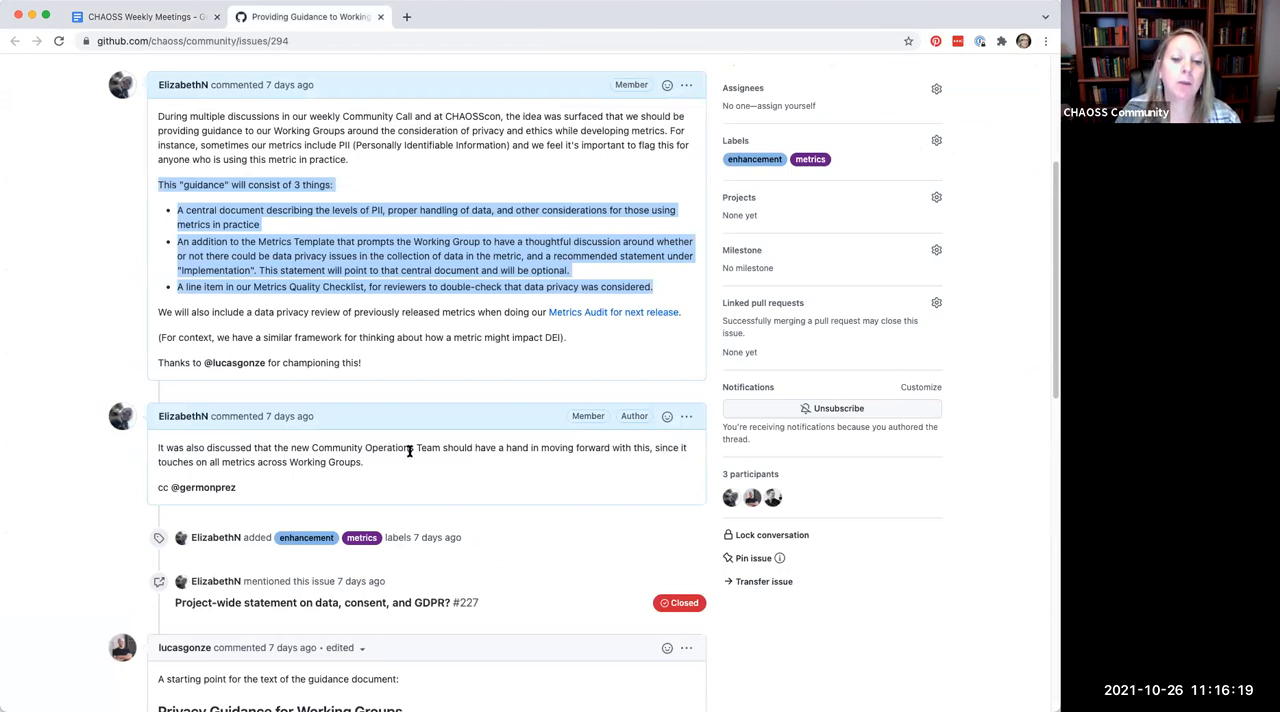
mouse_move(360, 388)
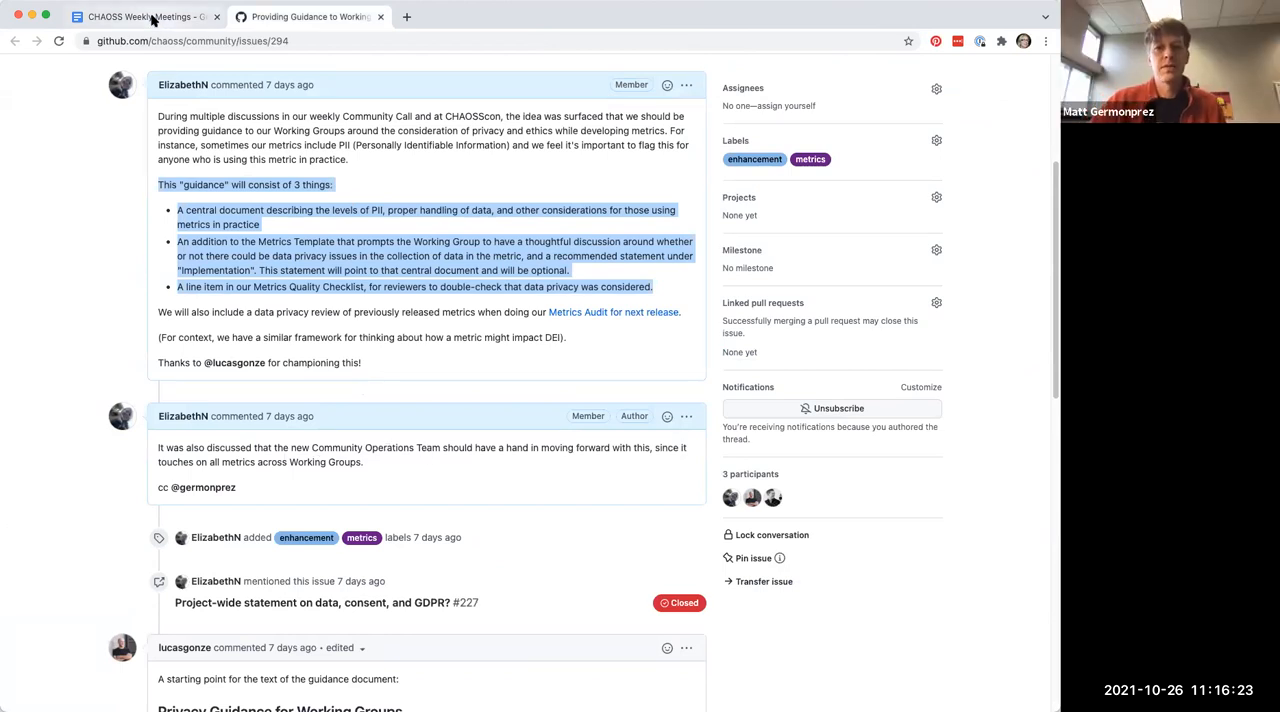
click(140, 17)
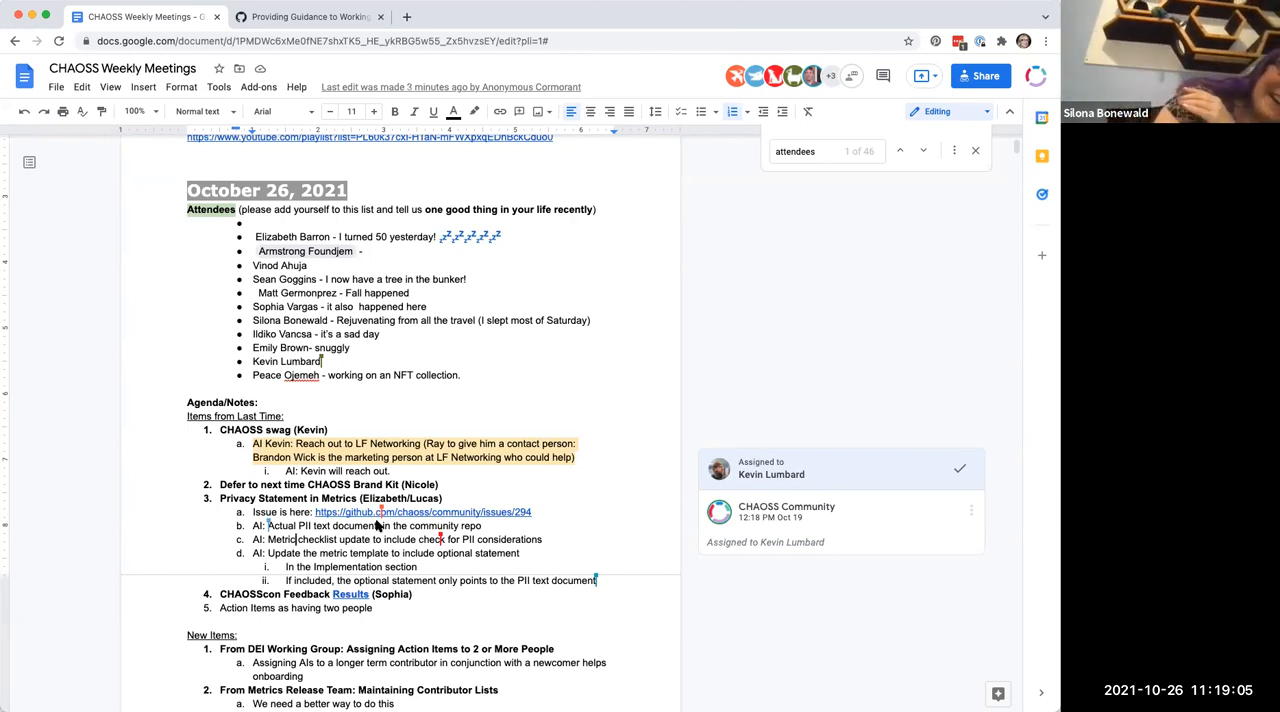
mouse_move(369, 567)
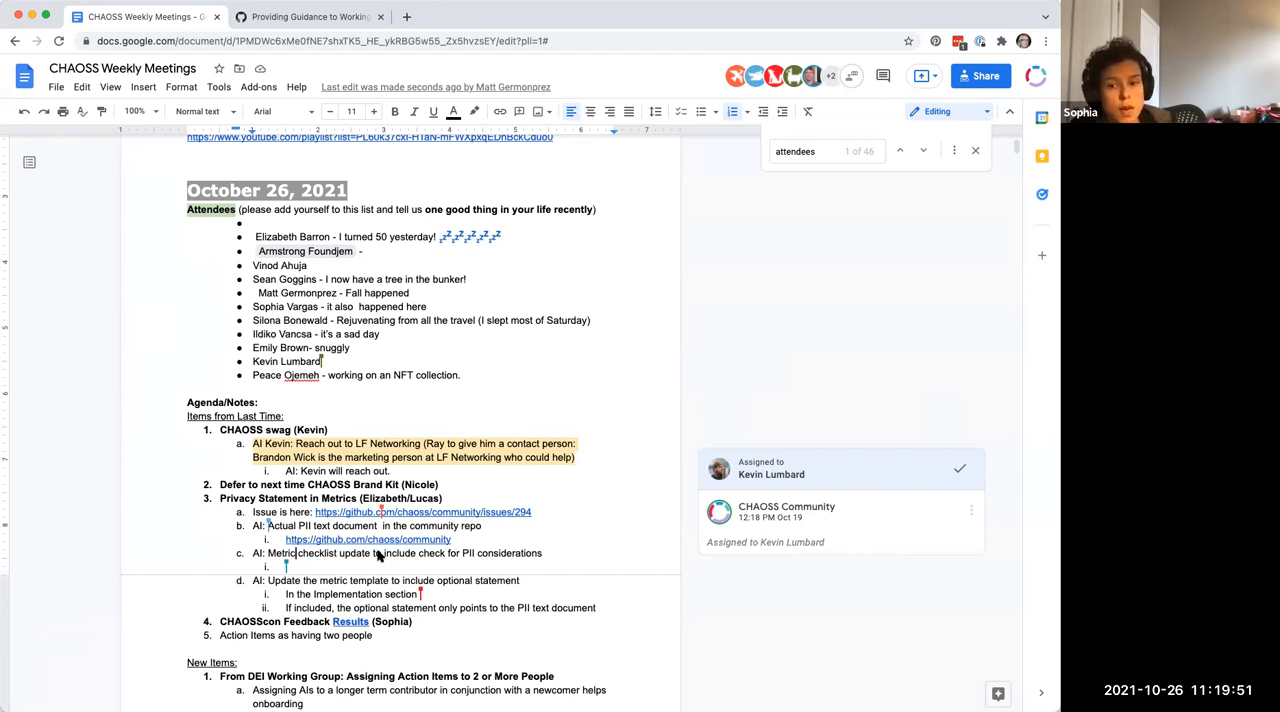
mouse_move(388, 538)
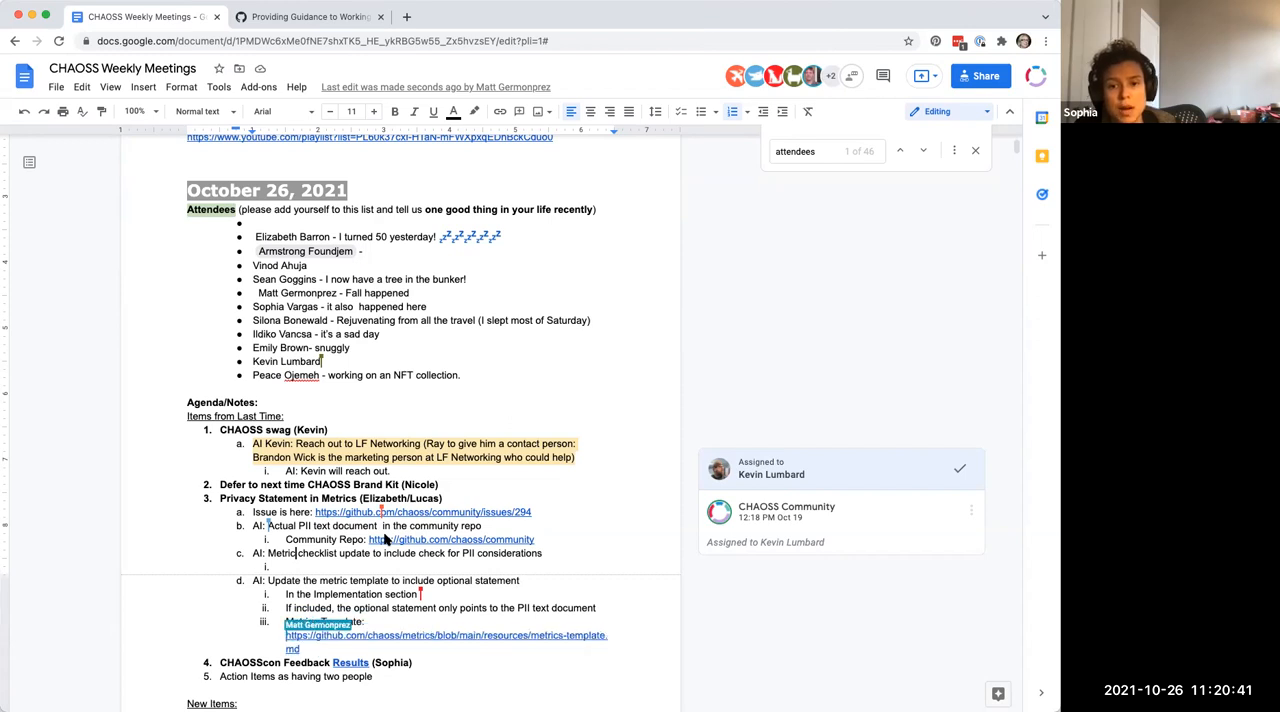
Step: Insert the label 'Metrics Template:' above the GitHub link in sub-item iii
text(Metrics Template:)
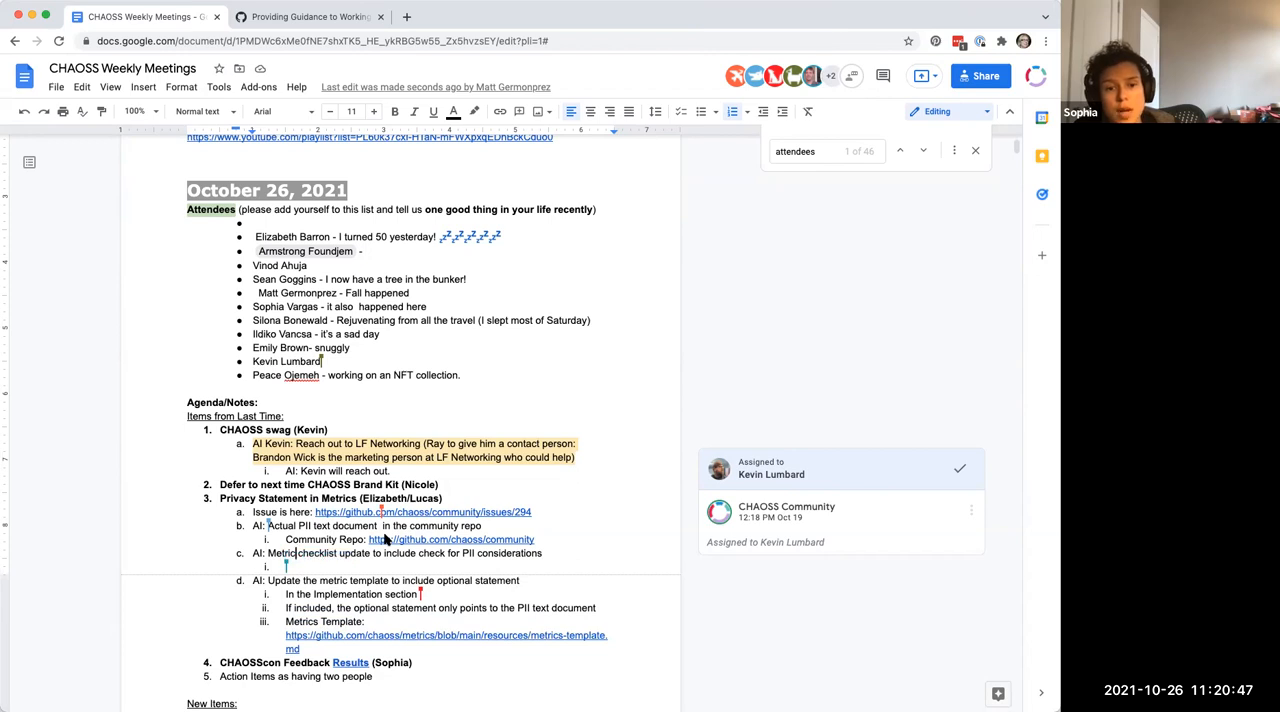
mouse_move(405, 558)
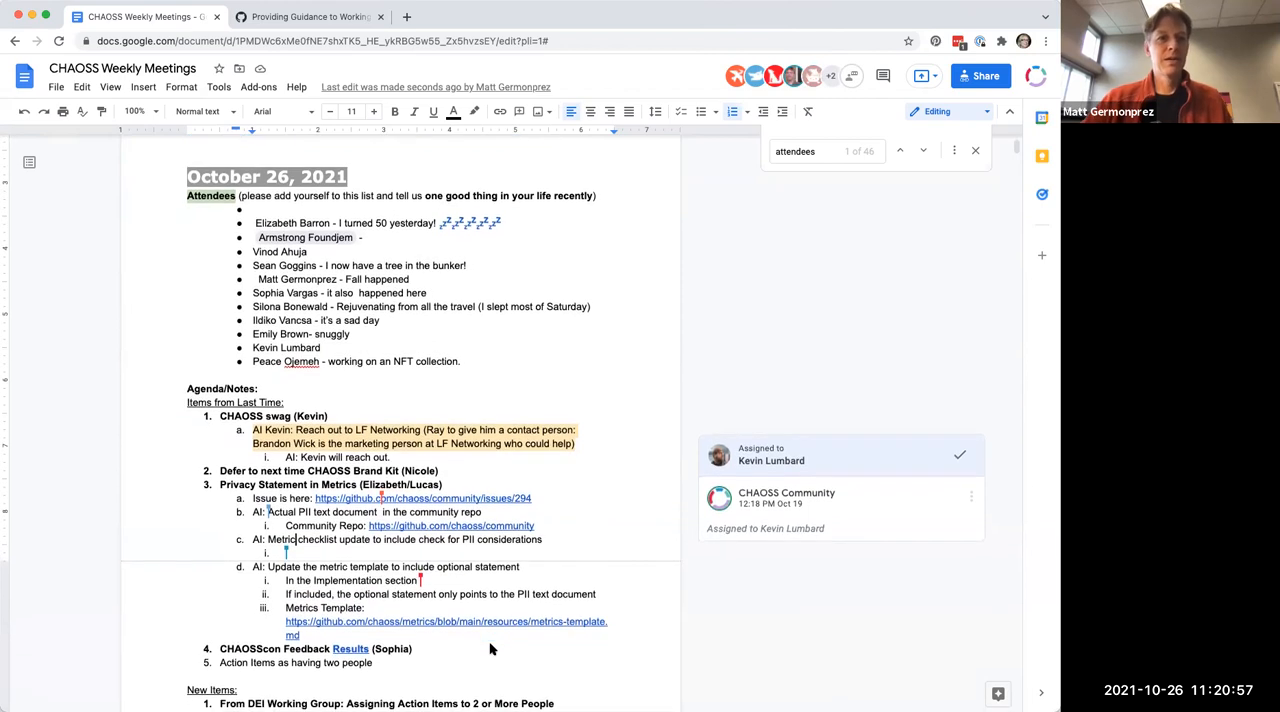
Step: Scroll down to the Privacy Statement action items
scroll(down, 3)
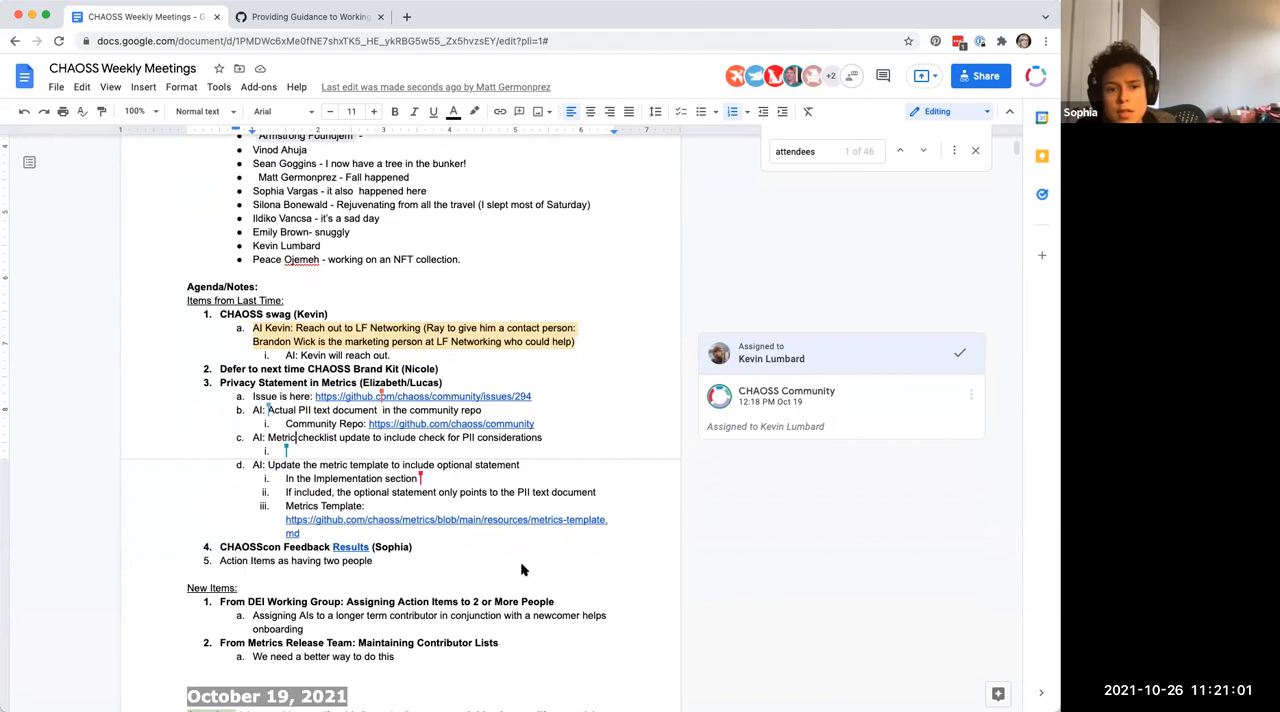
mouse_move(659, 417)
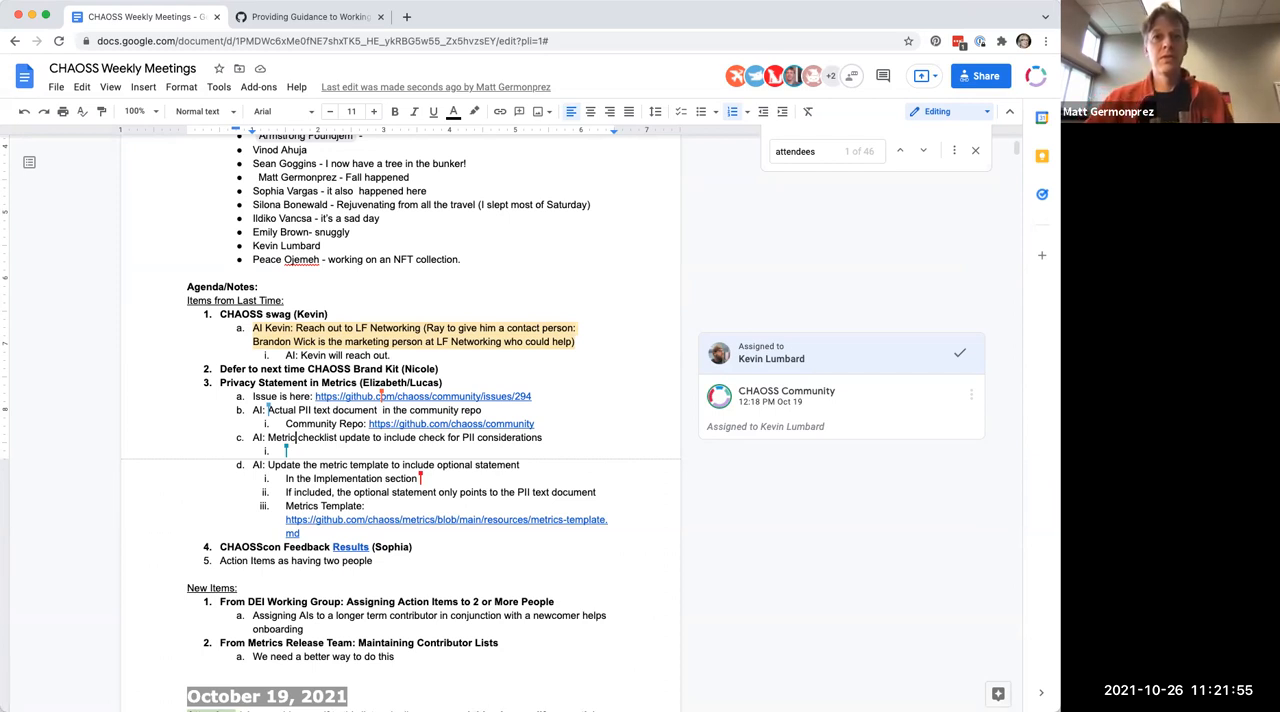
mouse_move(888, 245)
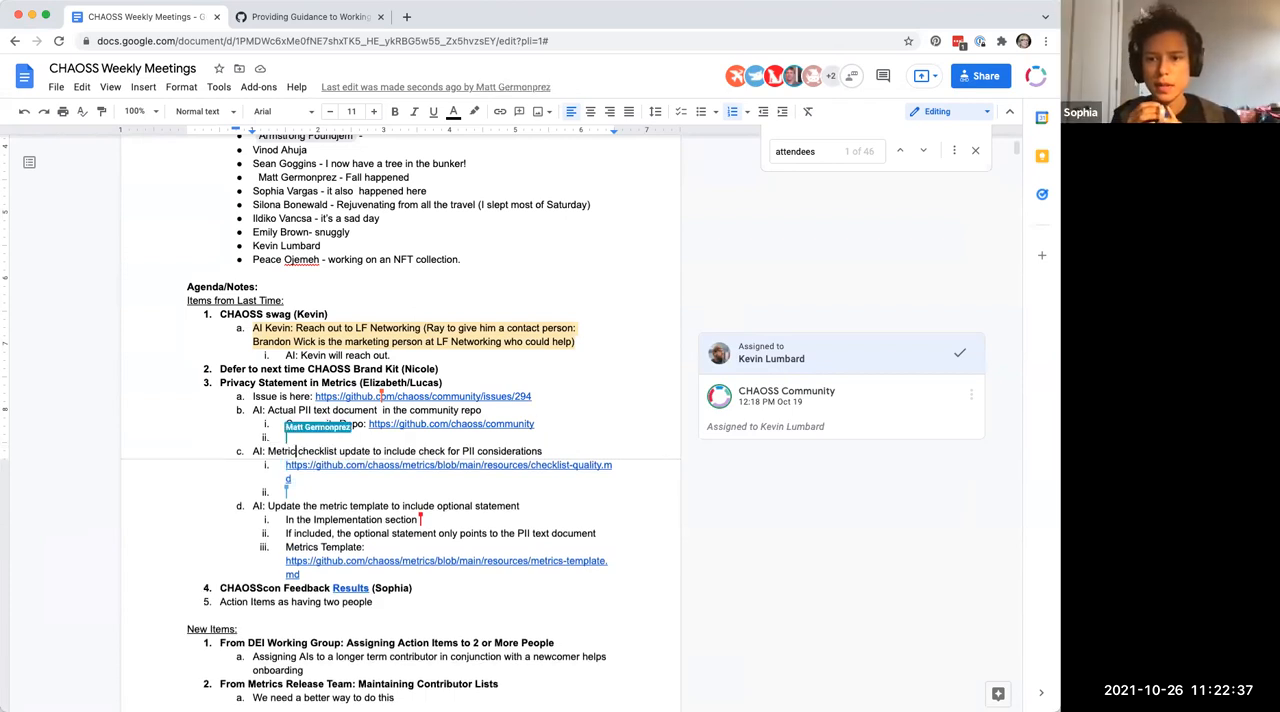
Step: Type 'Current privacy doc from CHAOSS:' in sub-item ii under the PII document item
text(Current PI)
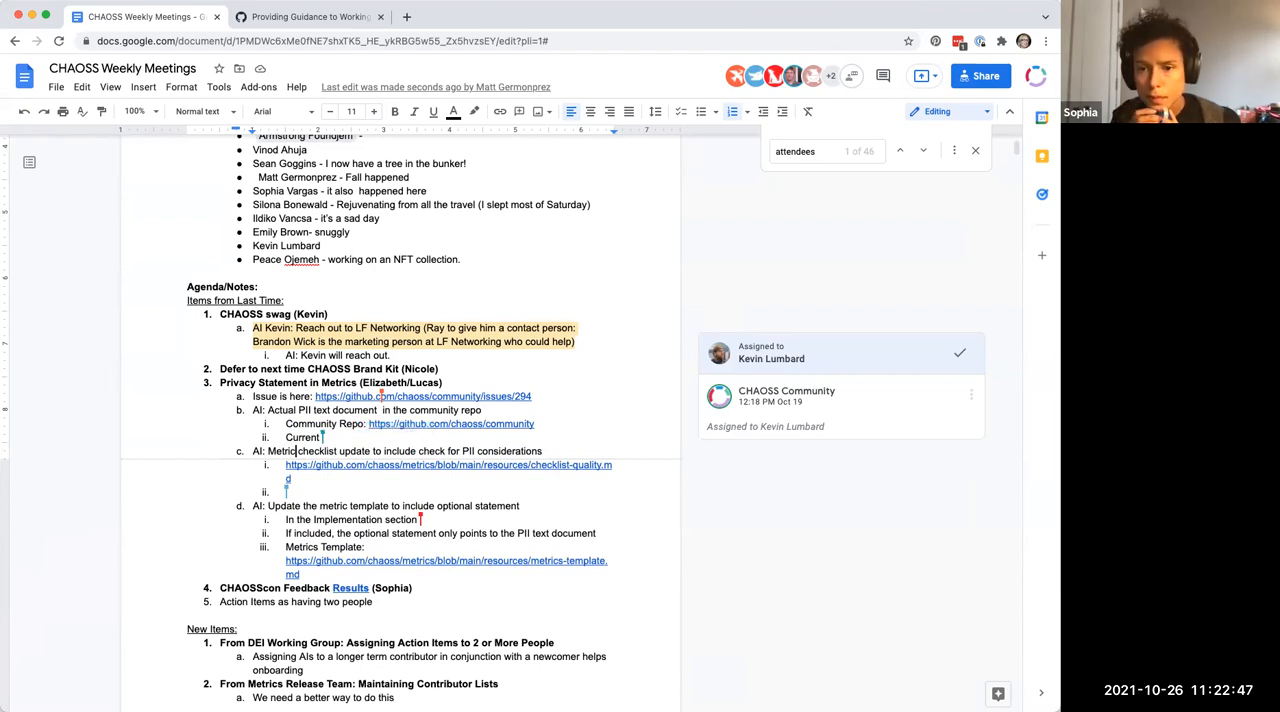
text(privacy doc from CHAOSS:)
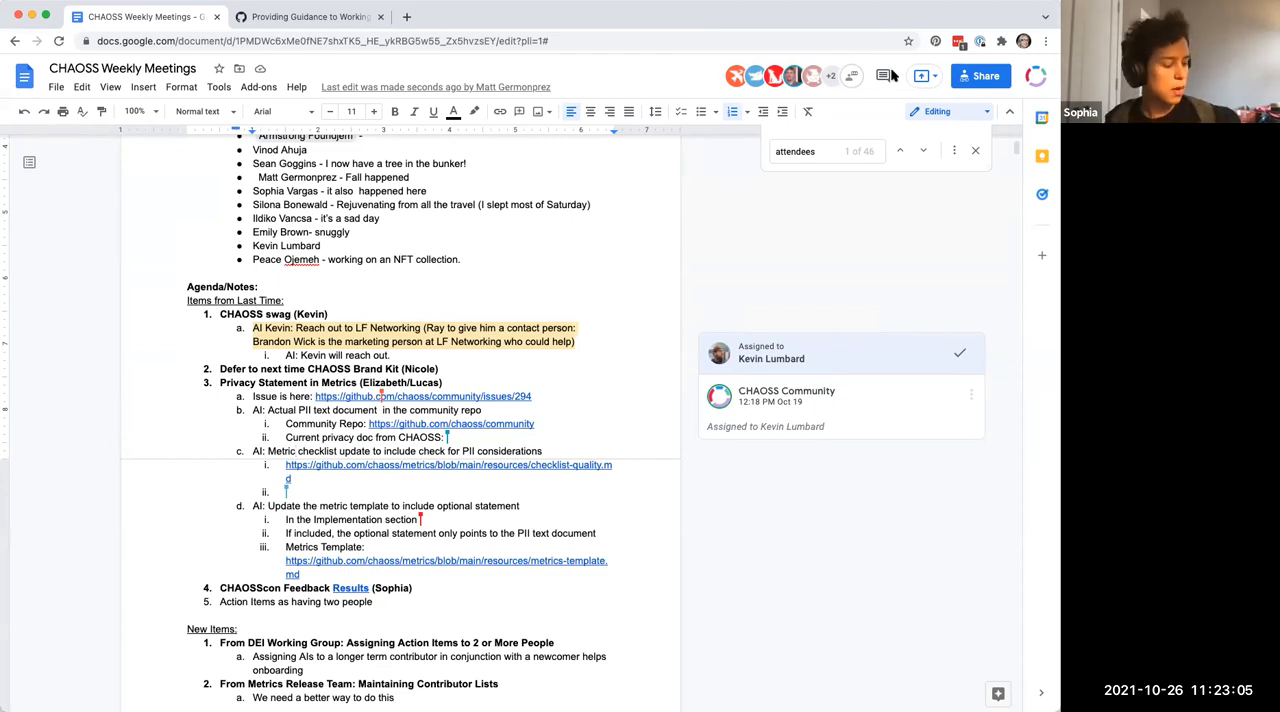
Step: Open issue #294's first-pass privacy guidance commit and read the Privacy-Guidance.md diff
click(308, 17)
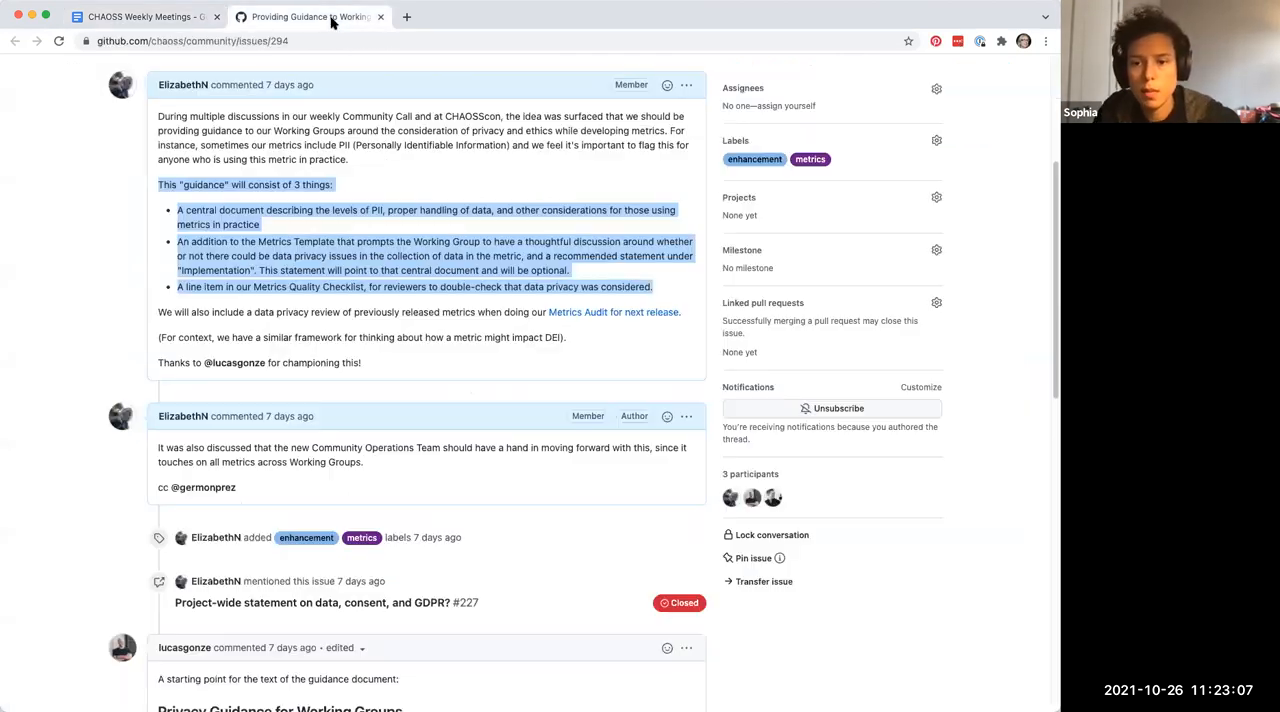
scroll(down, 3)
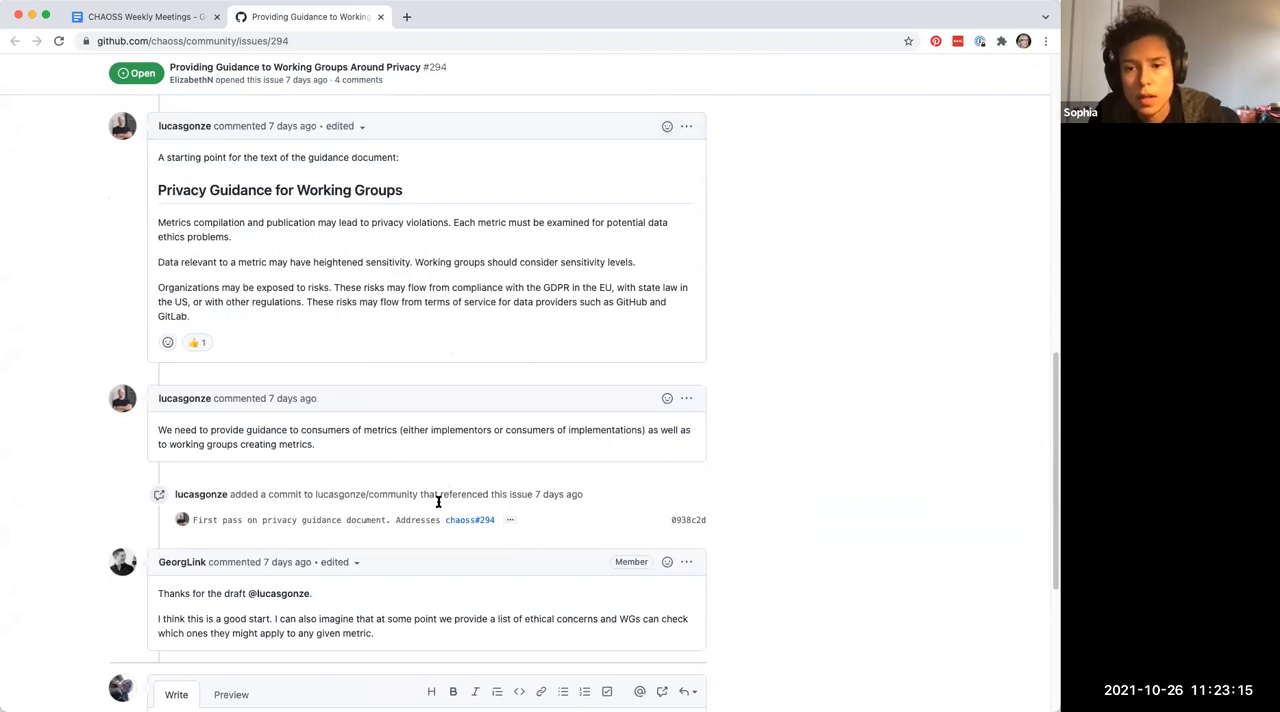
mouse_move(337, 520)
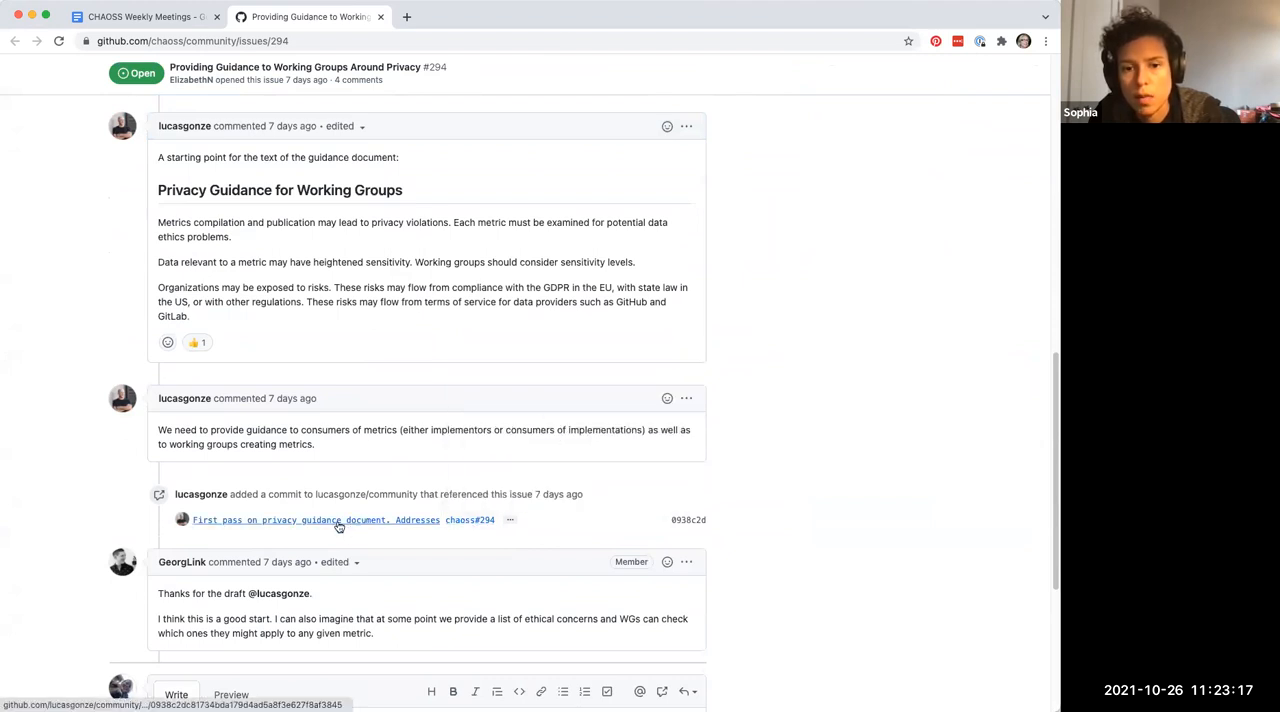
mouse_move(315, 519)
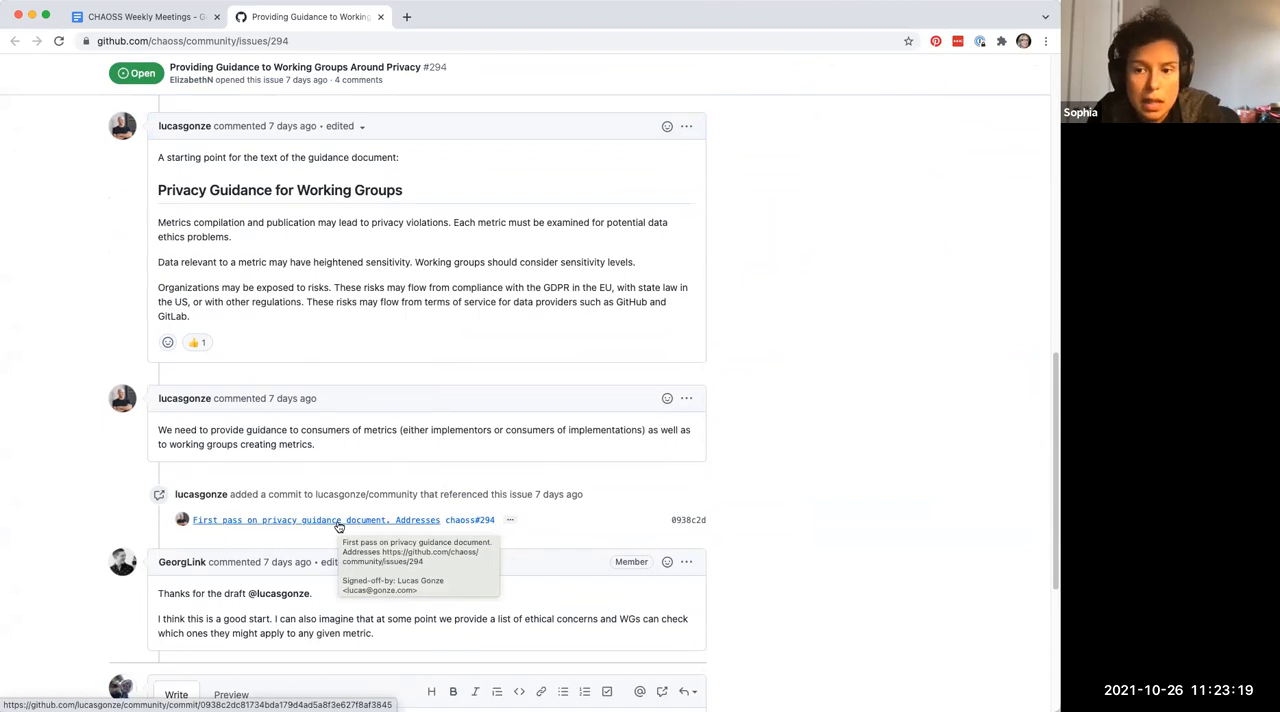
click(316, 519)
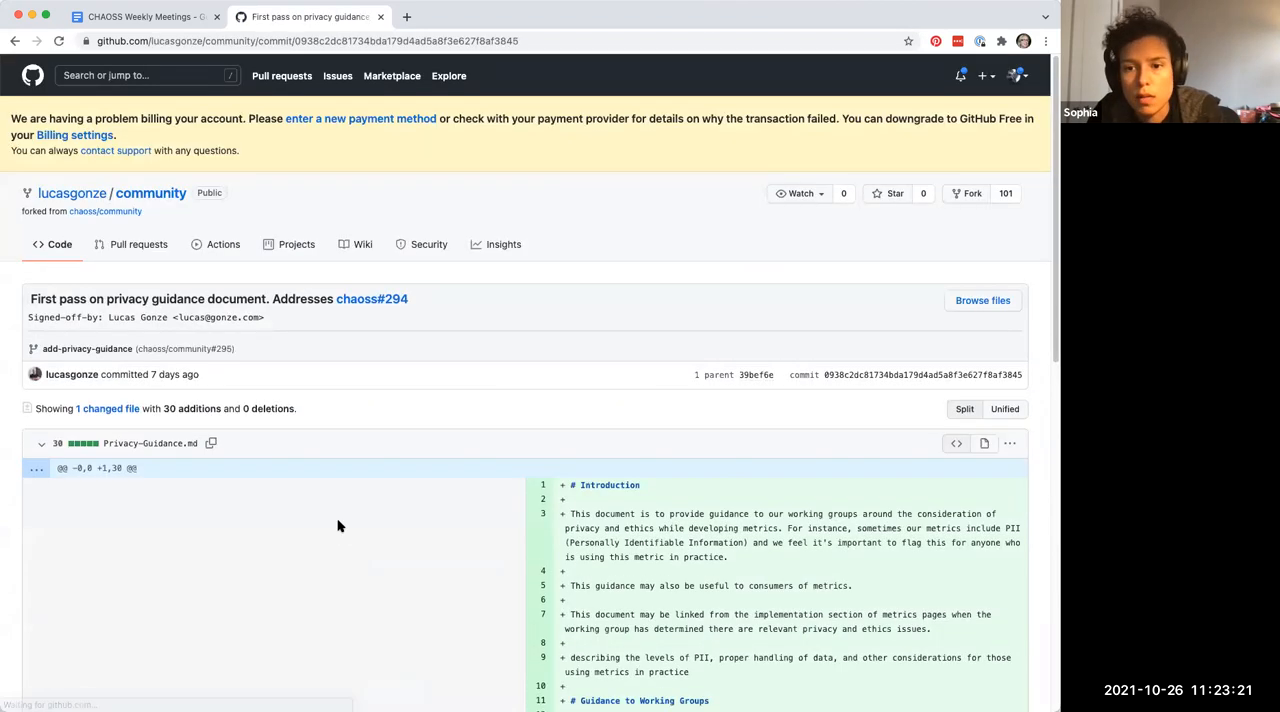
scroll(down, 3)
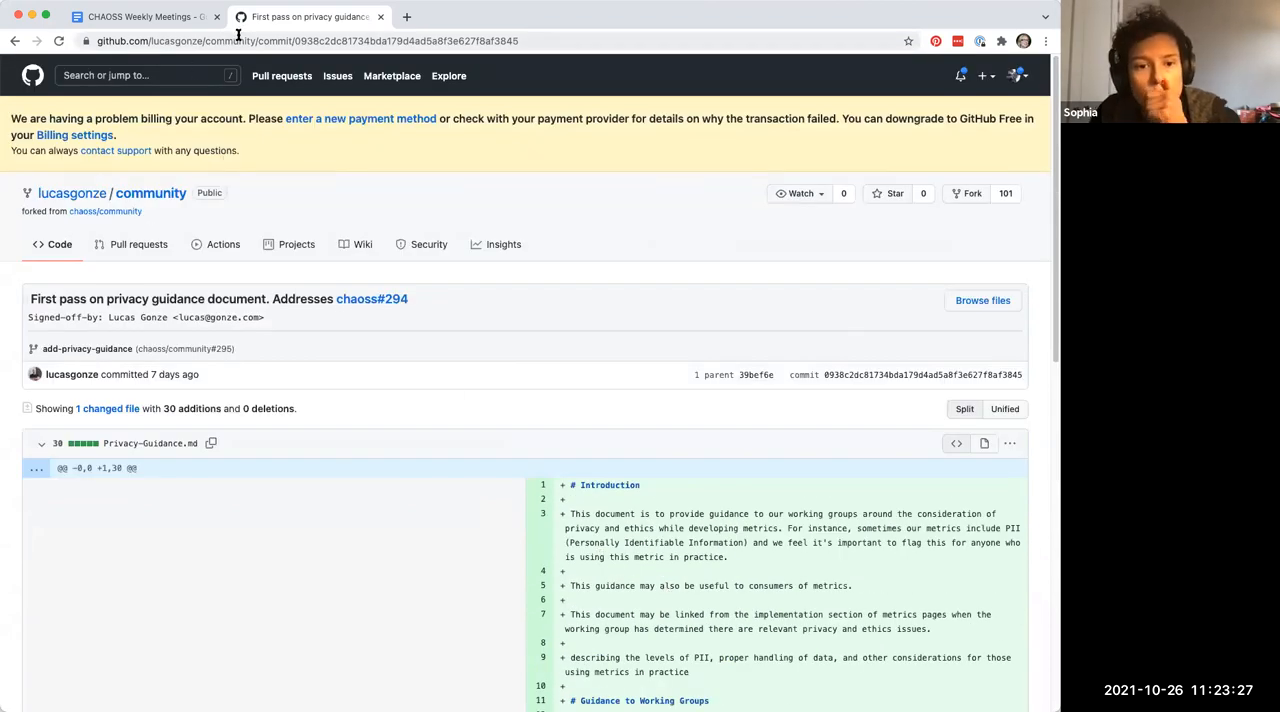
mouse_move(410, 364)
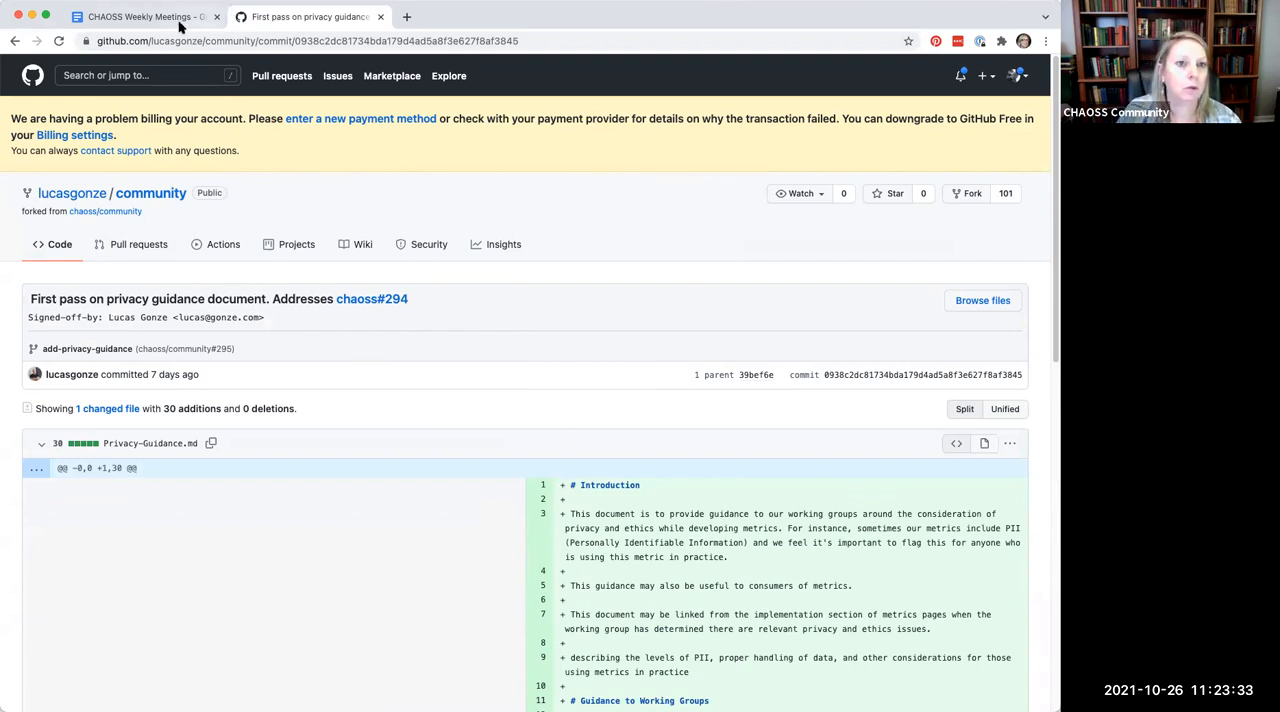
scroll(down, 3)
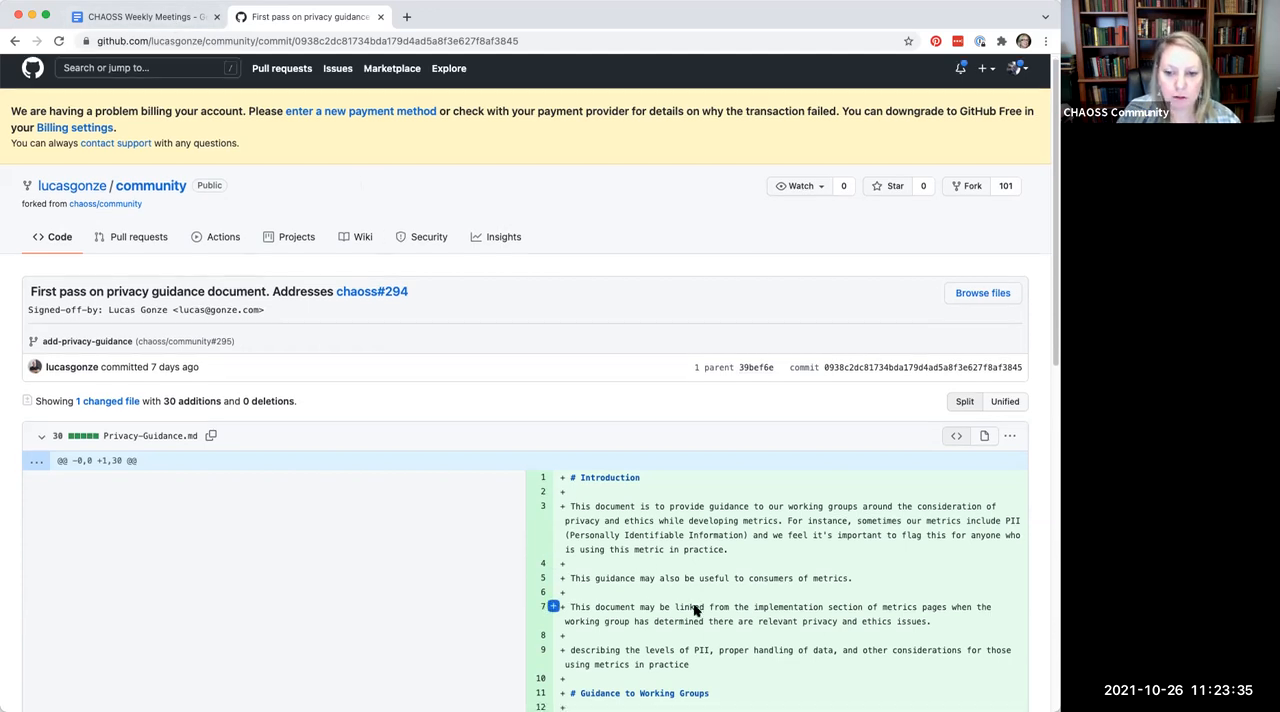
scroll(down, 3)
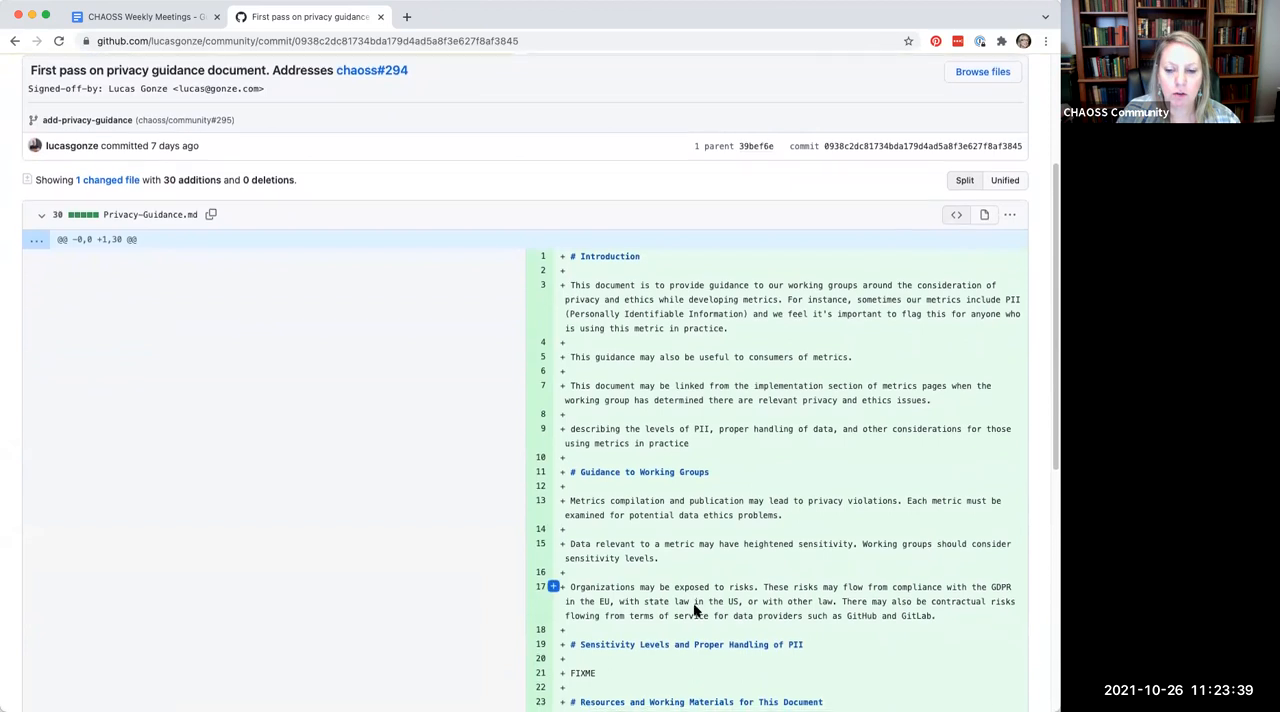
scroll(down, 3)
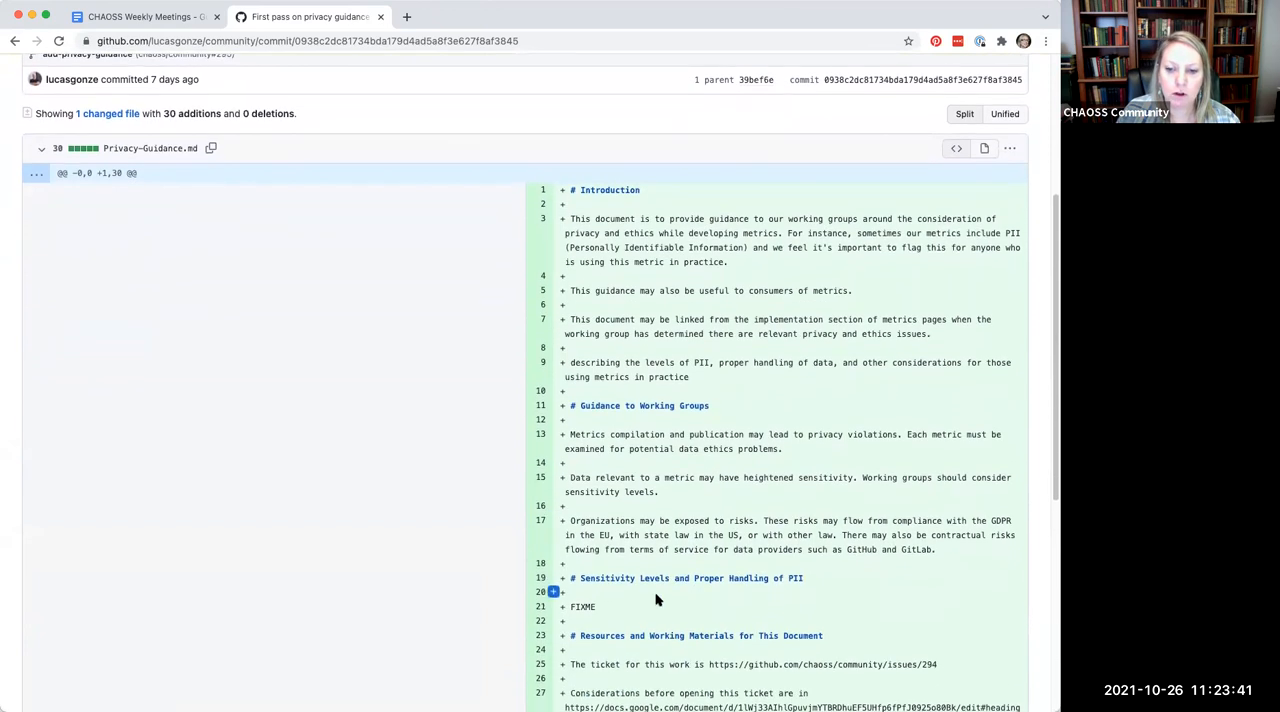
mouse_move(642, 607)
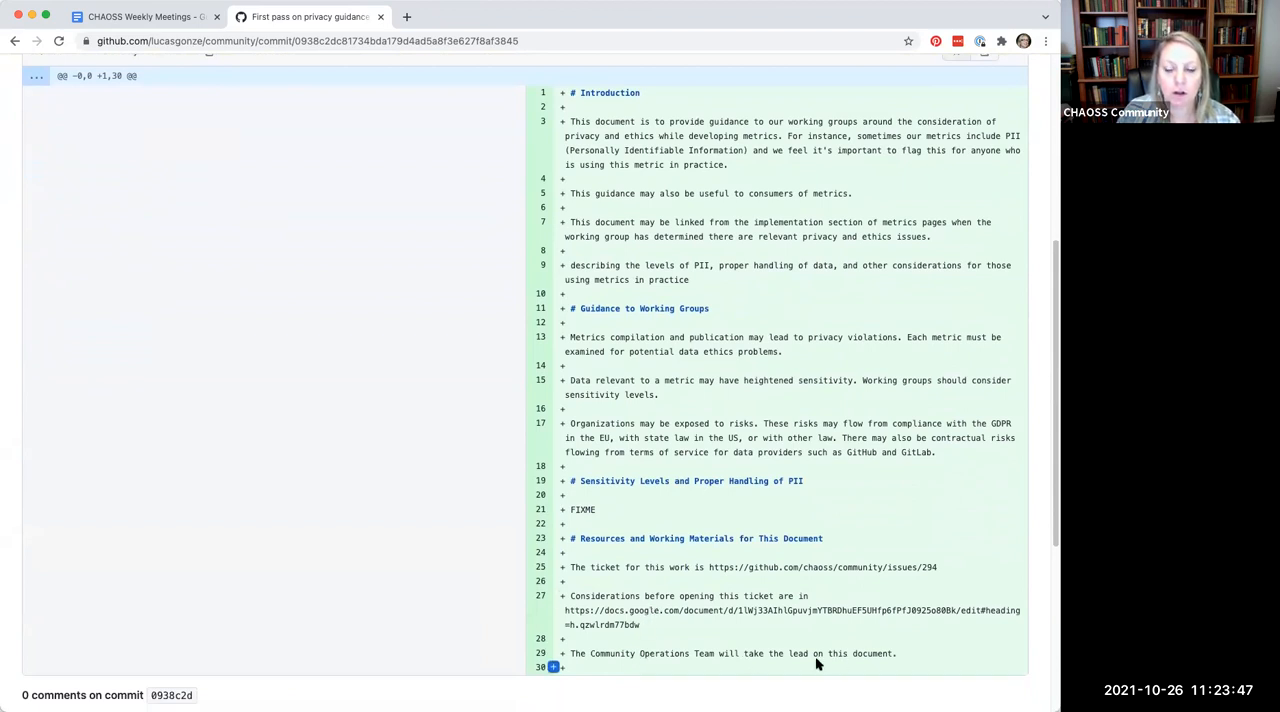
mouse_move(408, 407)
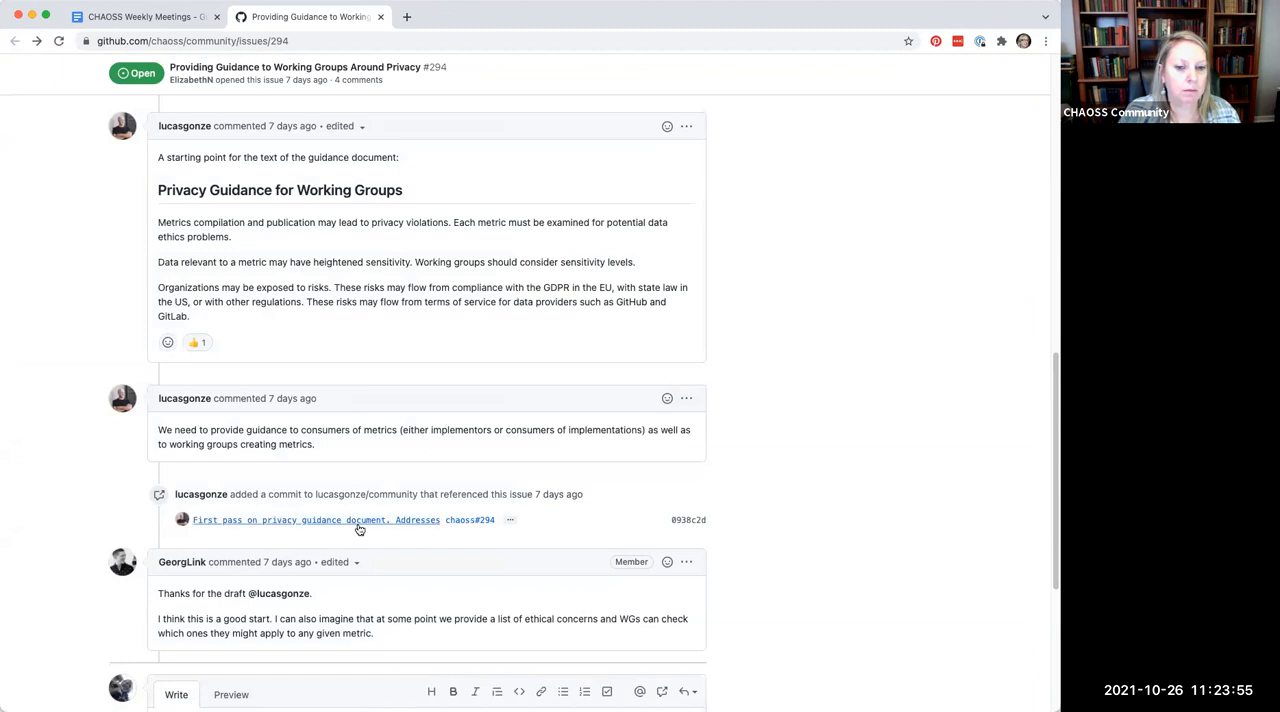
mouse_move(315, 520)
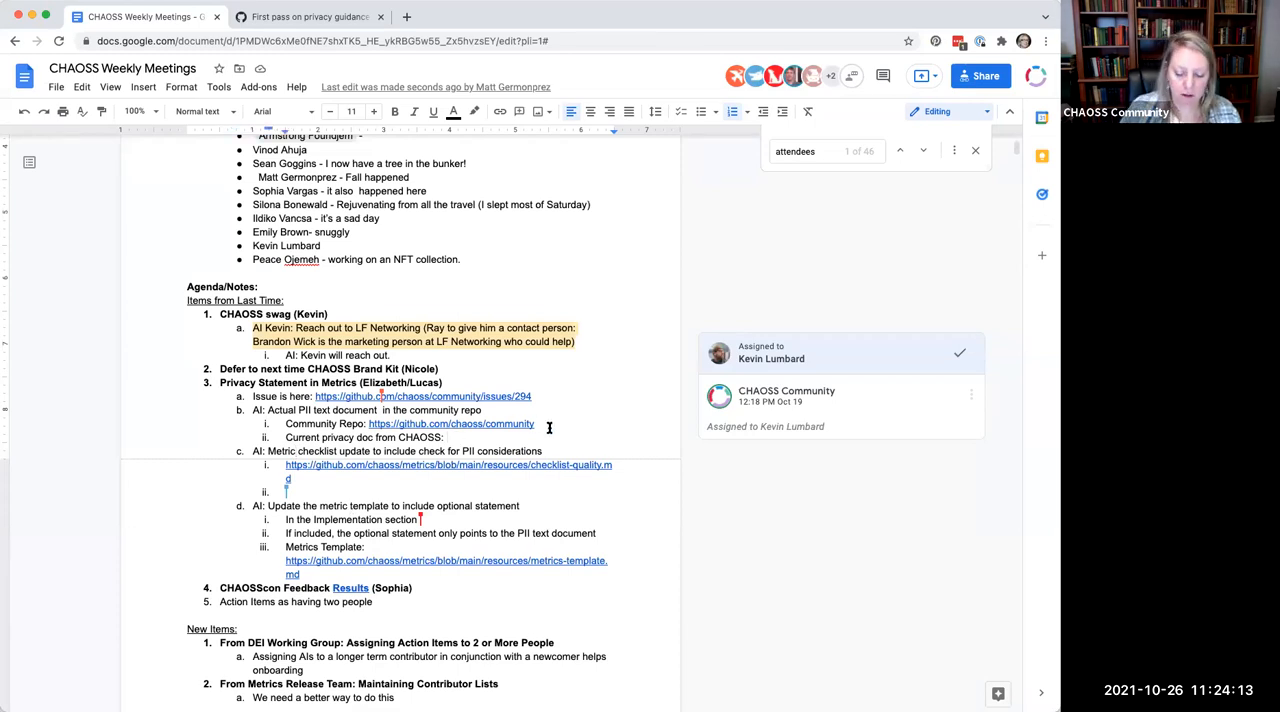
Step: Add a new 'First Pass:' sub-item under the Community Repo line
text(First)
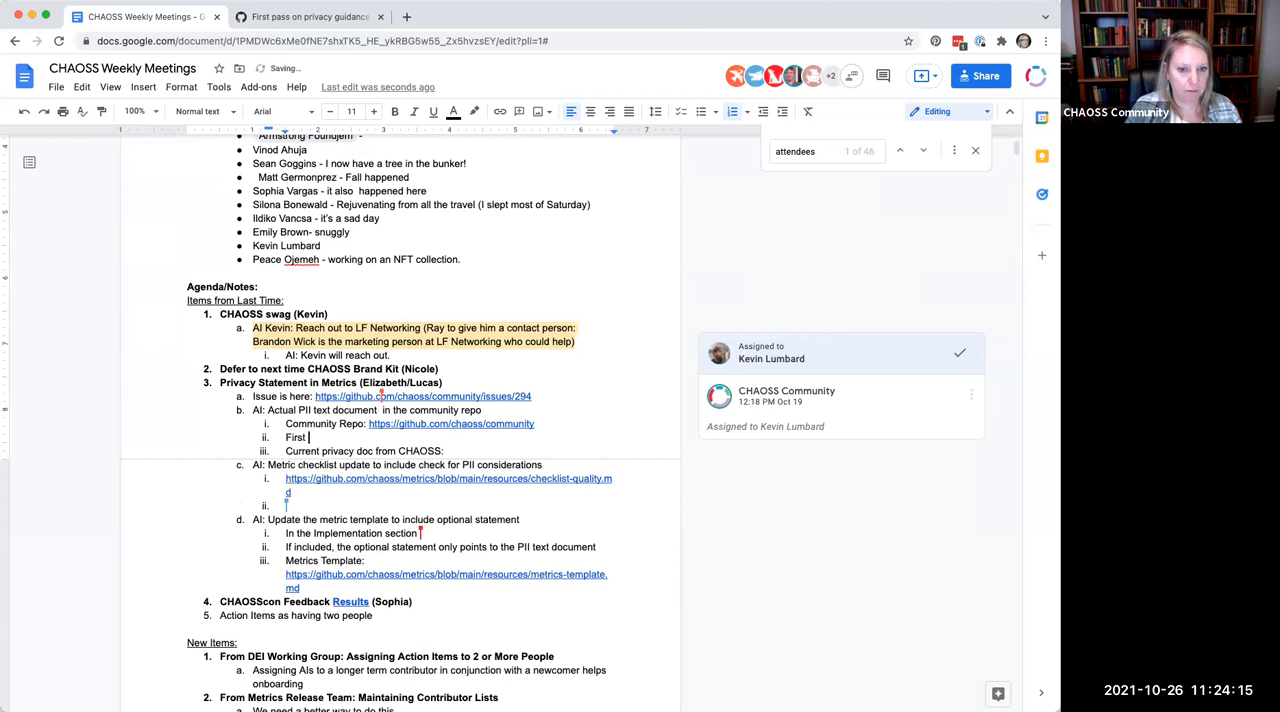
text(Pass:)
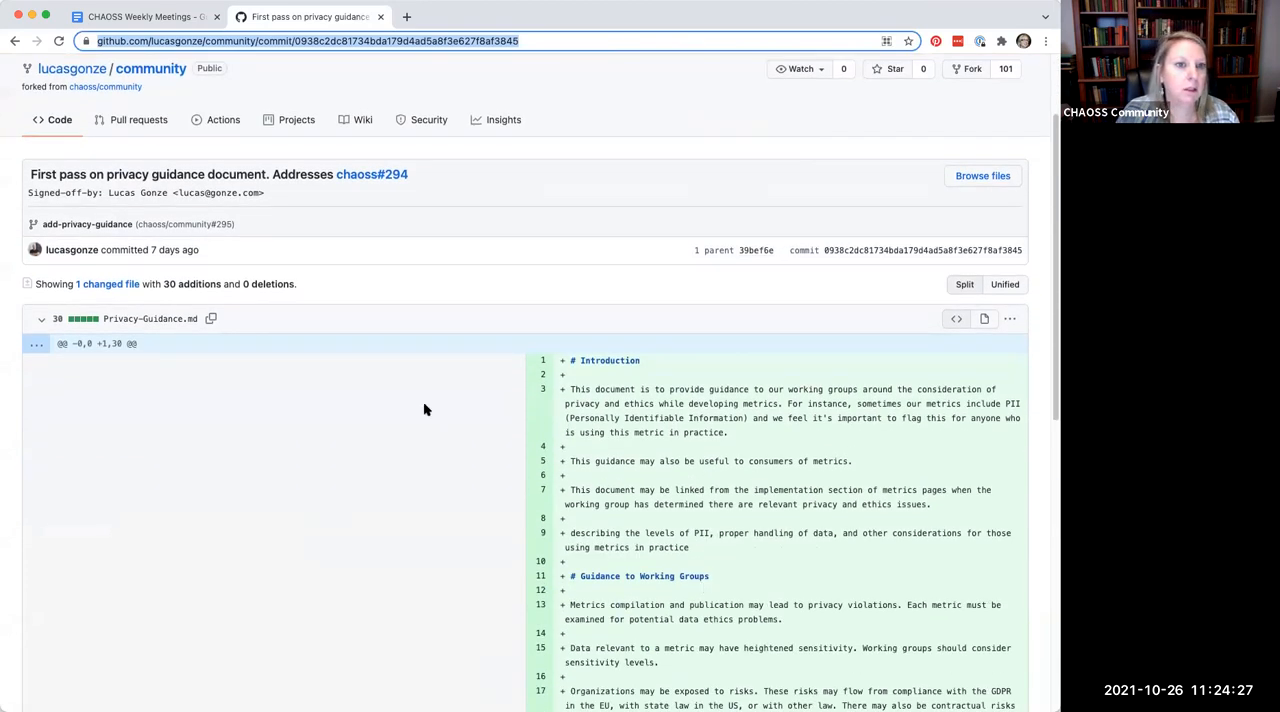
mouse_move(138, 119)
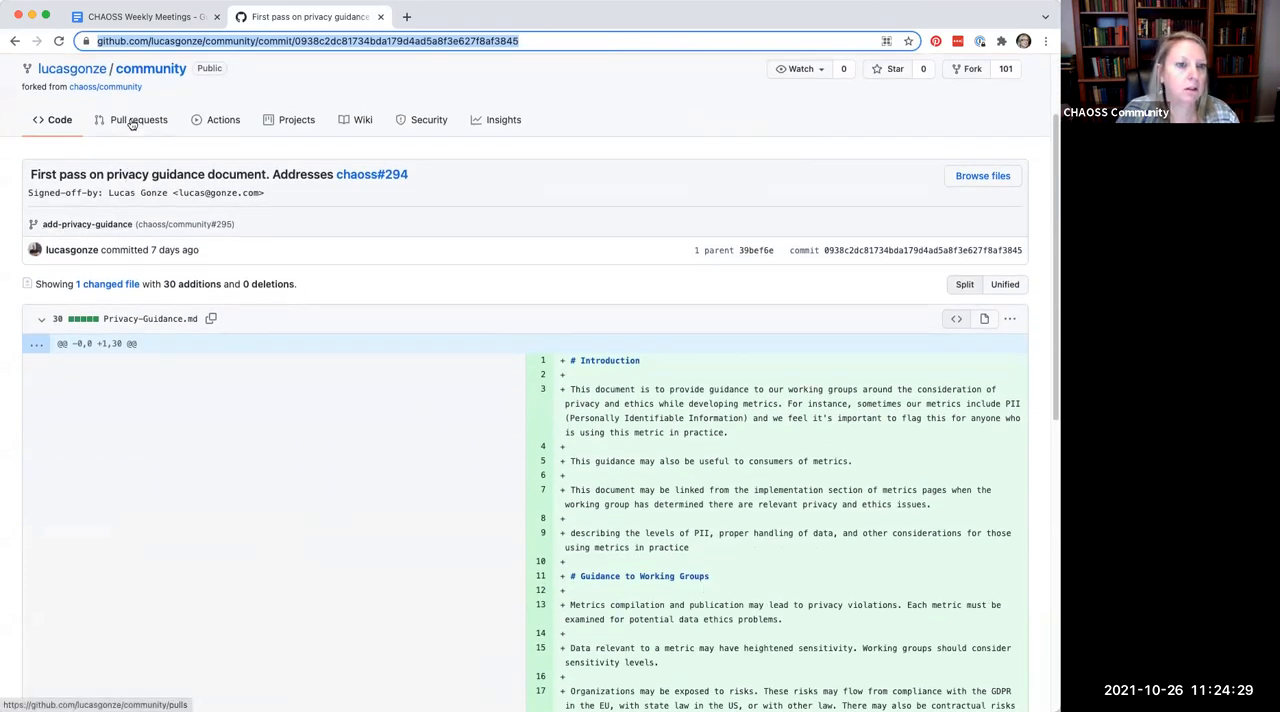
click(138, 119)
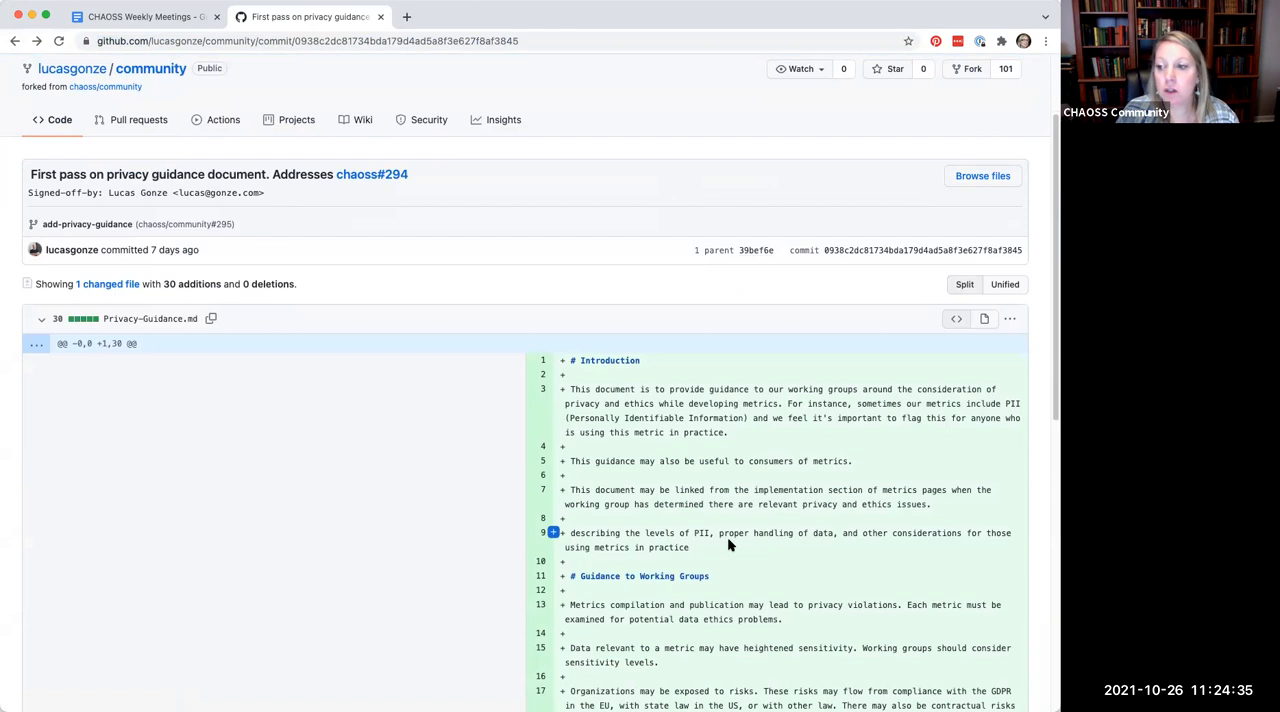
scroll(down, 3)
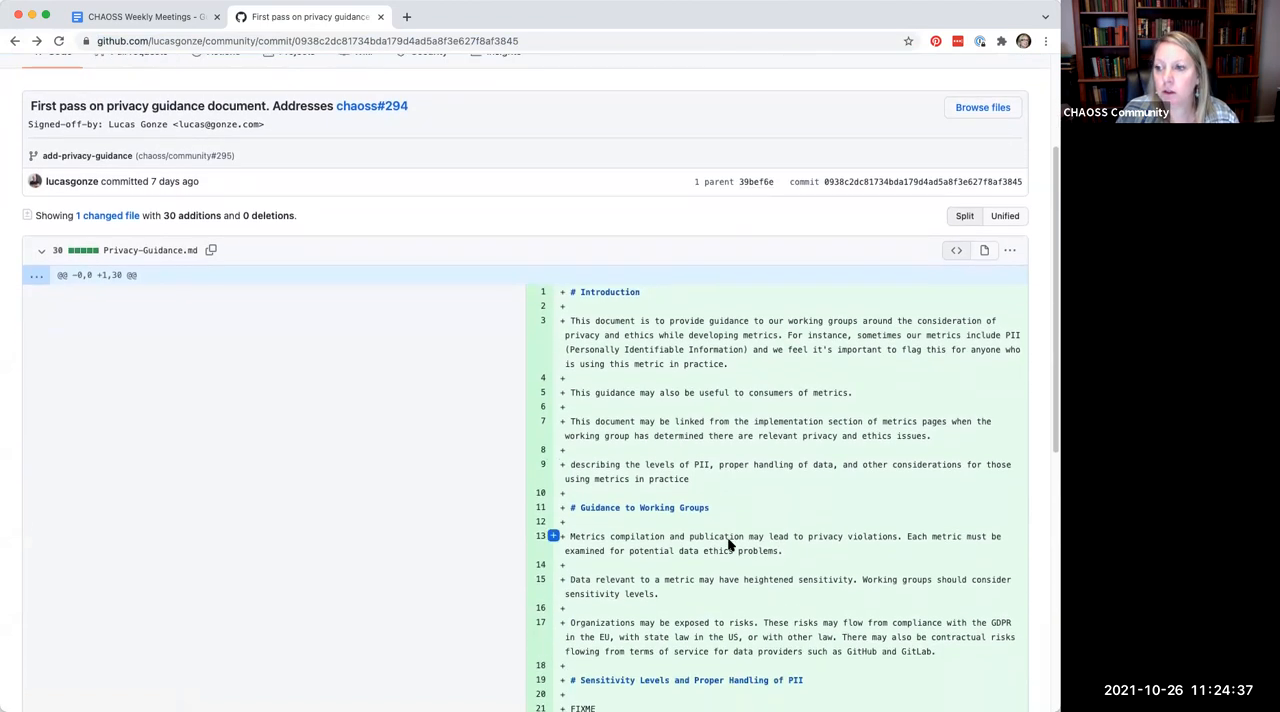
scroll(down, 3)
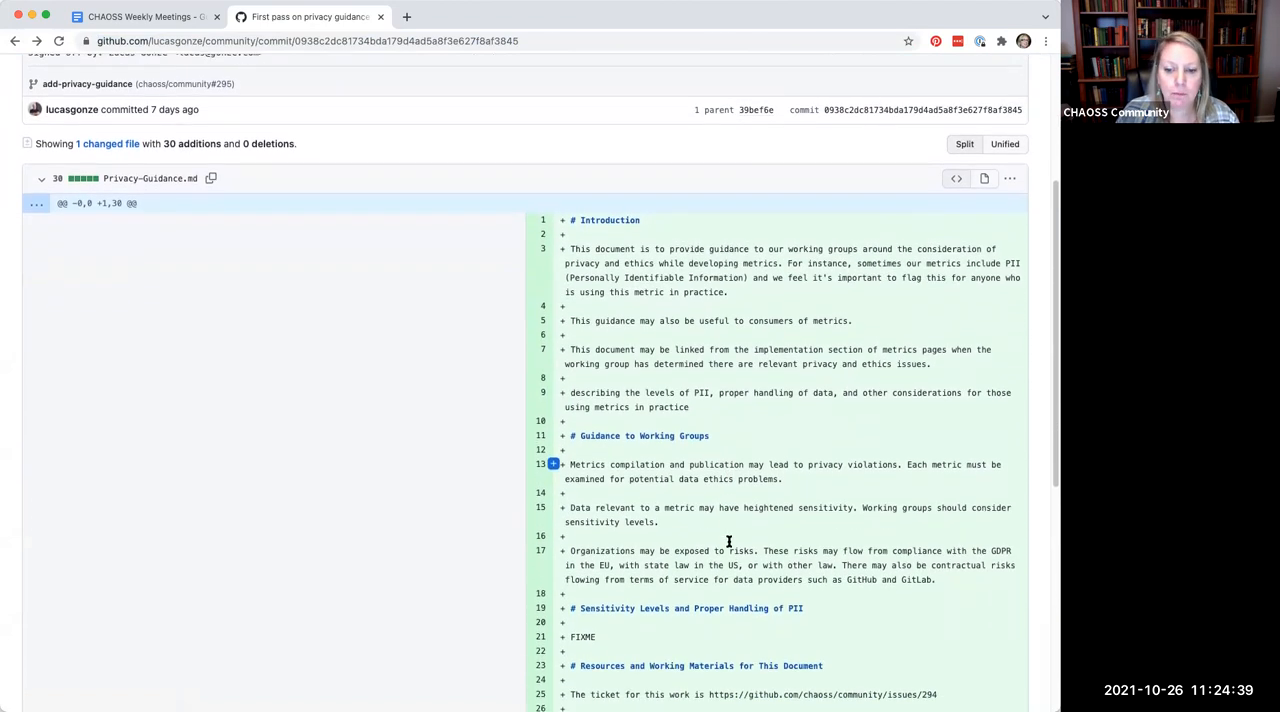
scroll(down, 3)
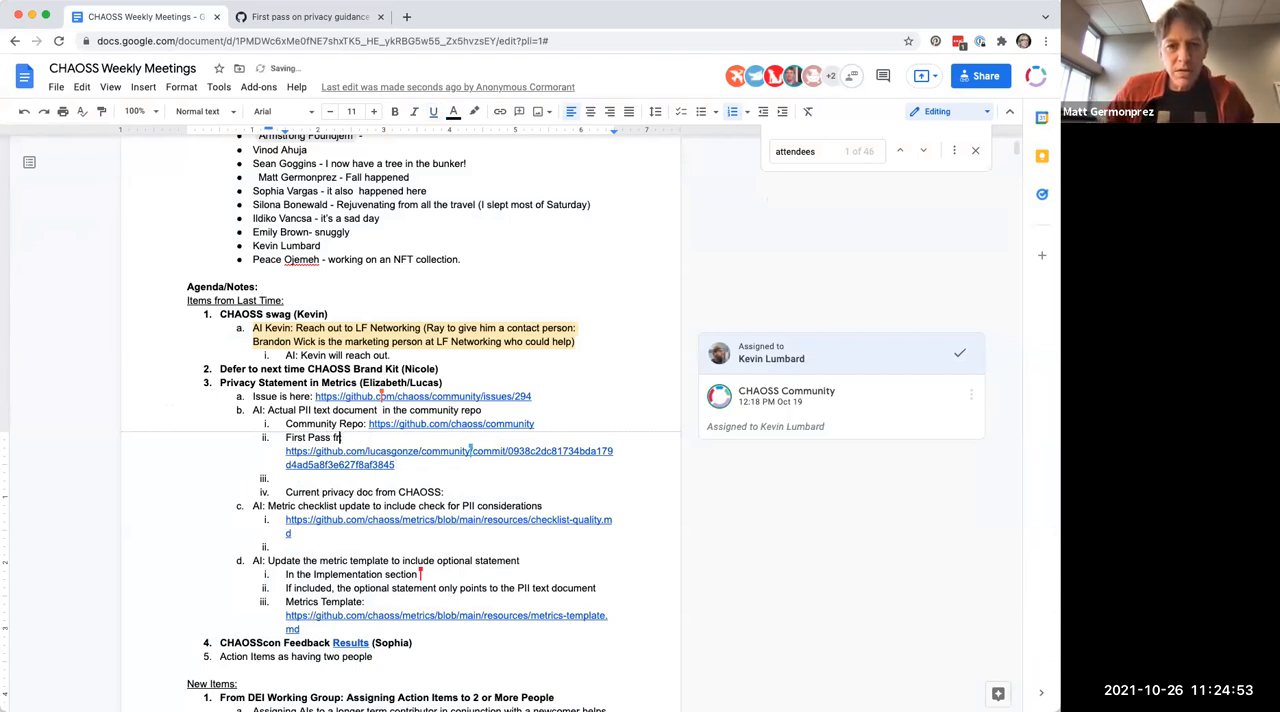
Step: Finish the sub-item as 'First Pass from Lucas:' and bring up the Data Ethics doc
text(om Lucas:)
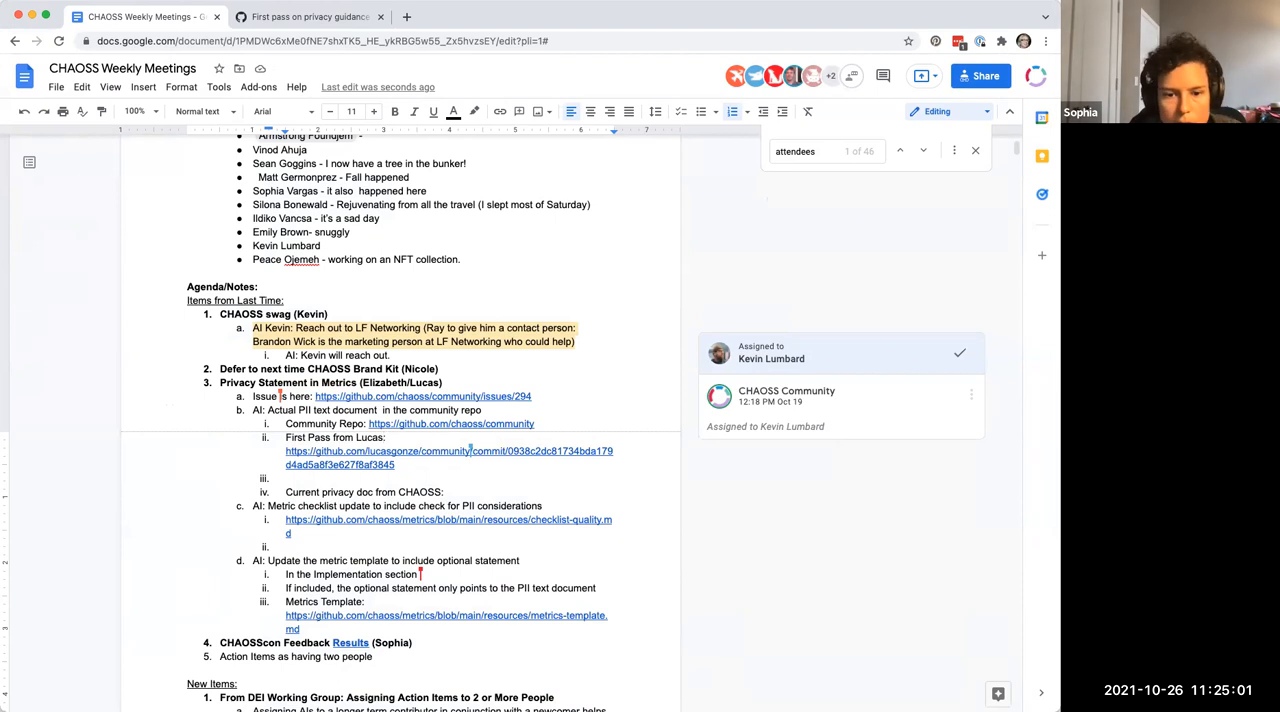
click(470, 17)
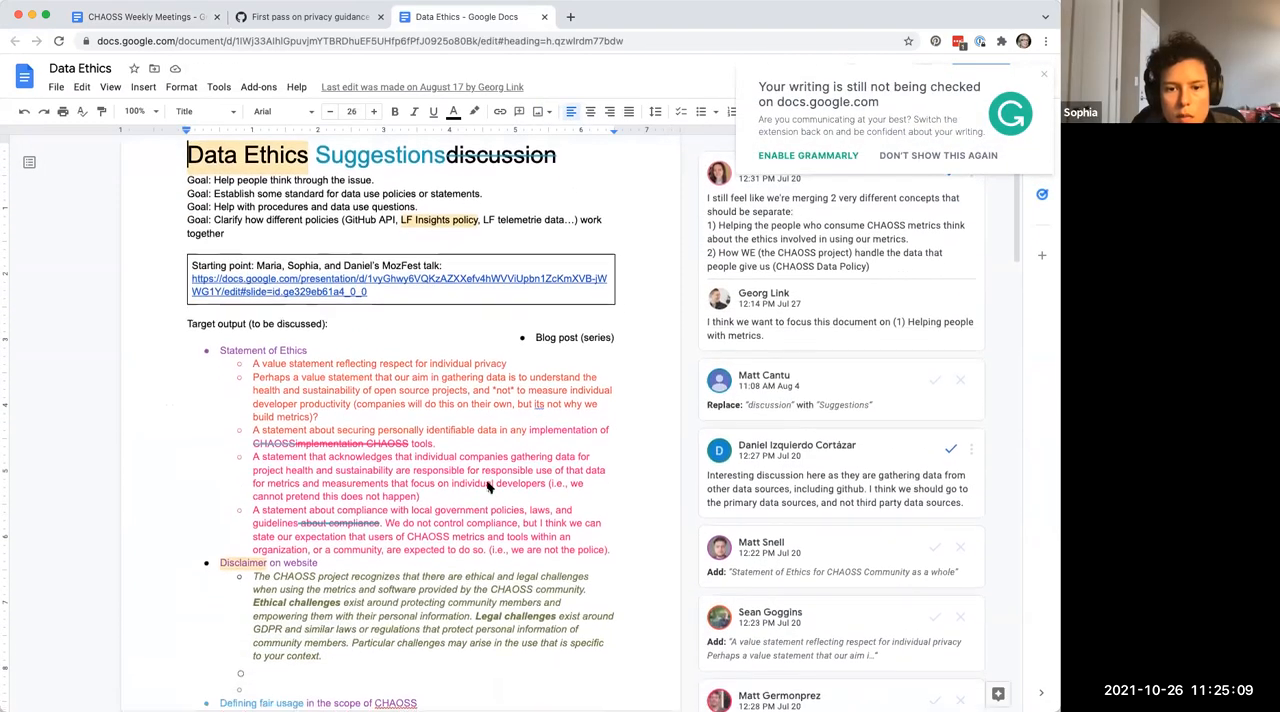
Step: Scroll the Data Ethics doc down to its CHAOSS Data Policy link and Ethics Guidelines outline
scroll(down, 3)
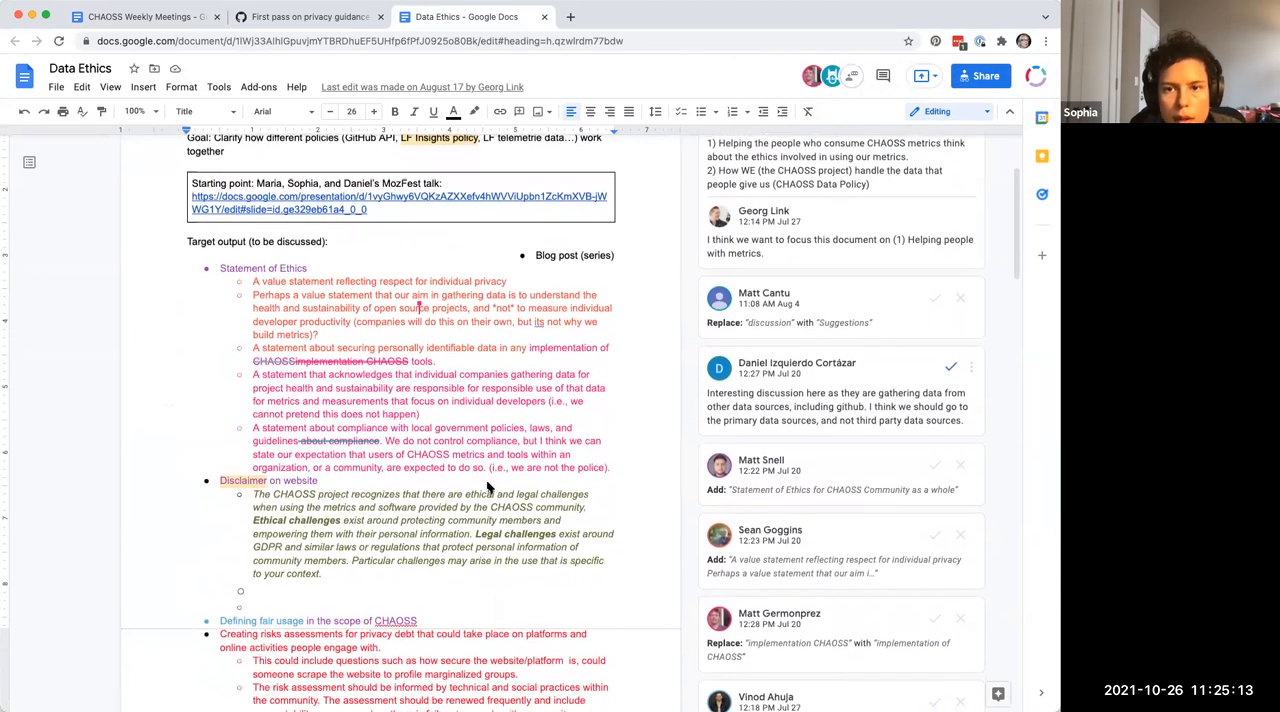
scroll(down, 3)
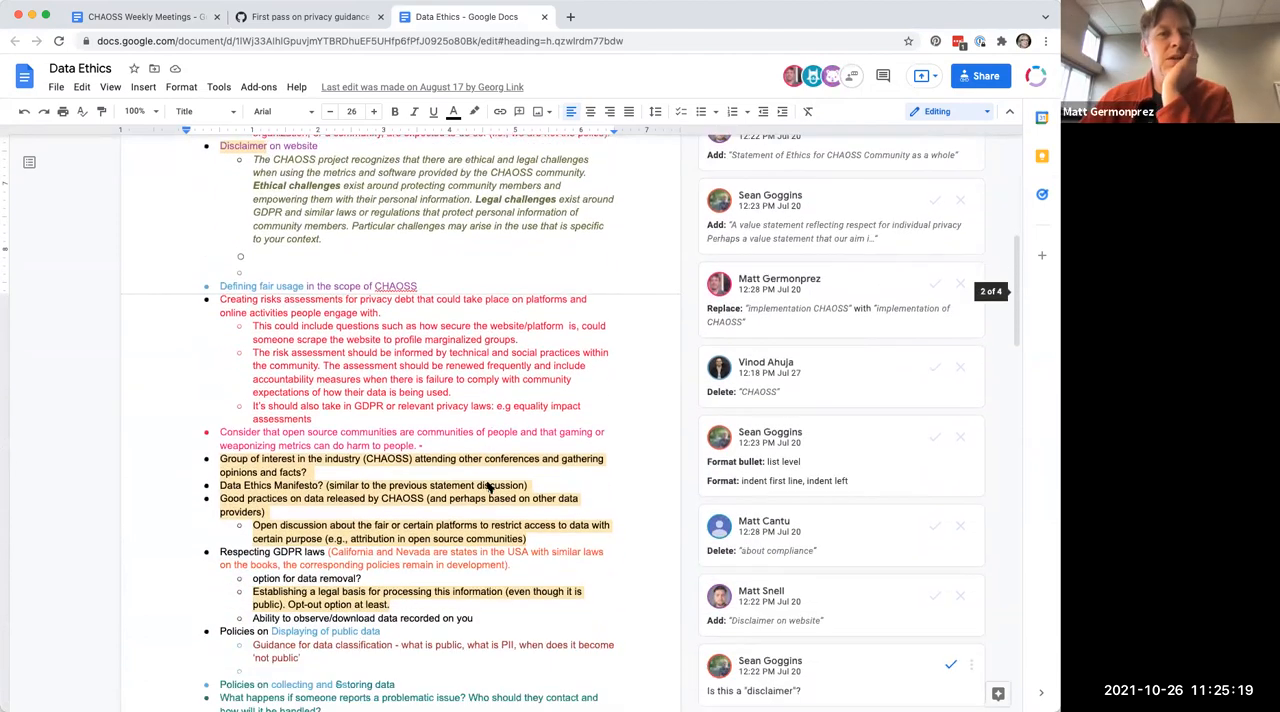
scroll(down, 3)
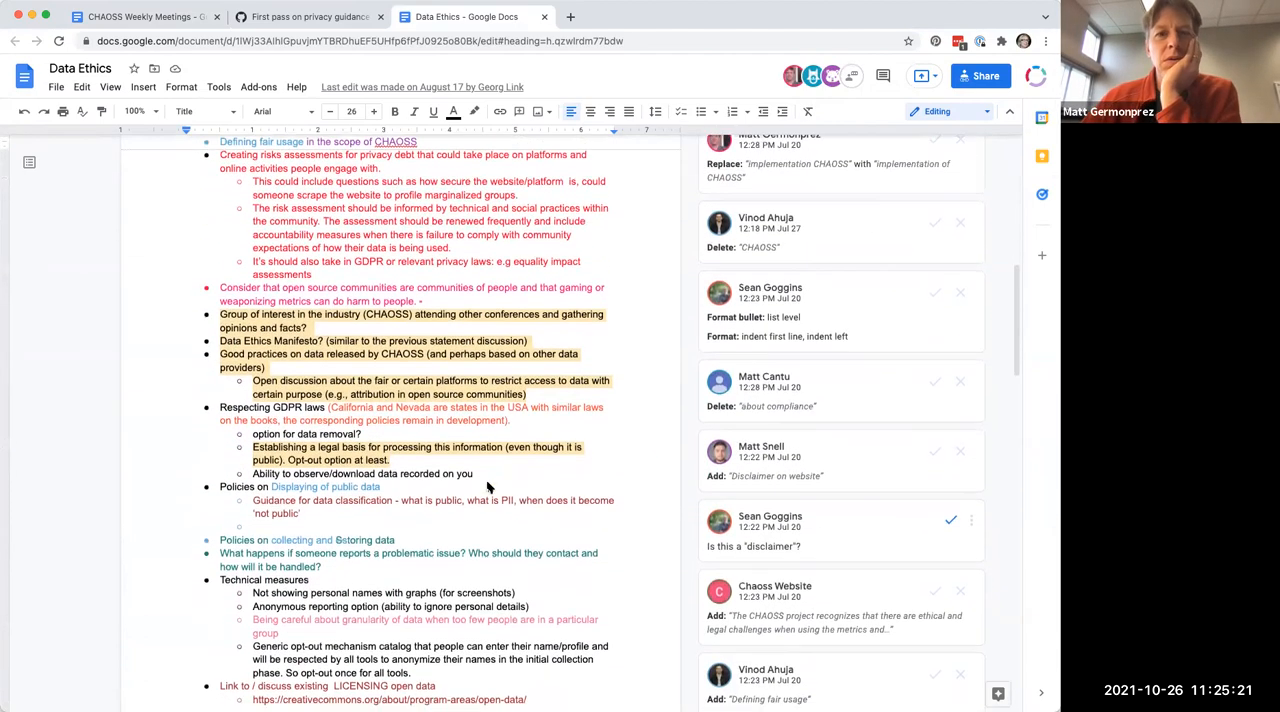
scroll(down, 3)
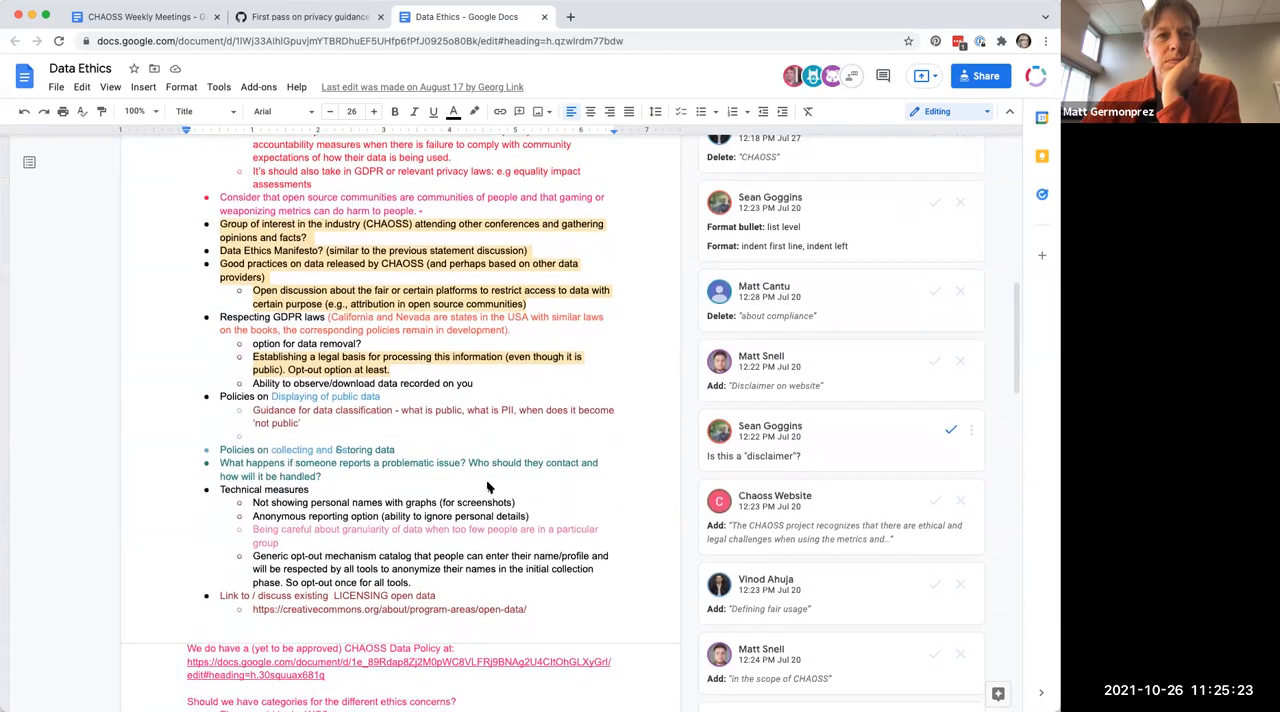
scroll(down, 3)
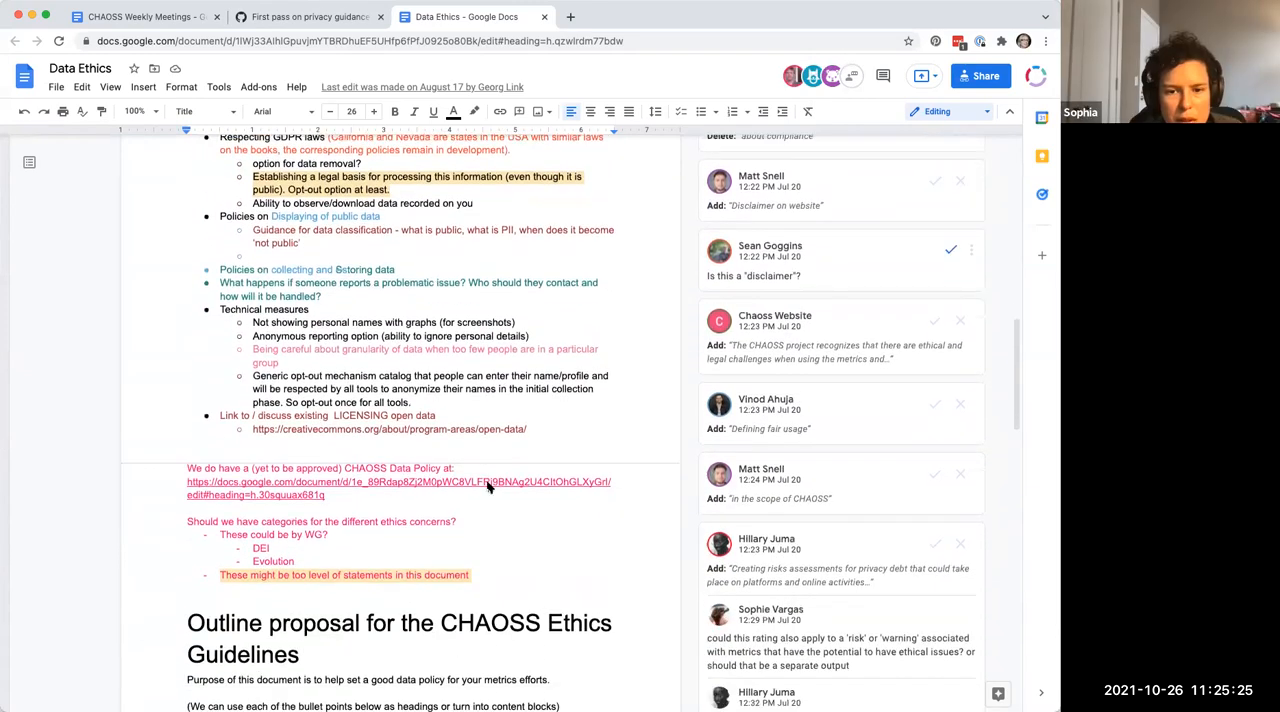
scroll(down, 3)
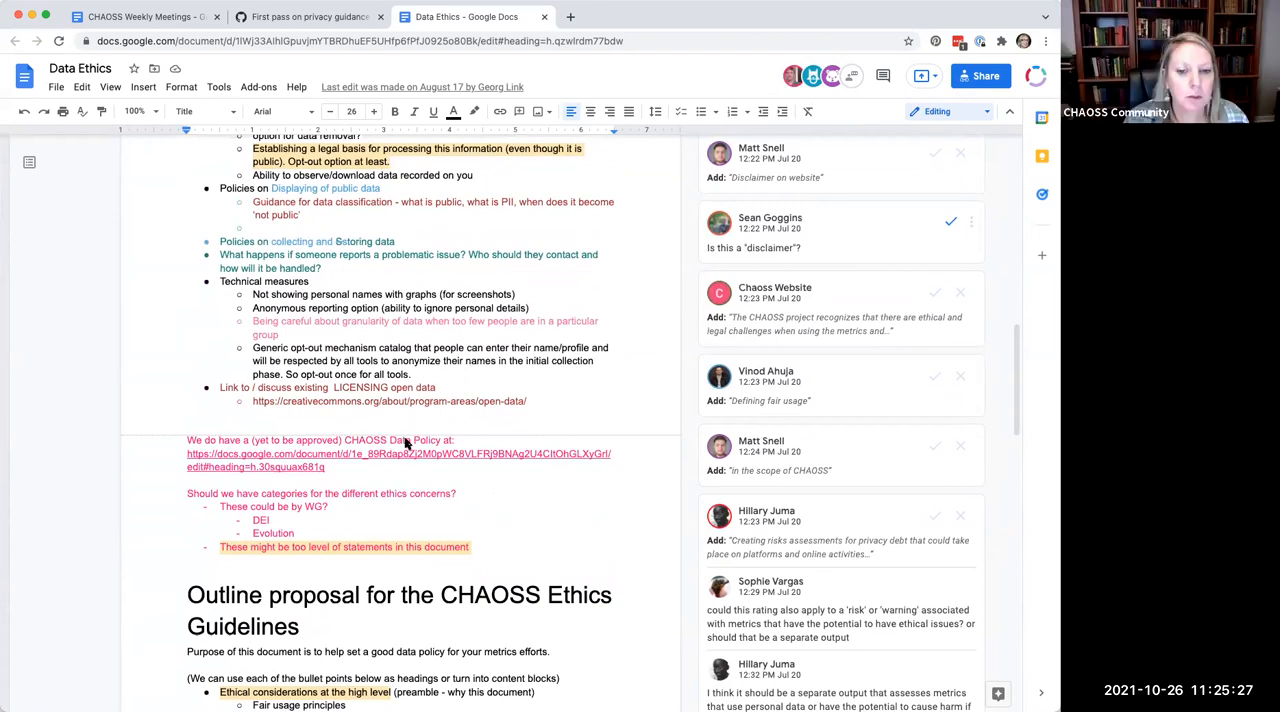
mouse_move(391, 454)
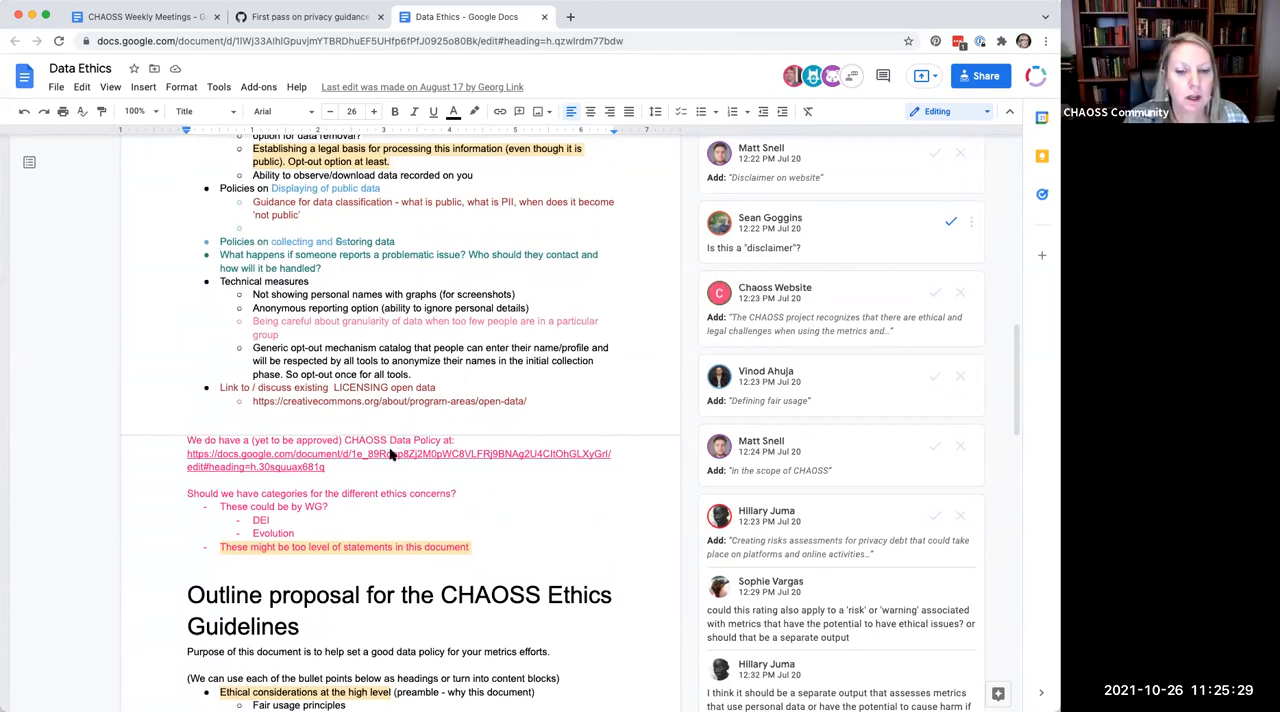
mouse_move(260, 470)
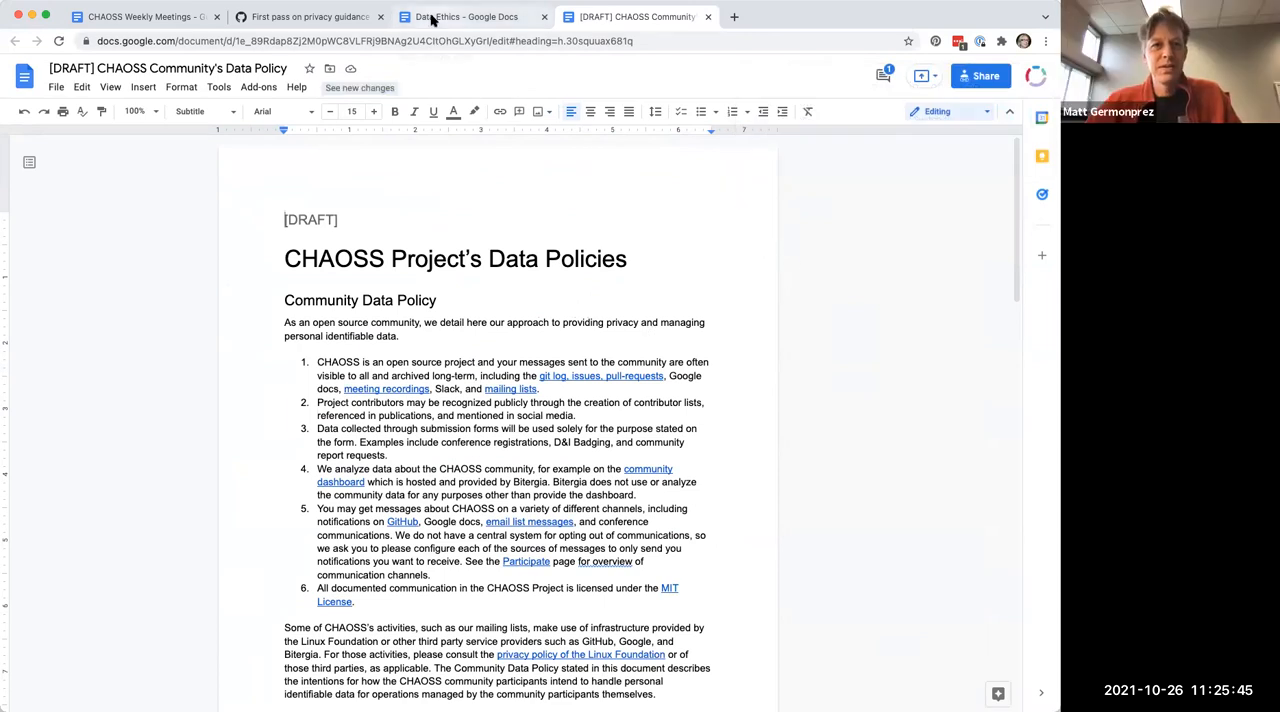
mouse_move(466, 16)
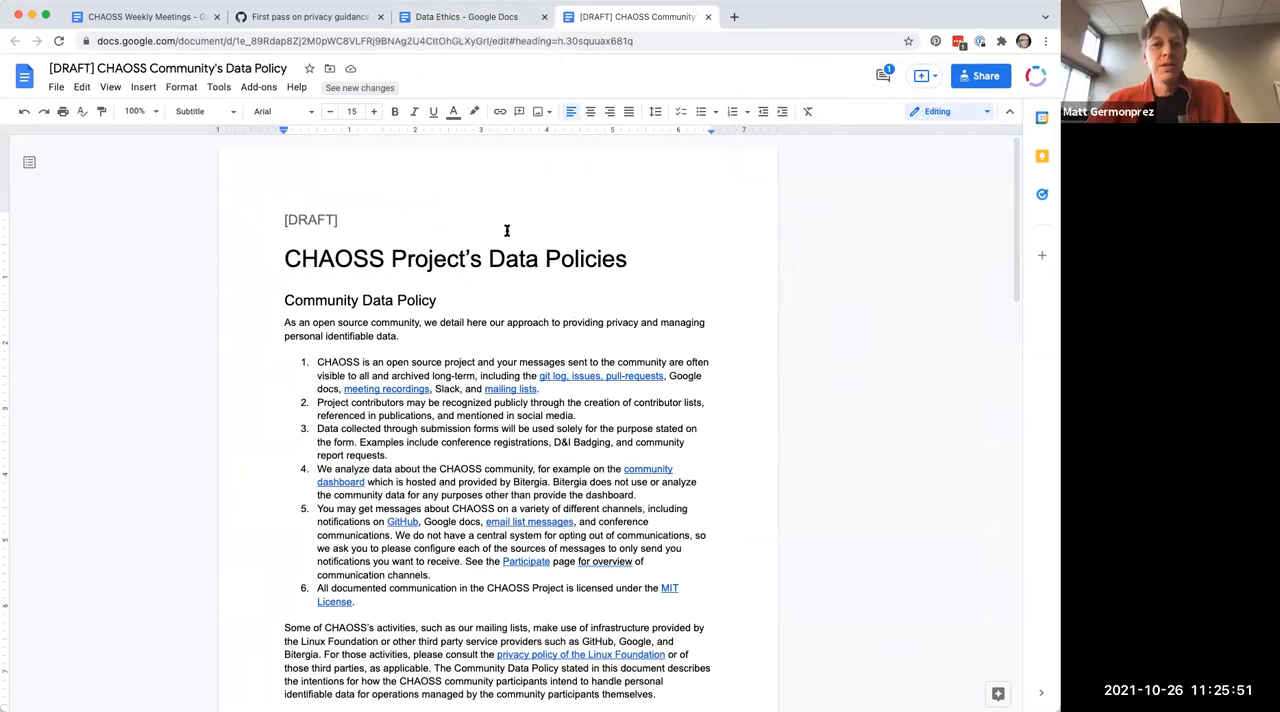
Step: Read the [DRAFT] CHAOSS Community's Data Policy through to its closing contact paragraph
scroll(down, 3)
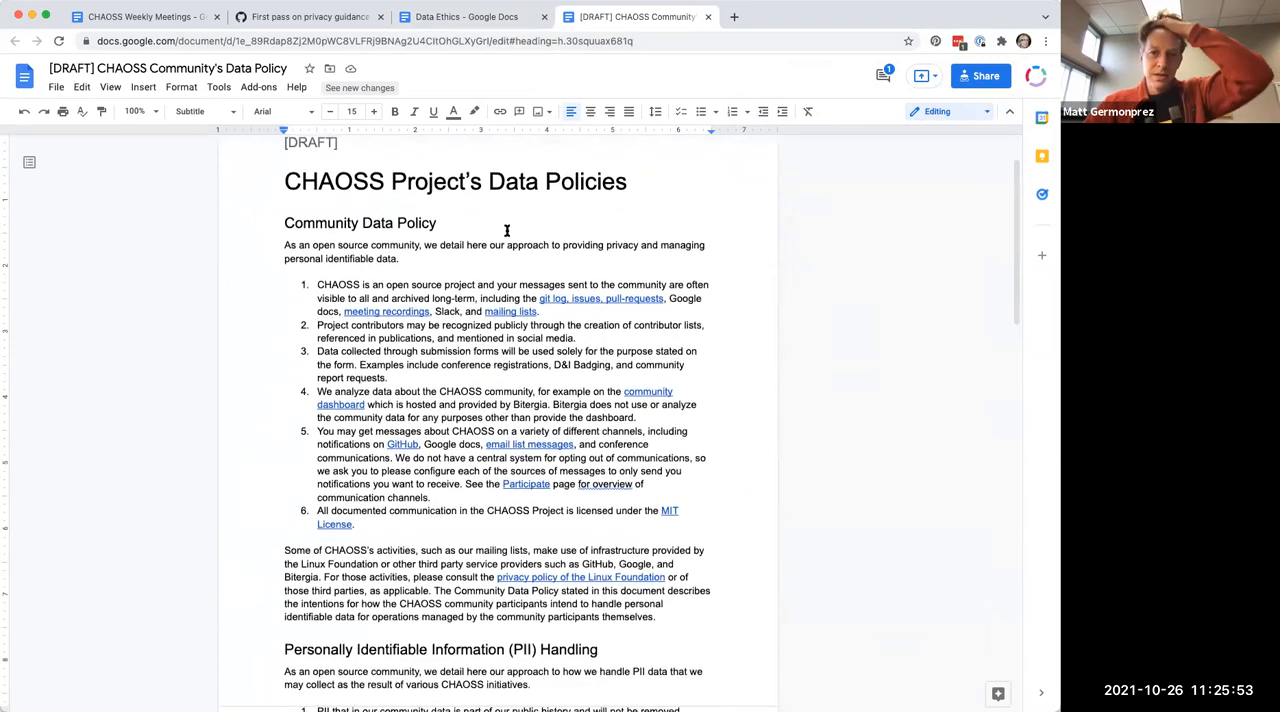
scroll(down, 3)
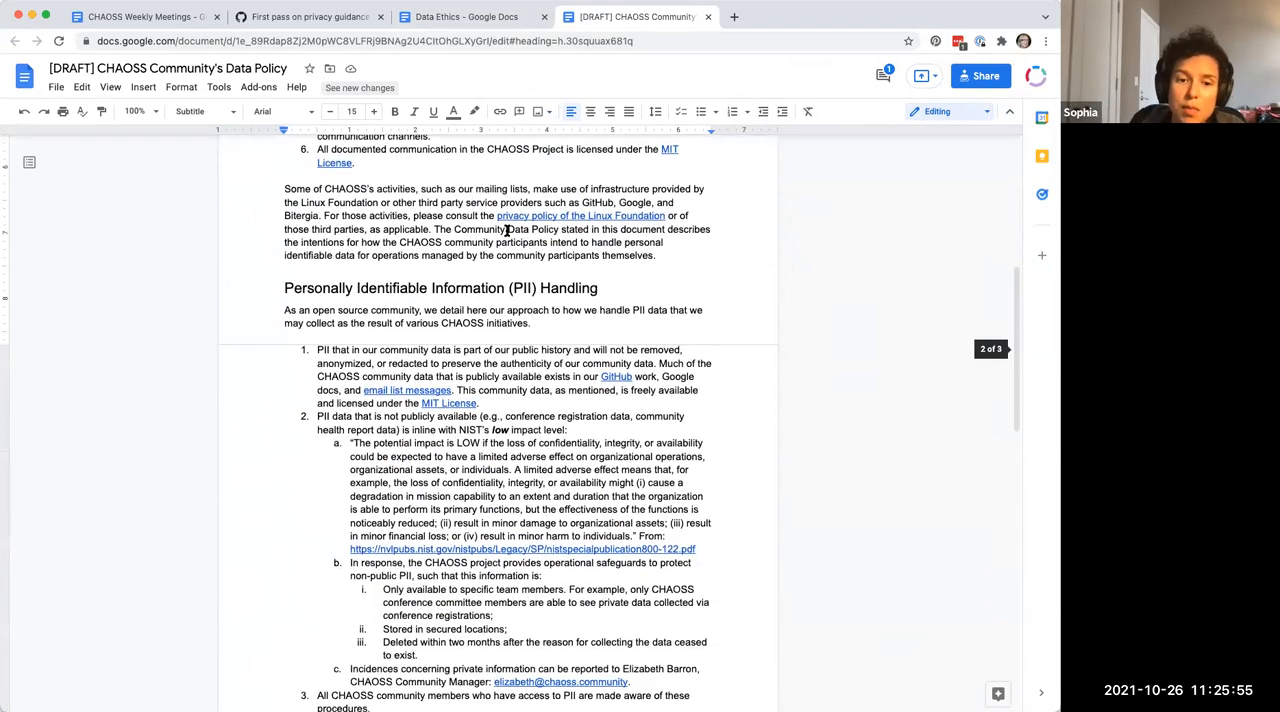
scroll(down, 3)
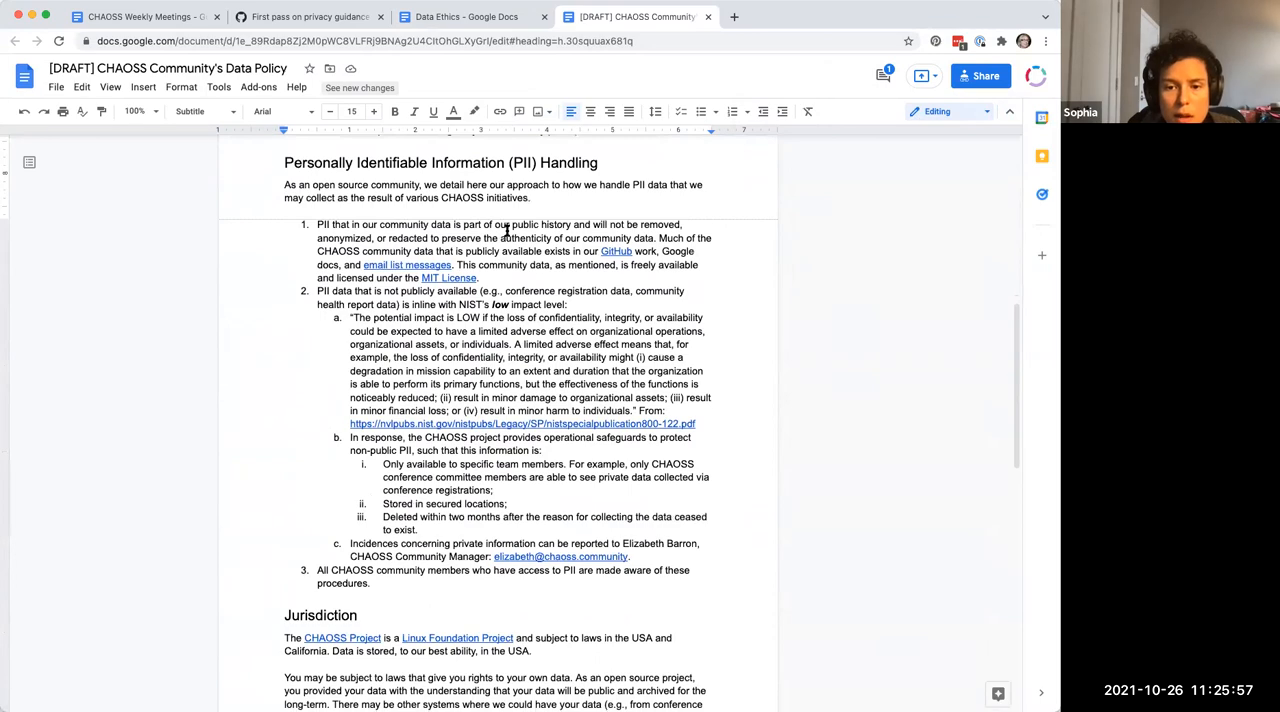
scroll(down, 3)
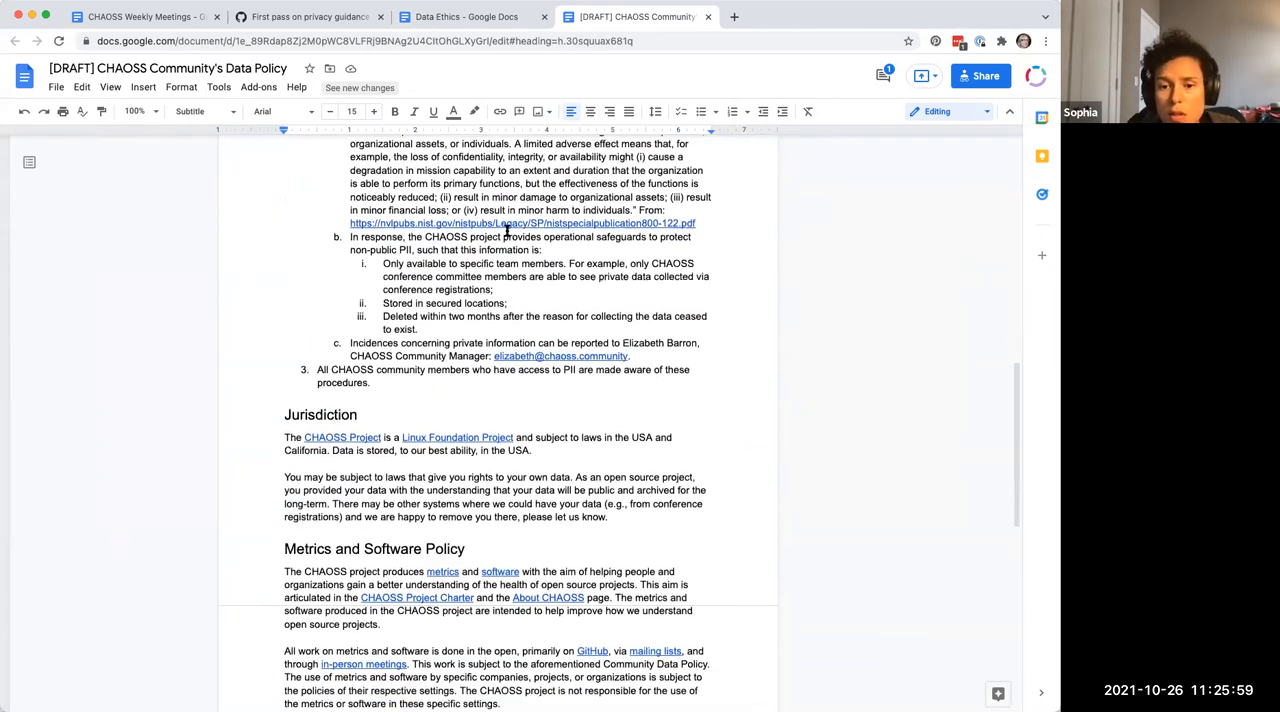
scroll(down, 3)
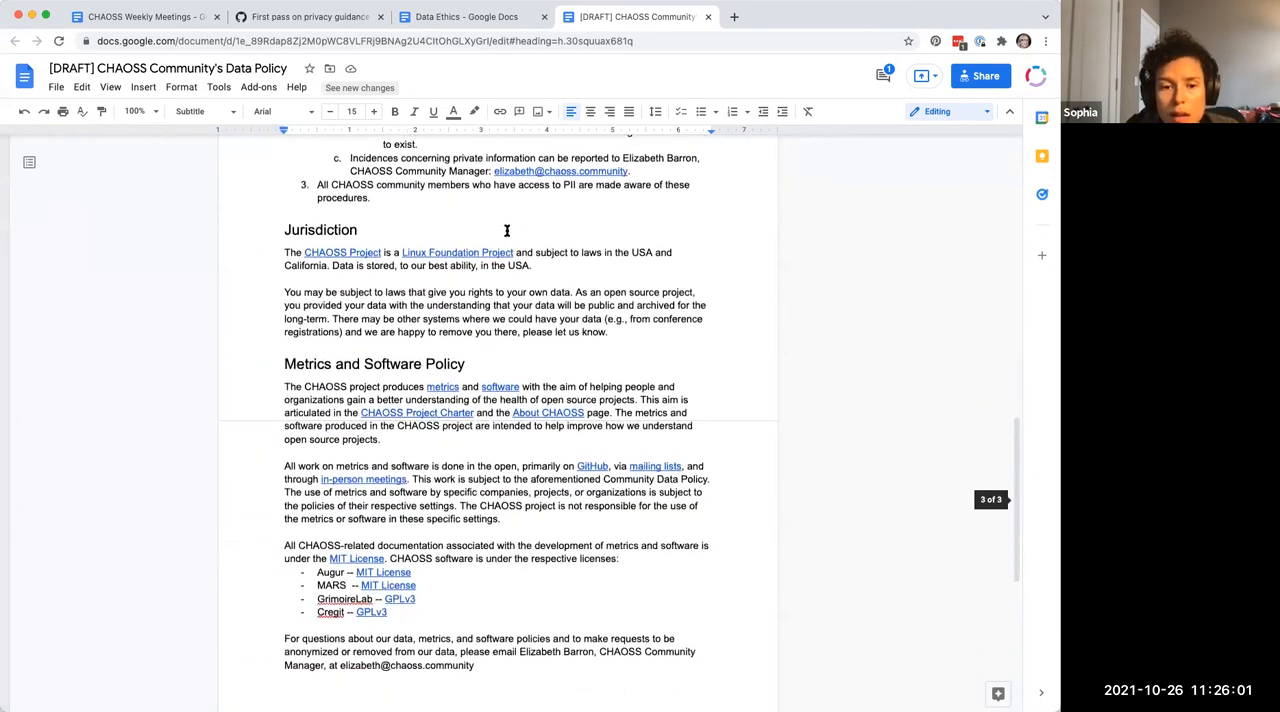
scroll(down, 3)
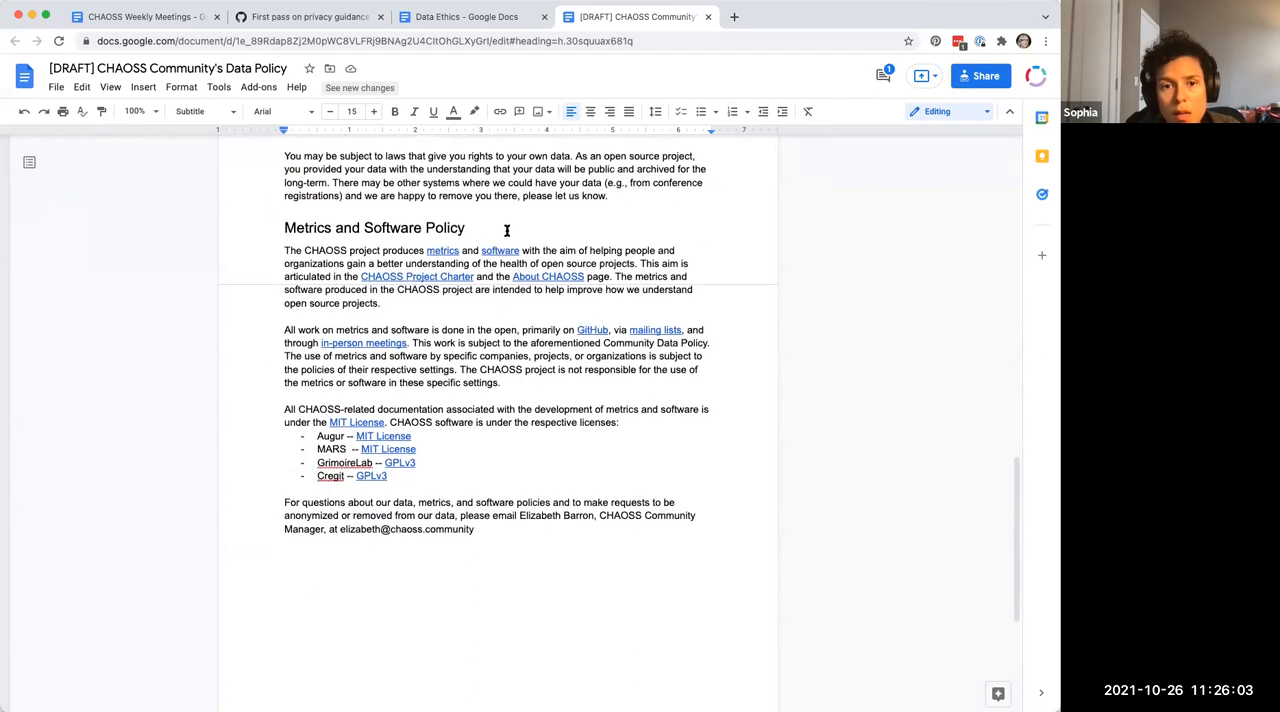
scroll(down, 3)
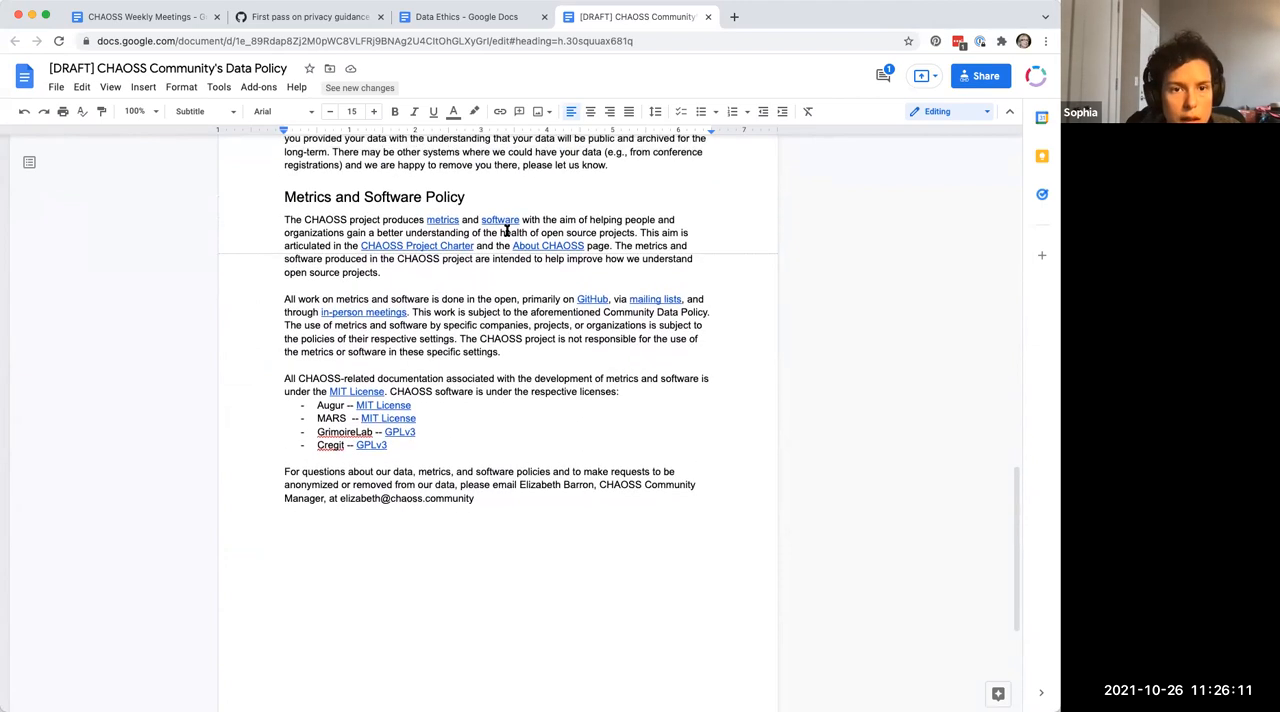
scroll(down, 3)
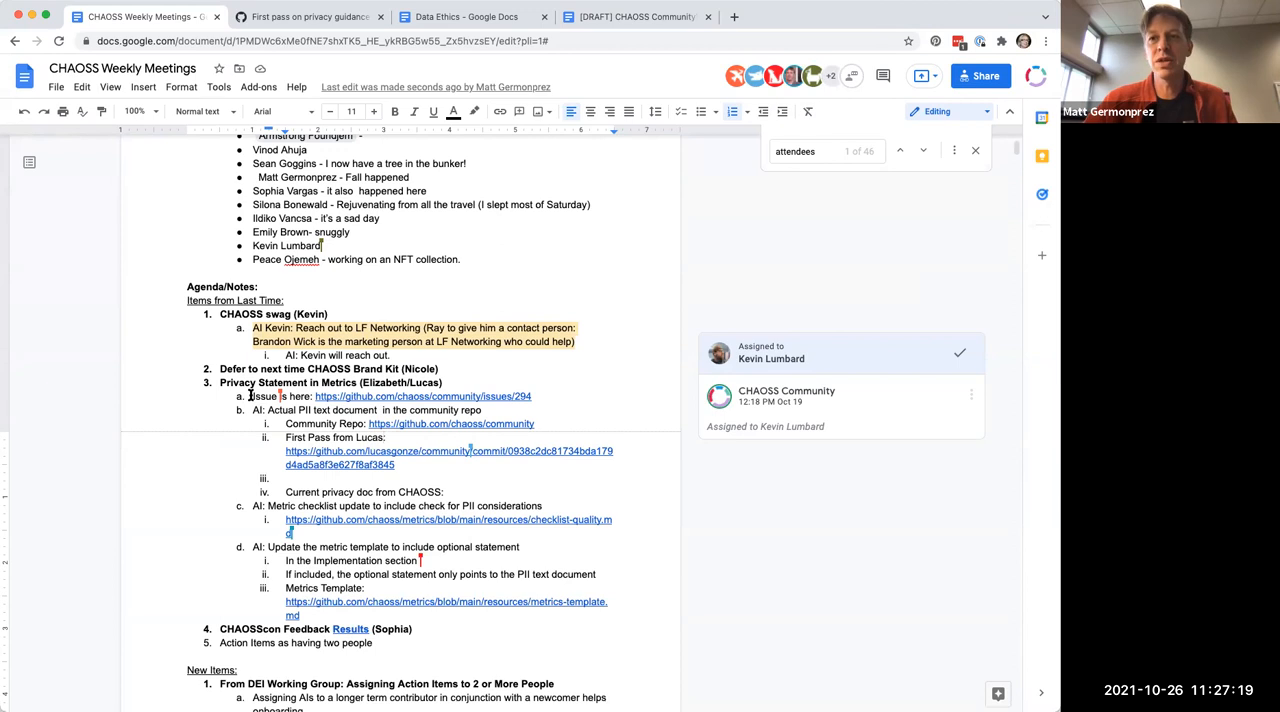
Step: Copy the draft Data Policy URL into the agenda under 'Current privacy doc from CHAOSS:'
click(637, 16)
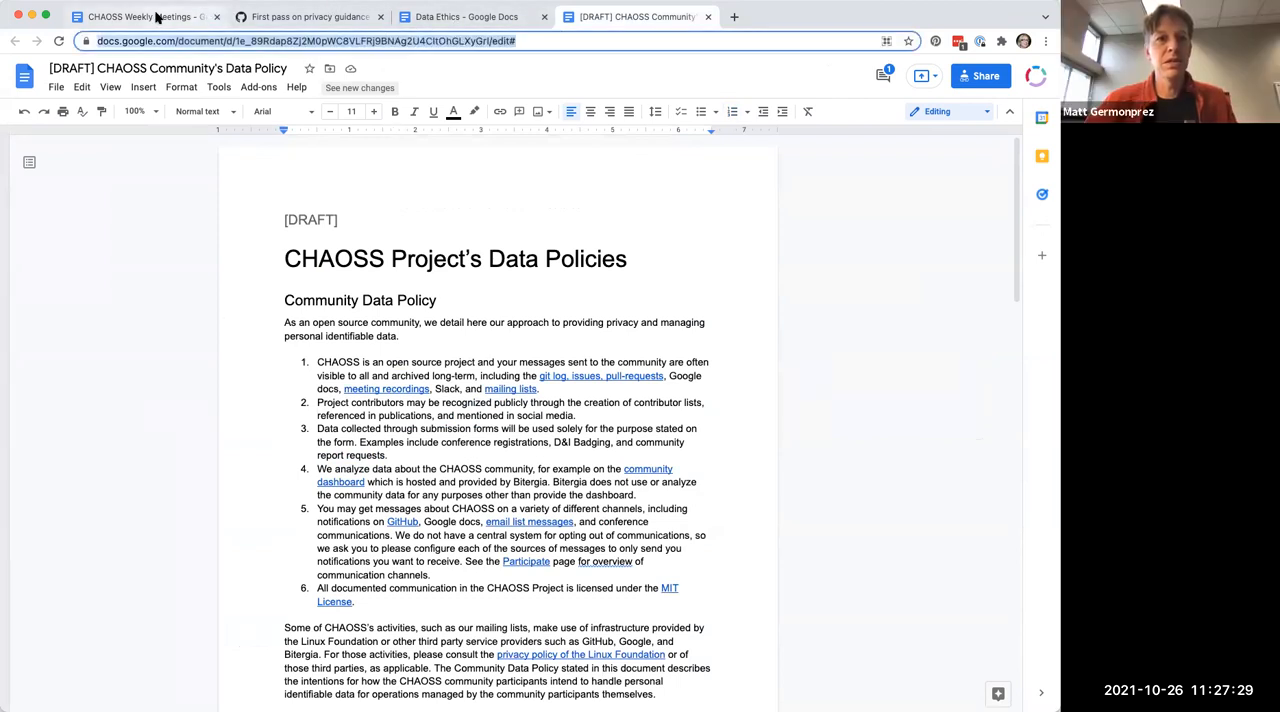
click(140, 16)
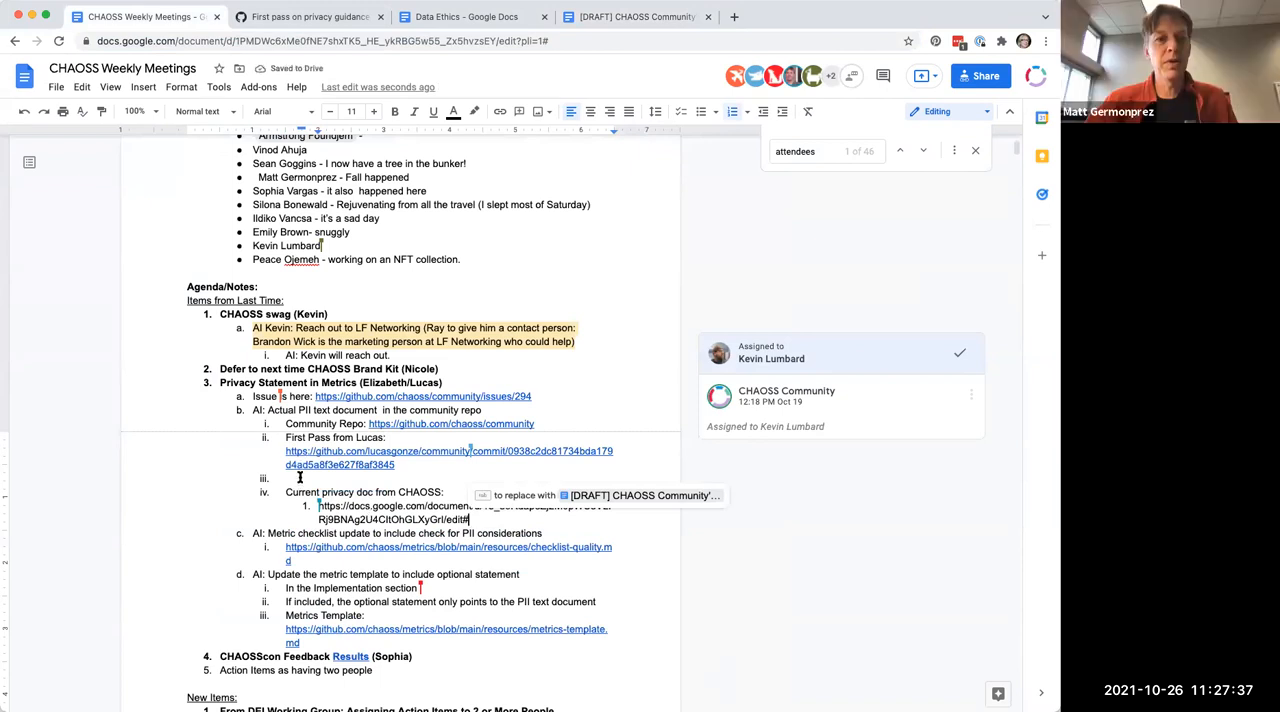
text(Hi)
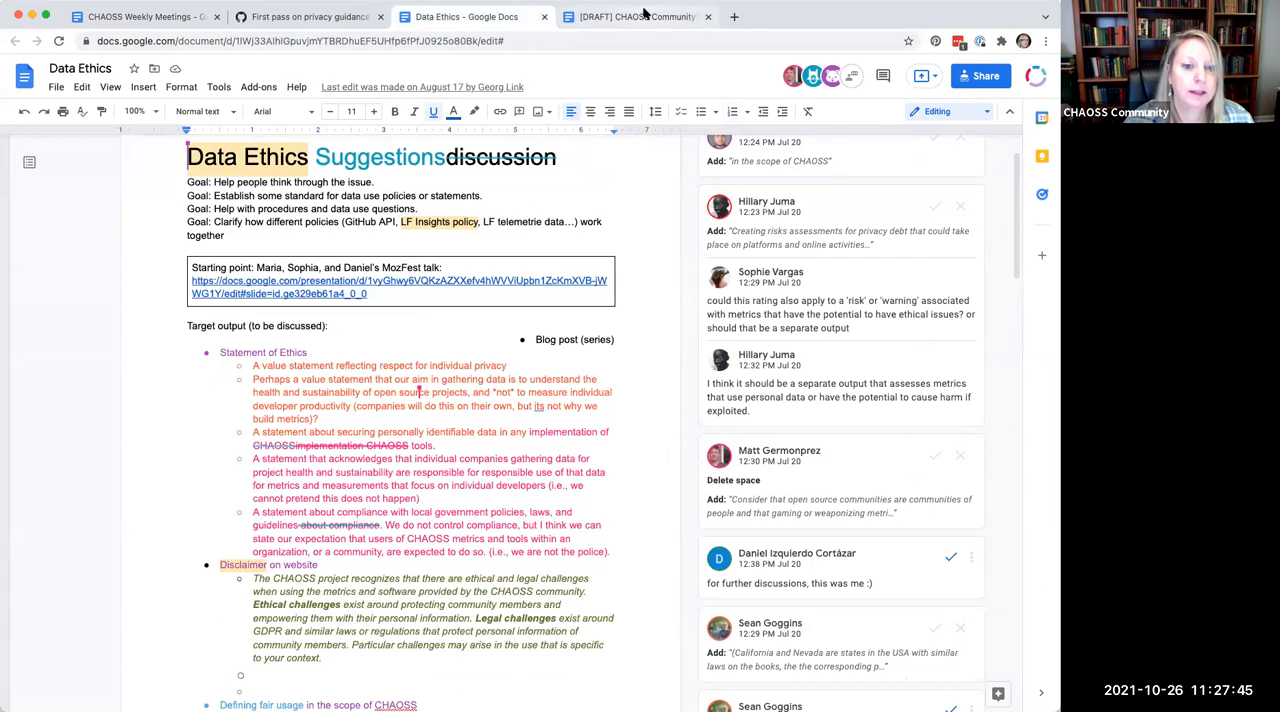
Step: Switch back and forth between the draft Data Policy and Data Ethics tabs to compare them
click(636, 17)
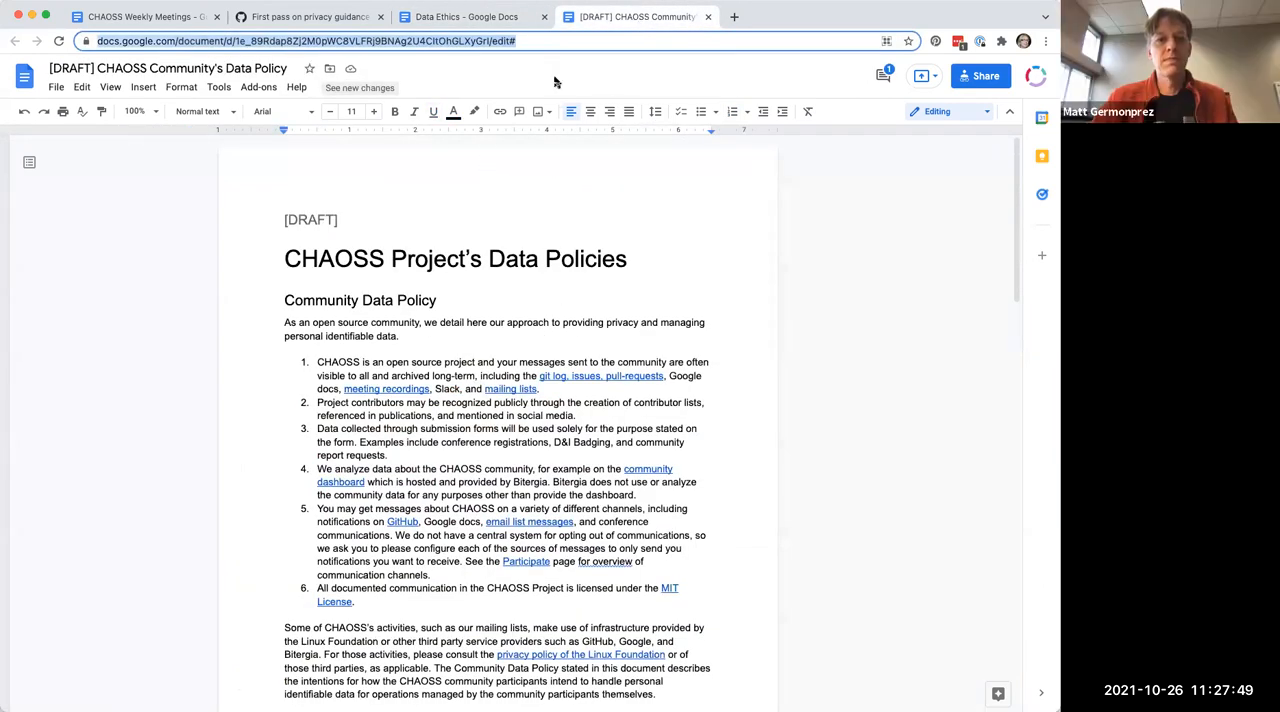
click(465, 17)
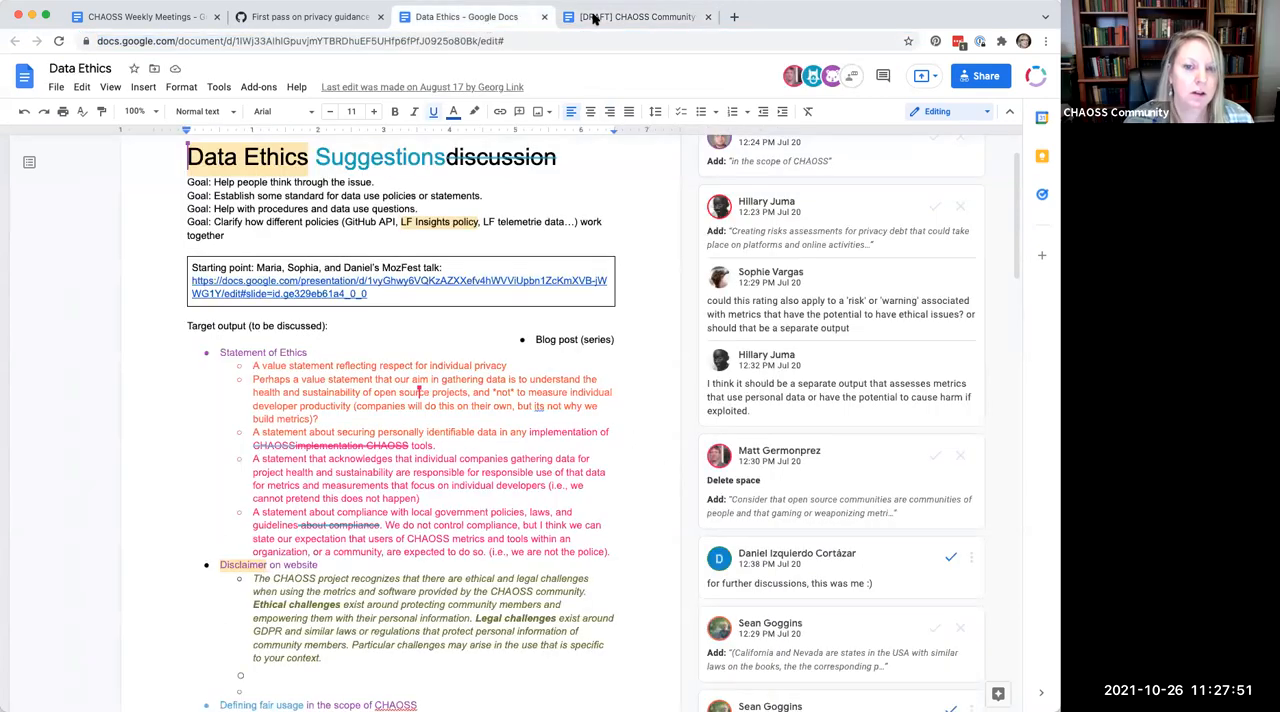
click(636, 16)
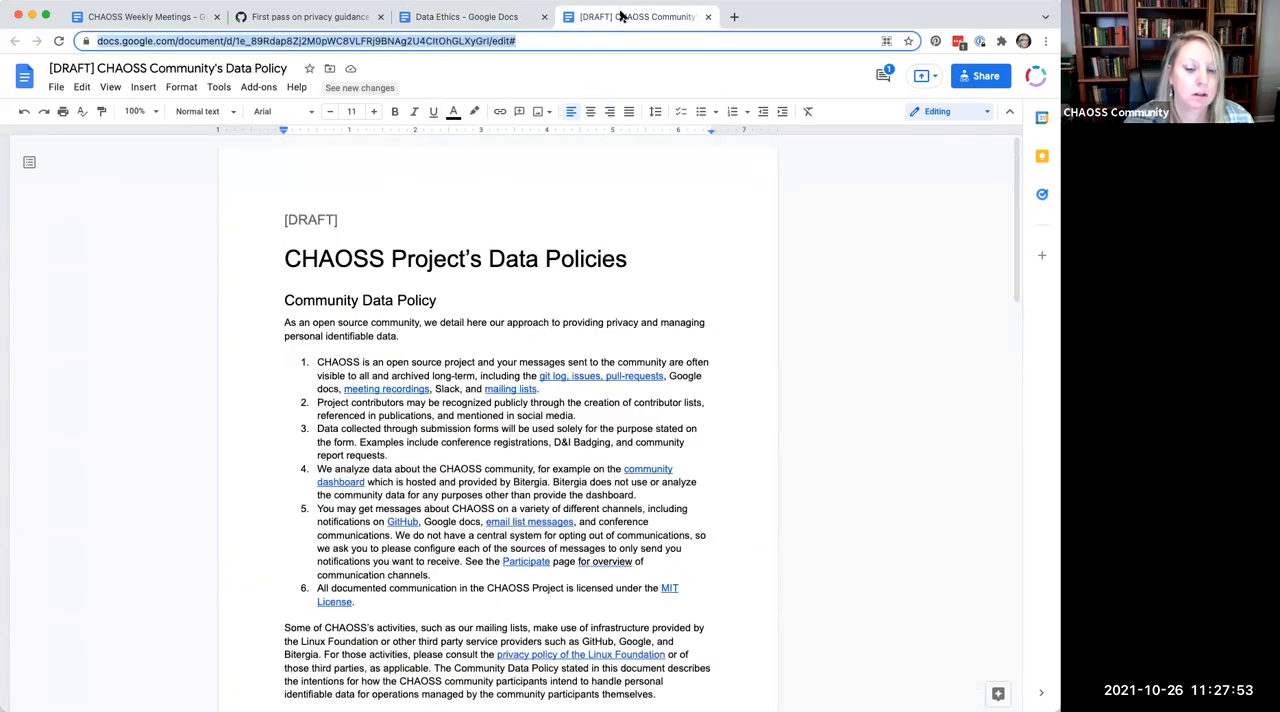
click(465, 17)
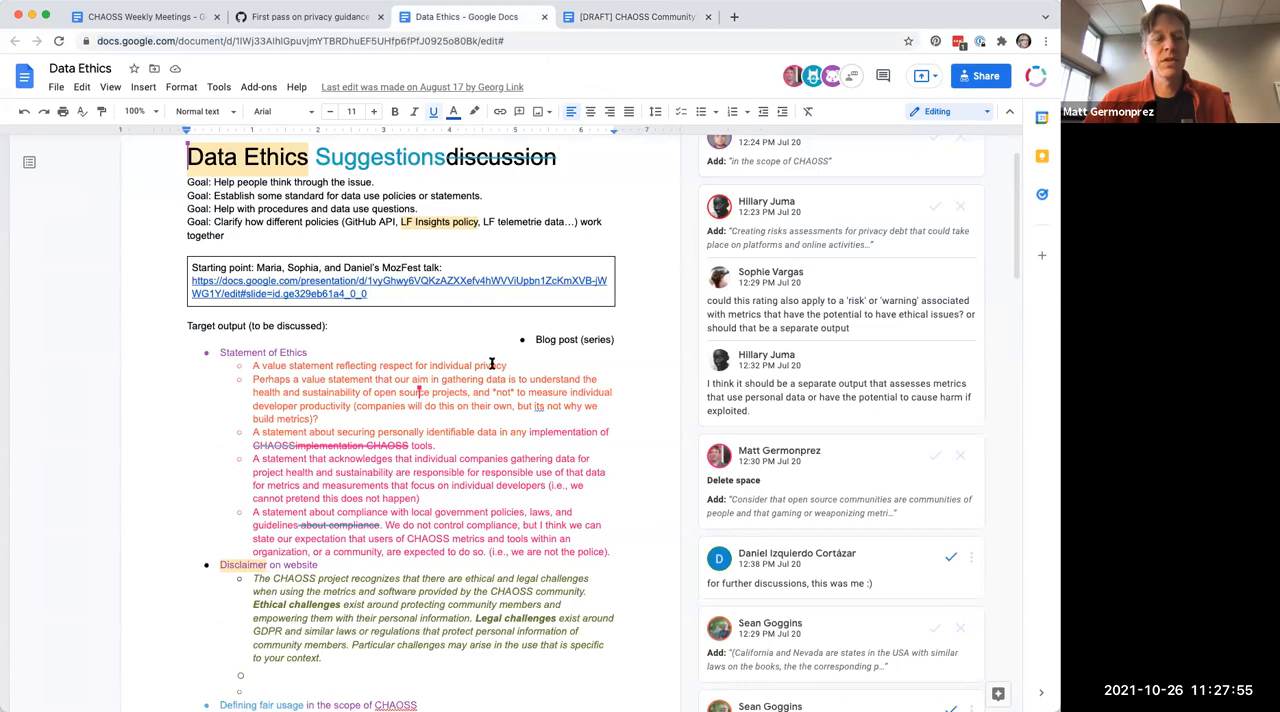
scroll(down, 3)
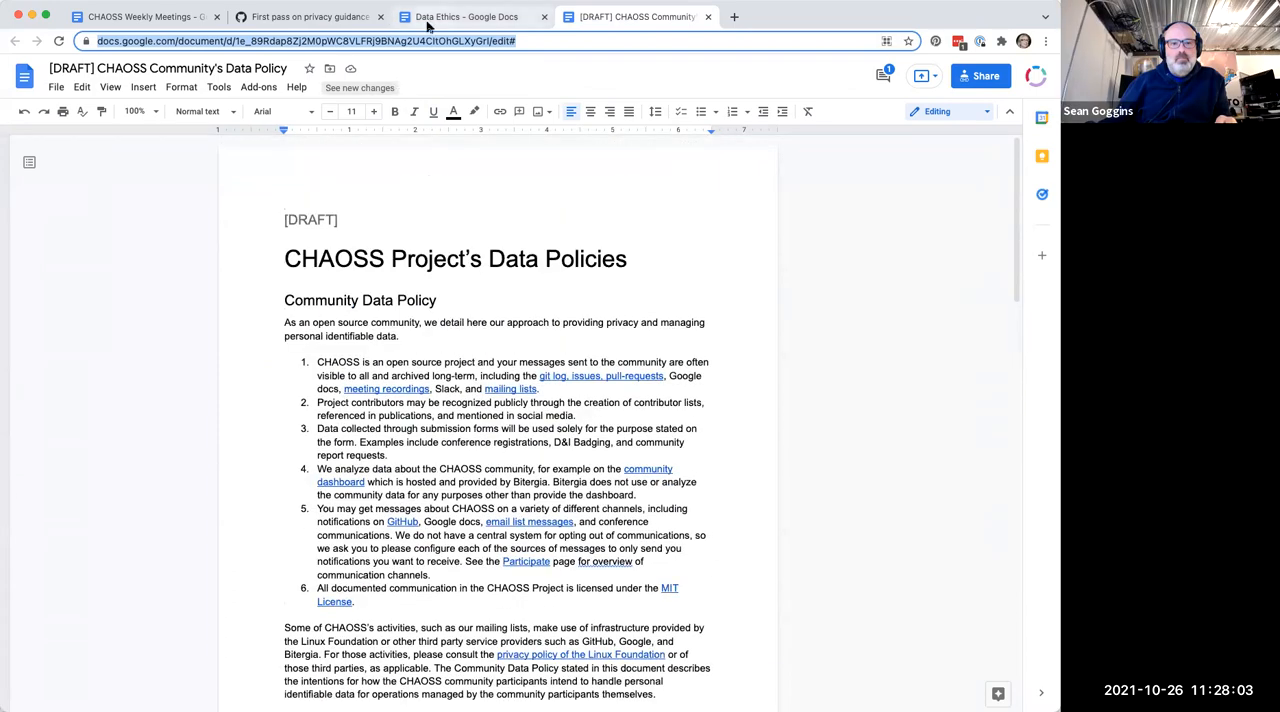
mouse_move(308, 17)
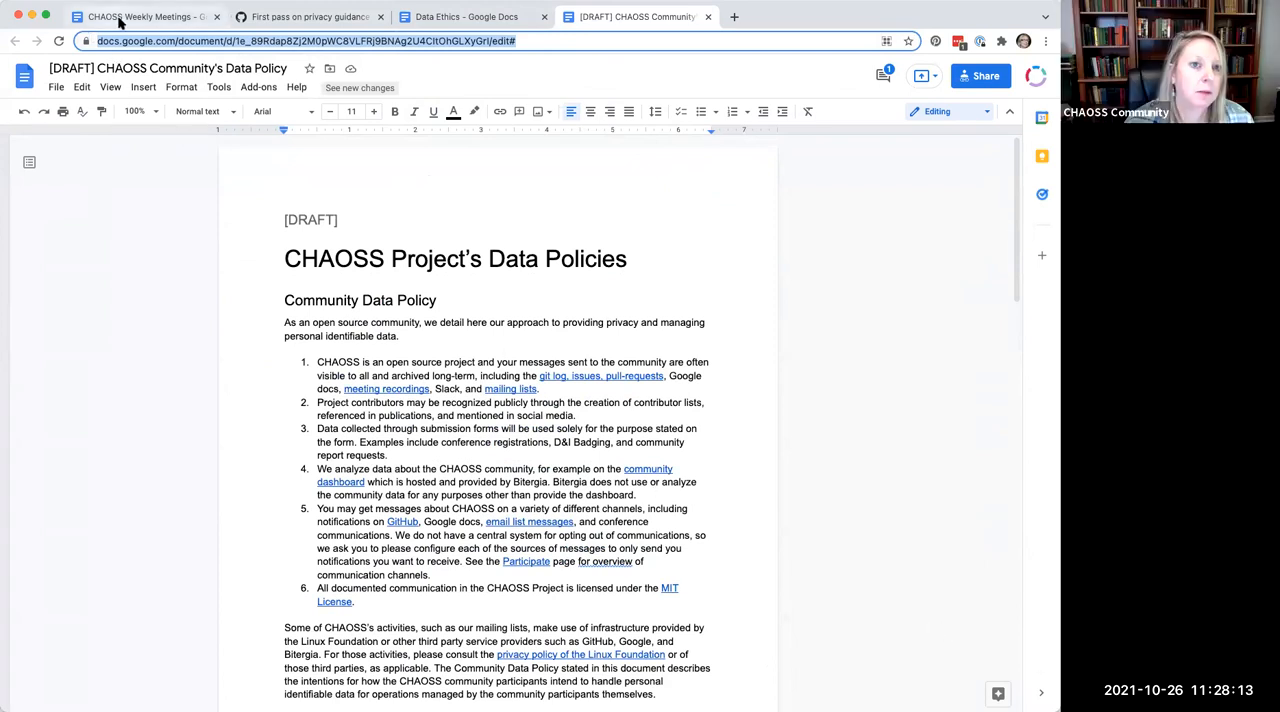
Step: Open data-policies.md in the chaoss/community repository, then return to the weekly meeting agenda
click(305, 16)
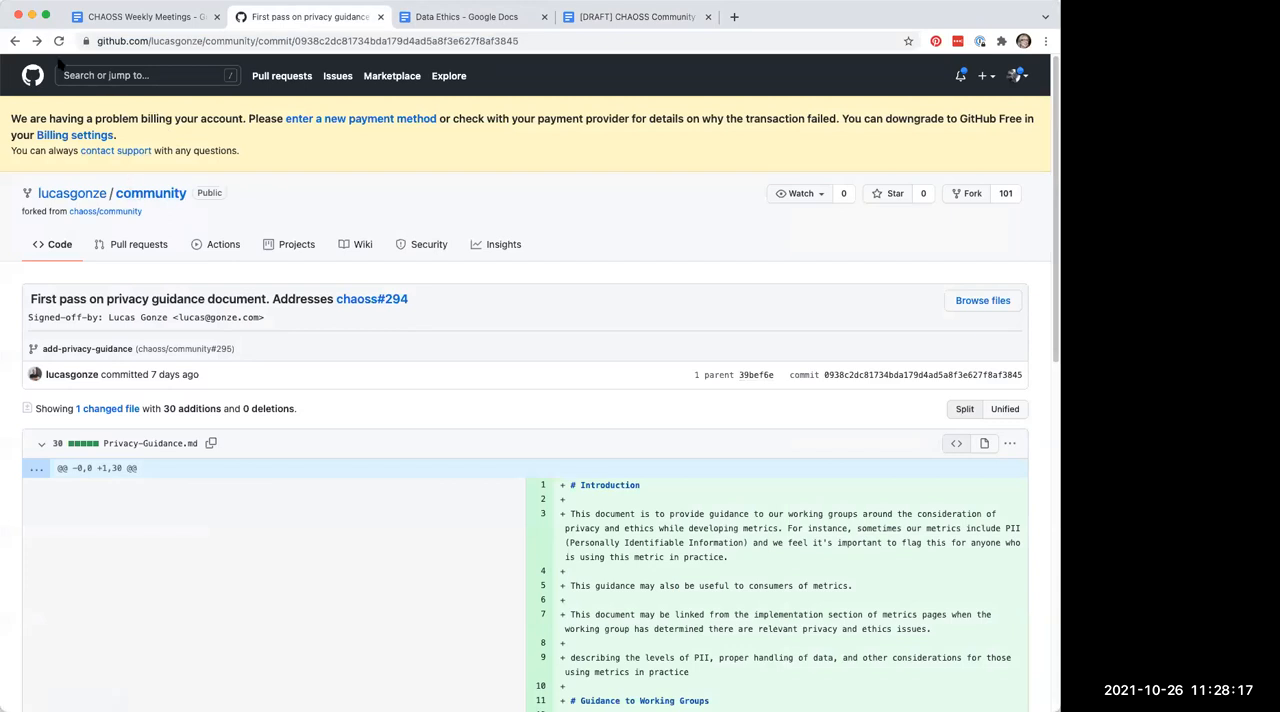
click(371, 298)
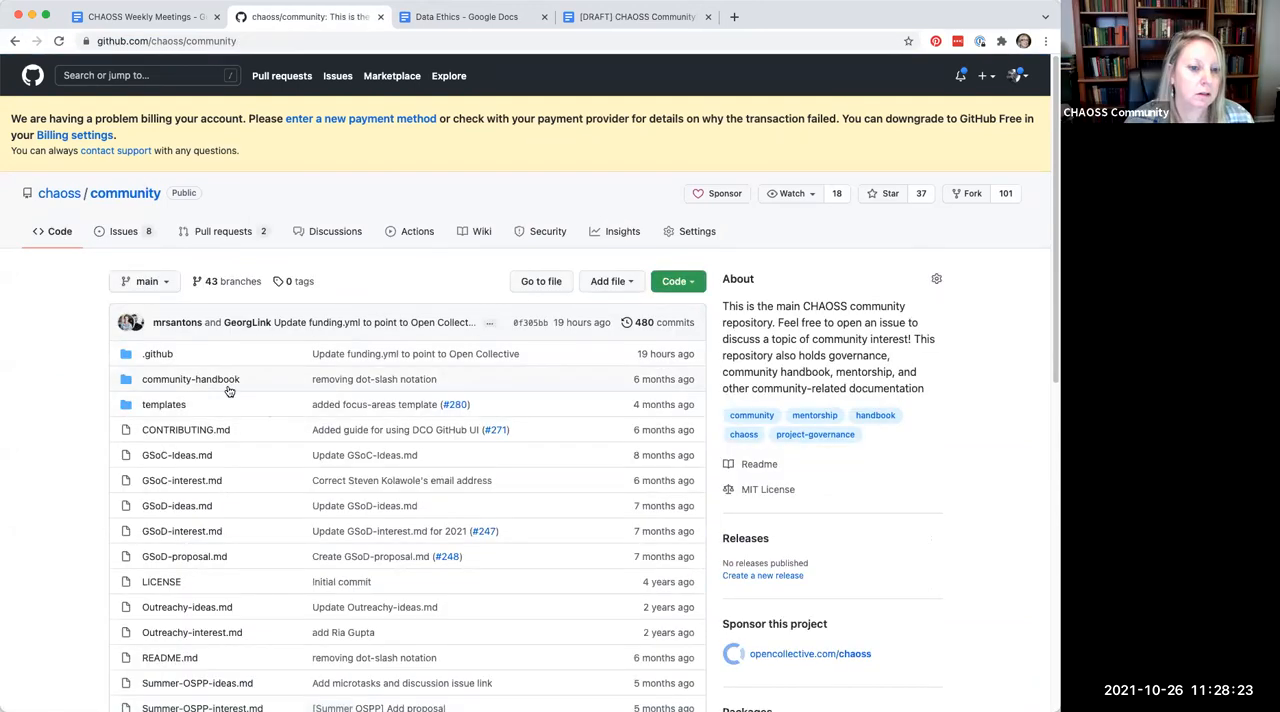
scroll(down, 3)
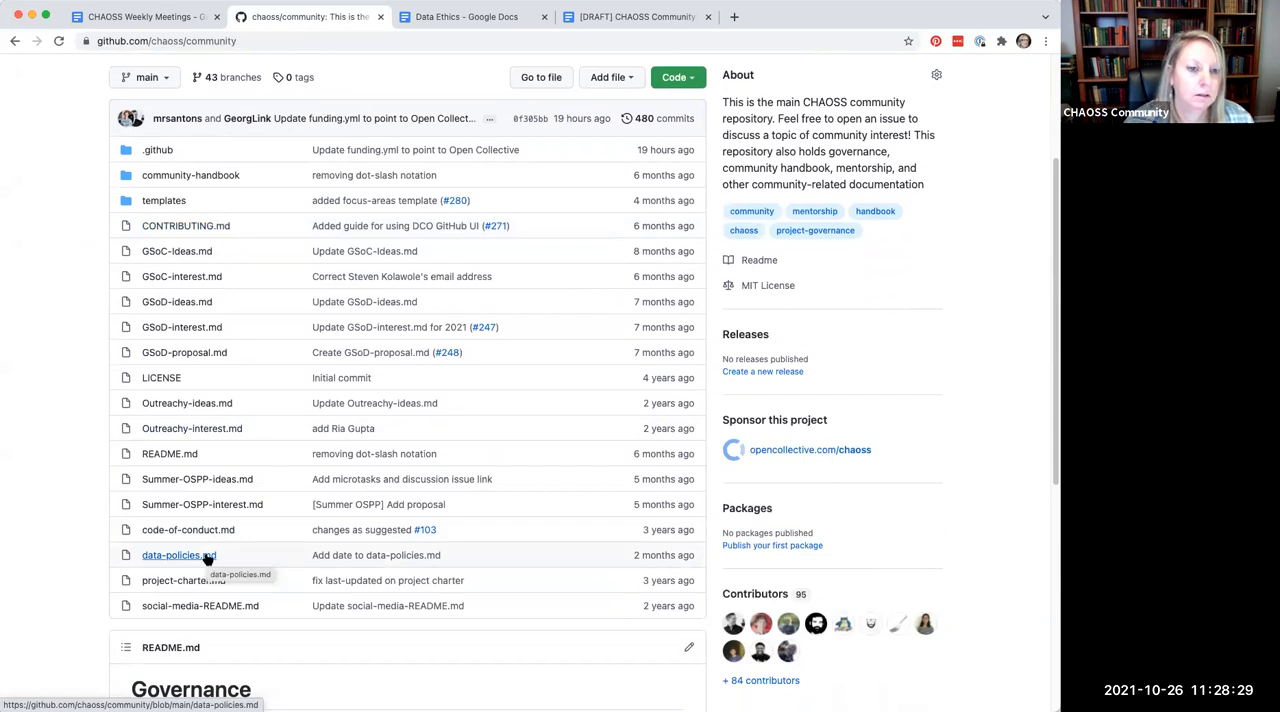
click(171, 555)
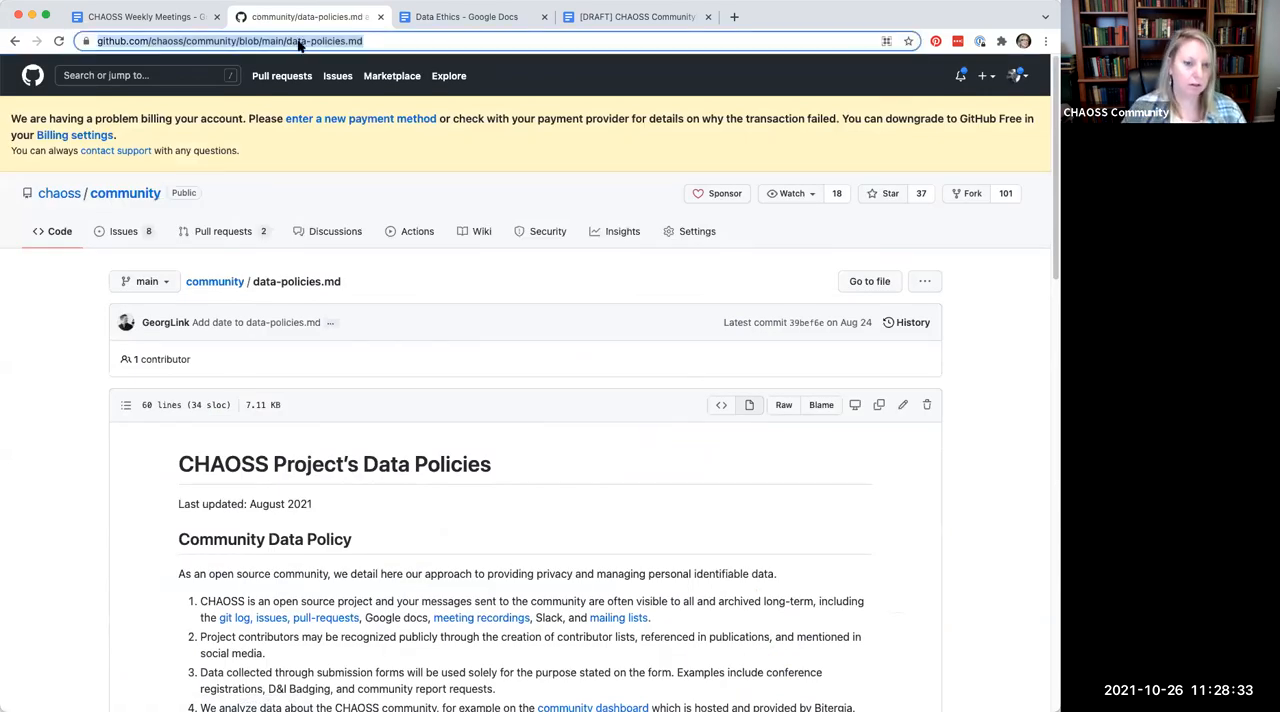
mouse_move(222, 8)
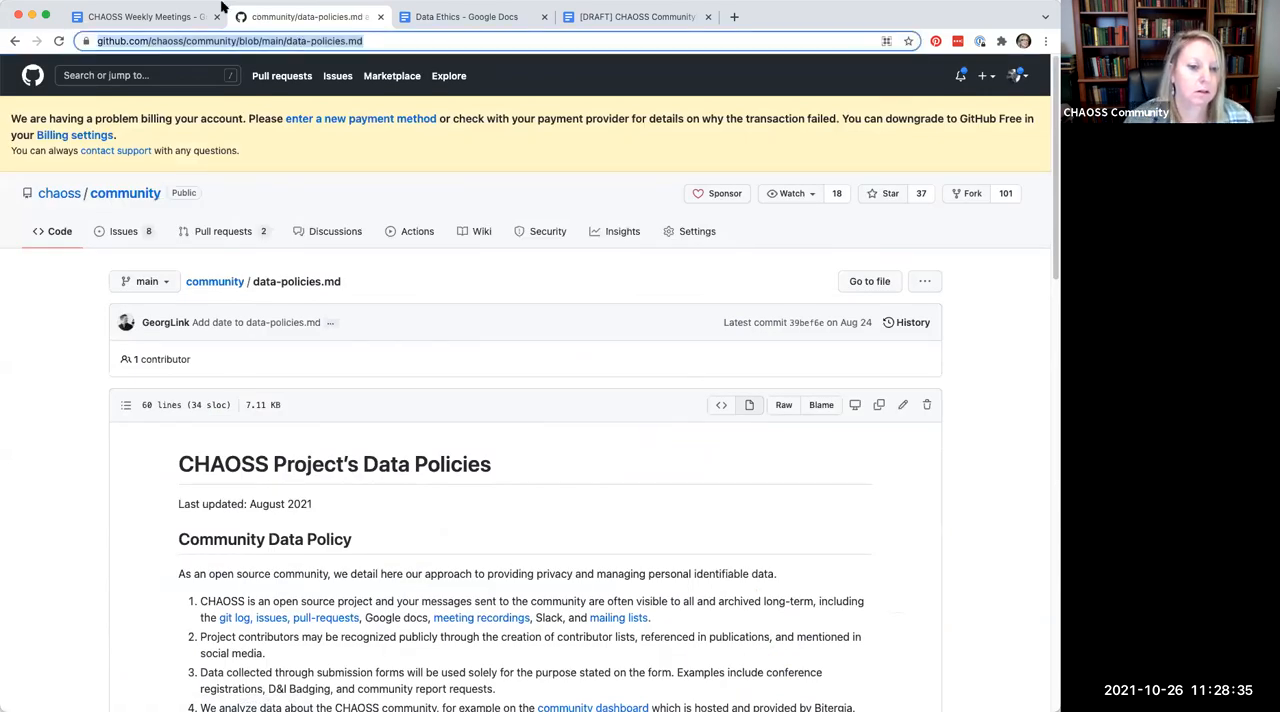
click(140, 16)
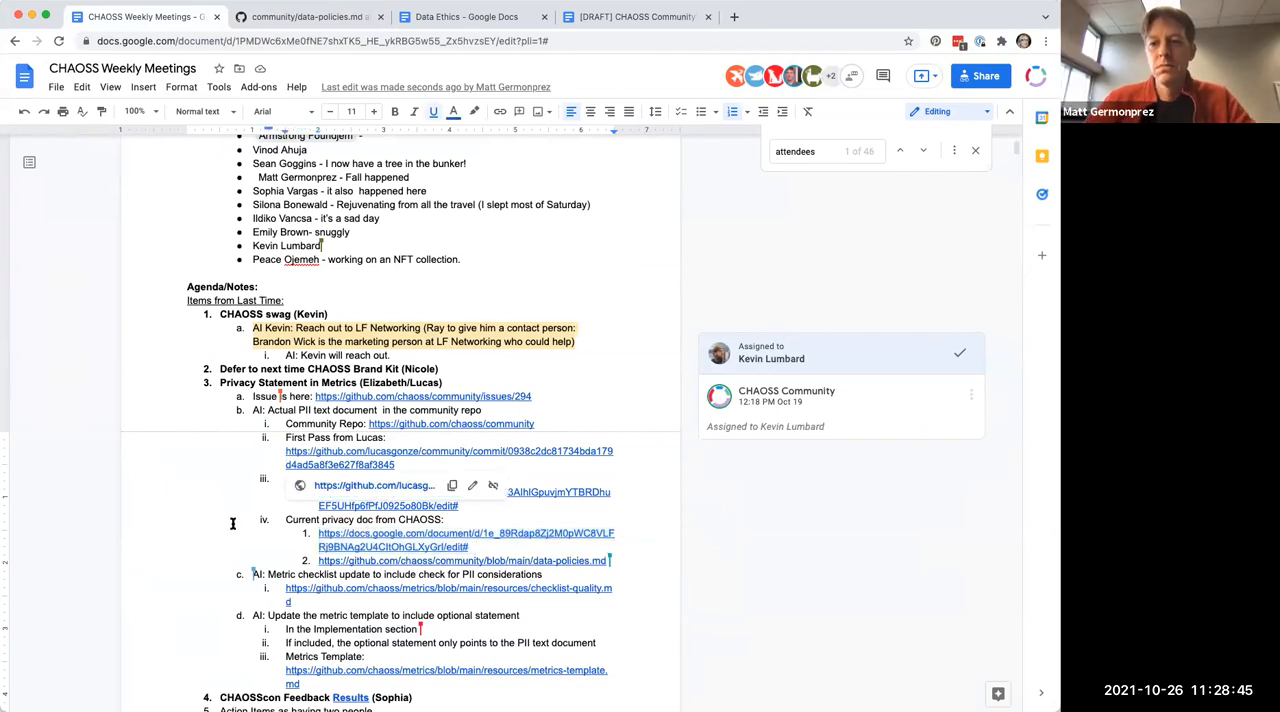
scroll(down, 3)
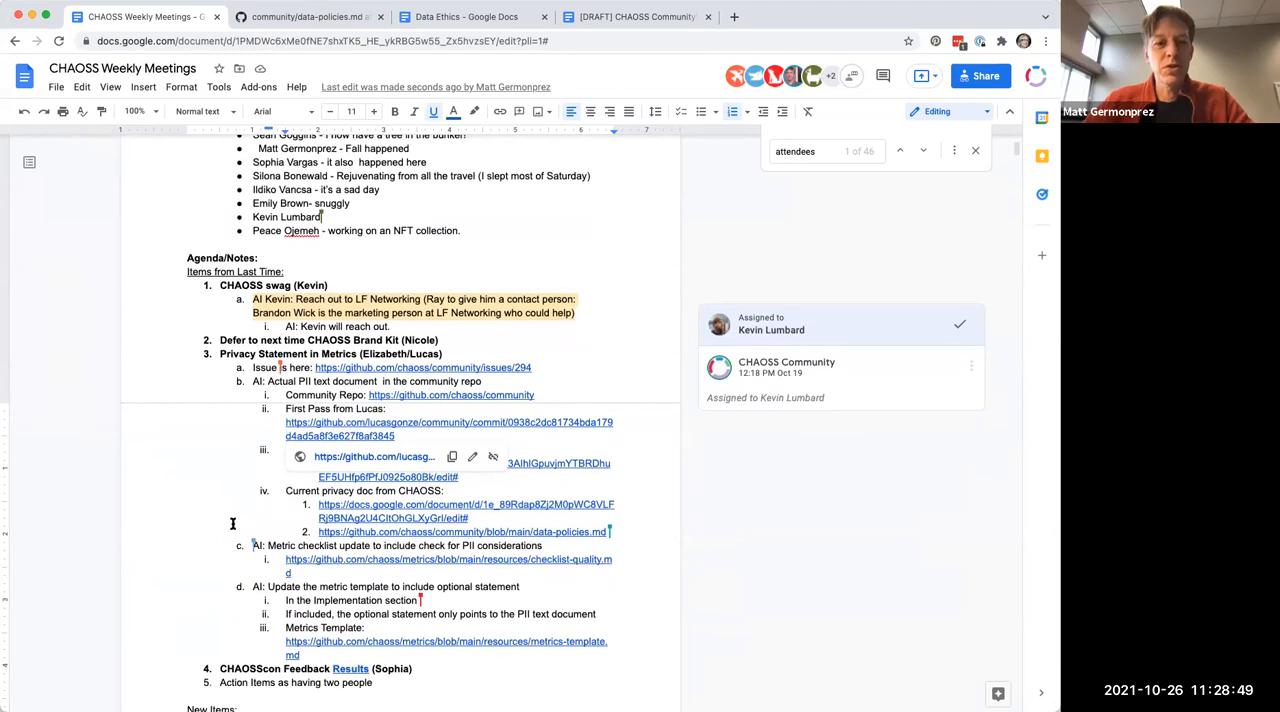
scroll(down, 3)
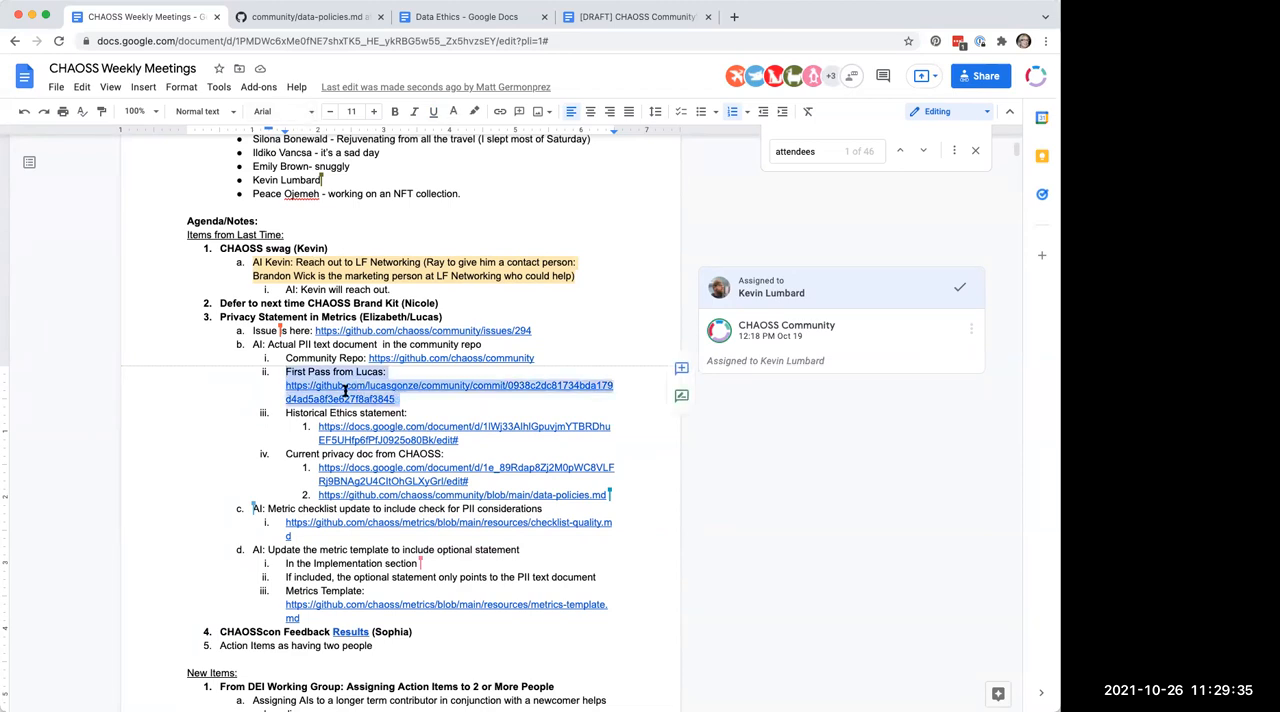
Step: Review the first-pass privacy guidance commit diff in a new tab, then return to data-policies.md
click(448, 385)
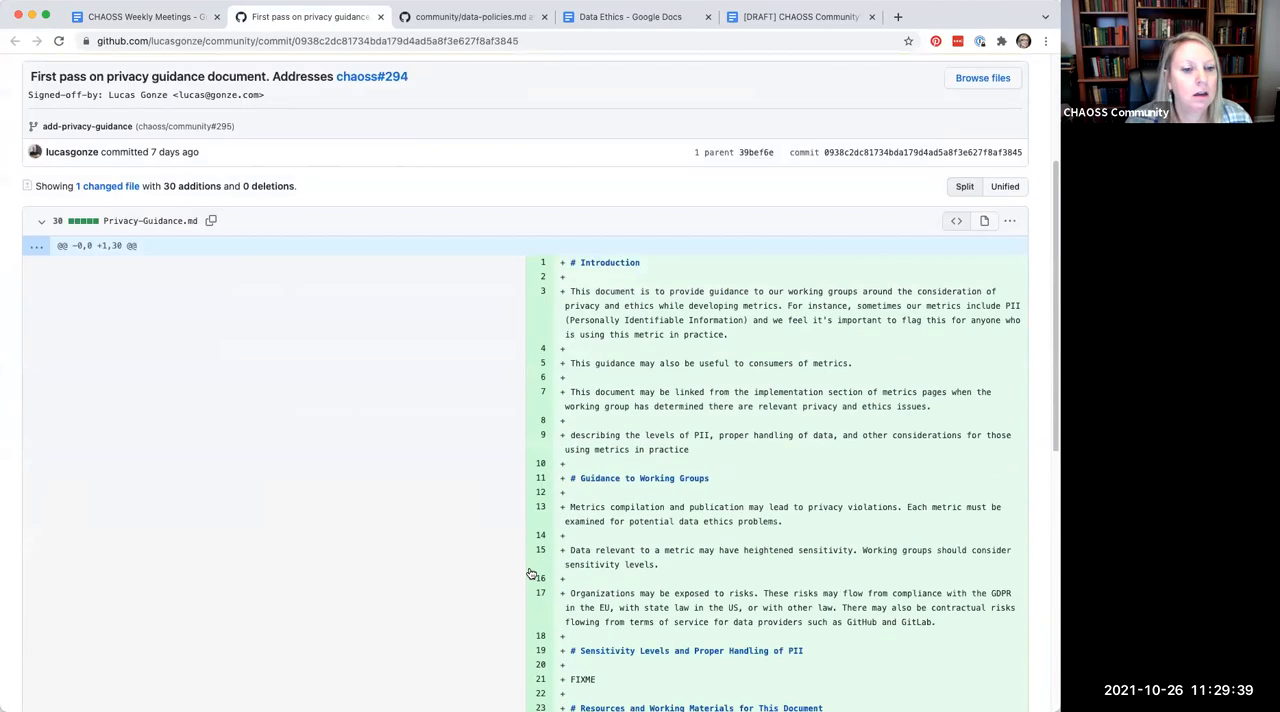
scroll(down, 3)
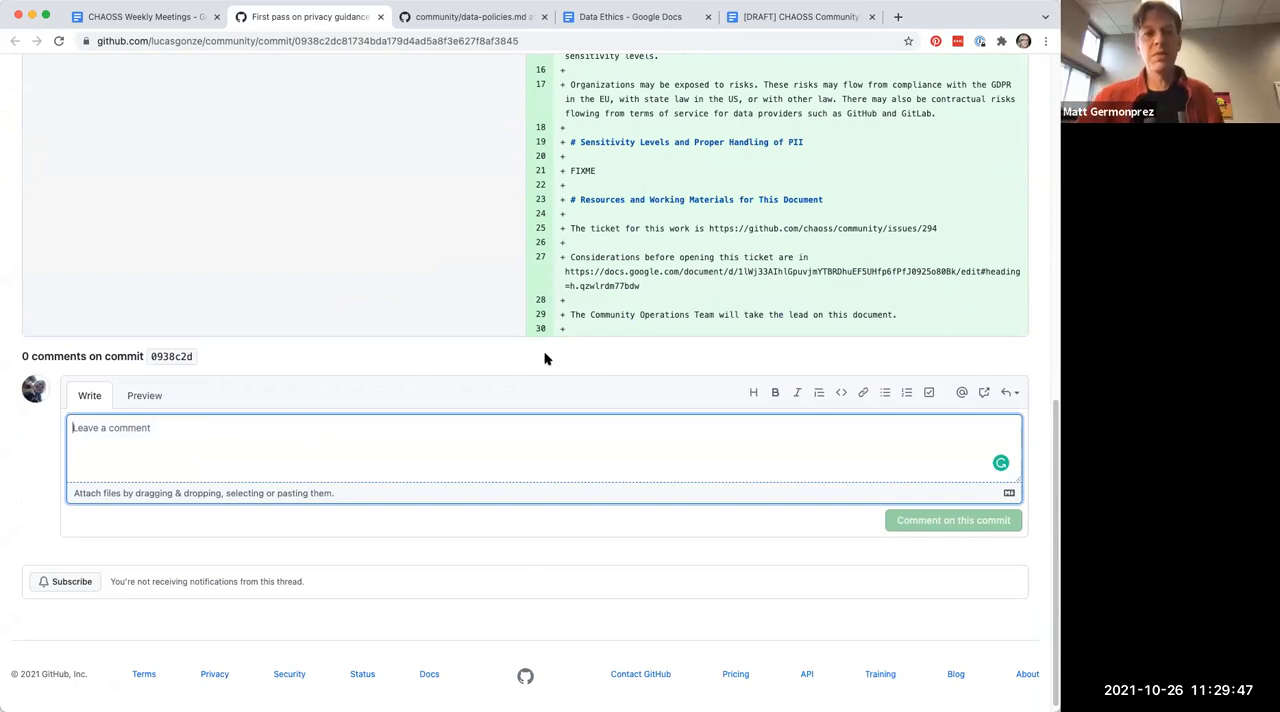
mouse_move(634, 318)
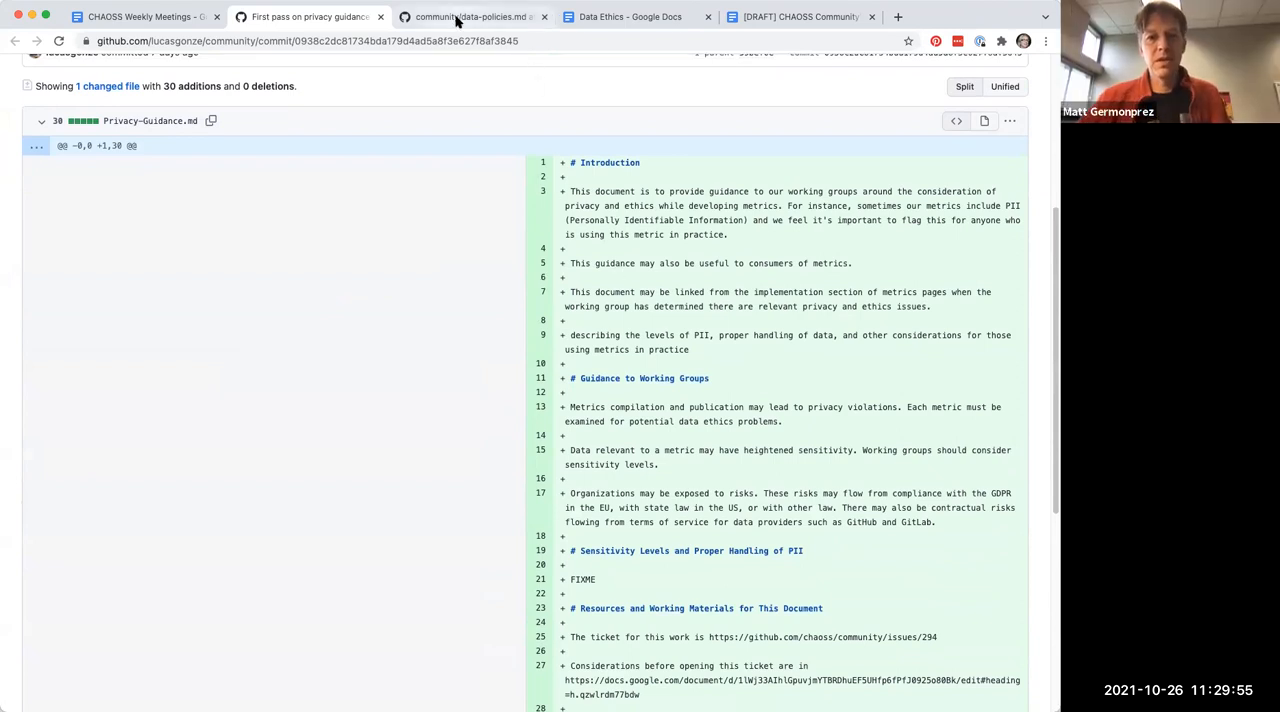
click(470, 17)
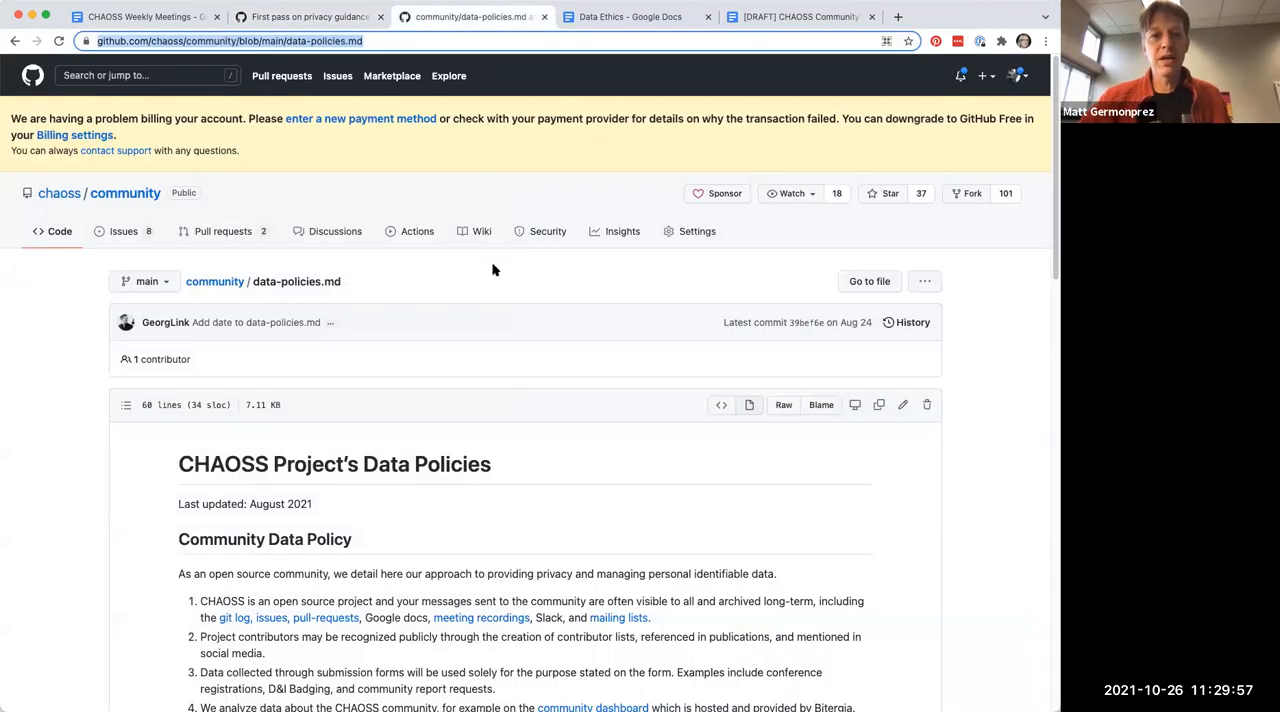
mouse_move(492, 499)
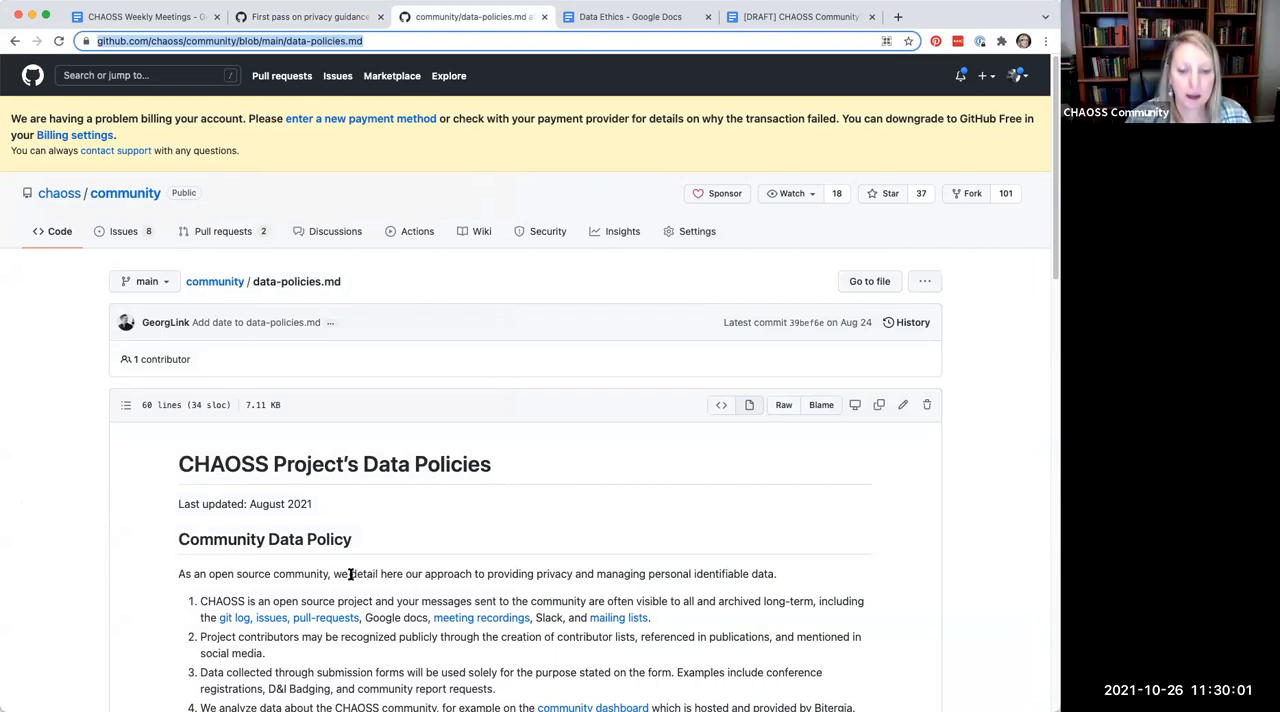
Step: Highlight the privacy approach sentence in data-policies.md, then return to the meeting agenda
drag(405, 573, 548, 573)
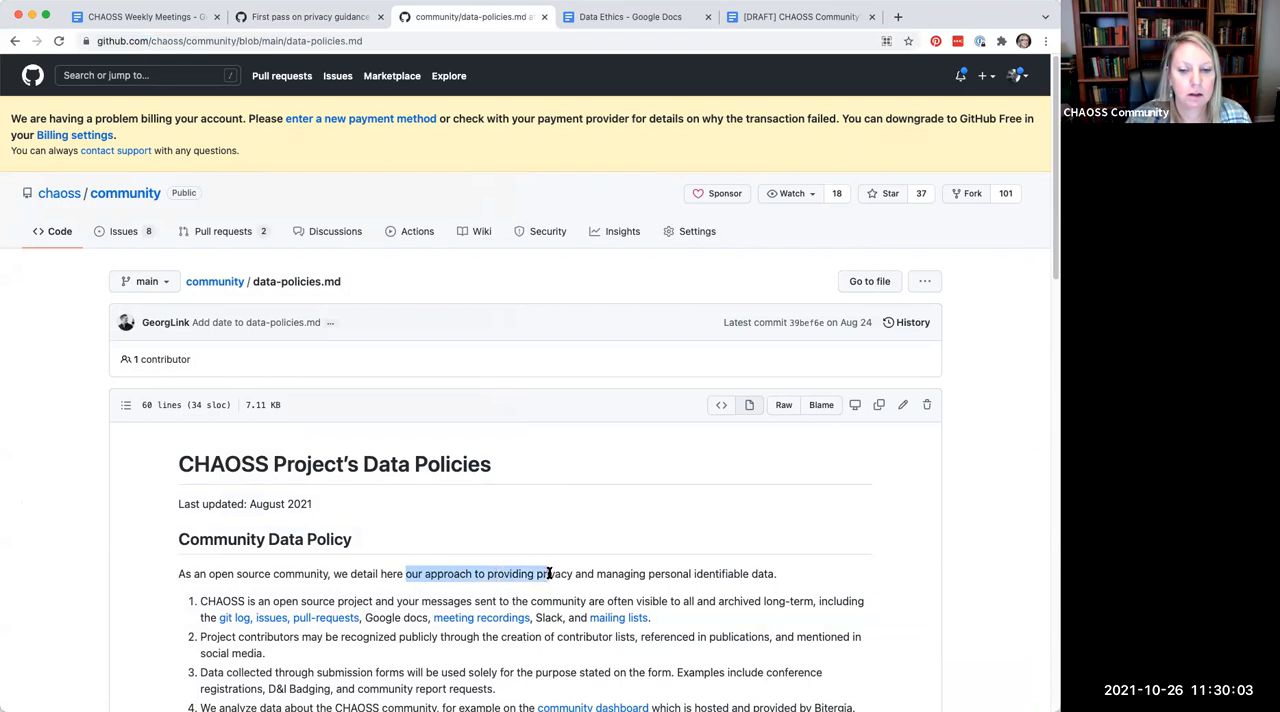
drag(550, 573, 775, 573)
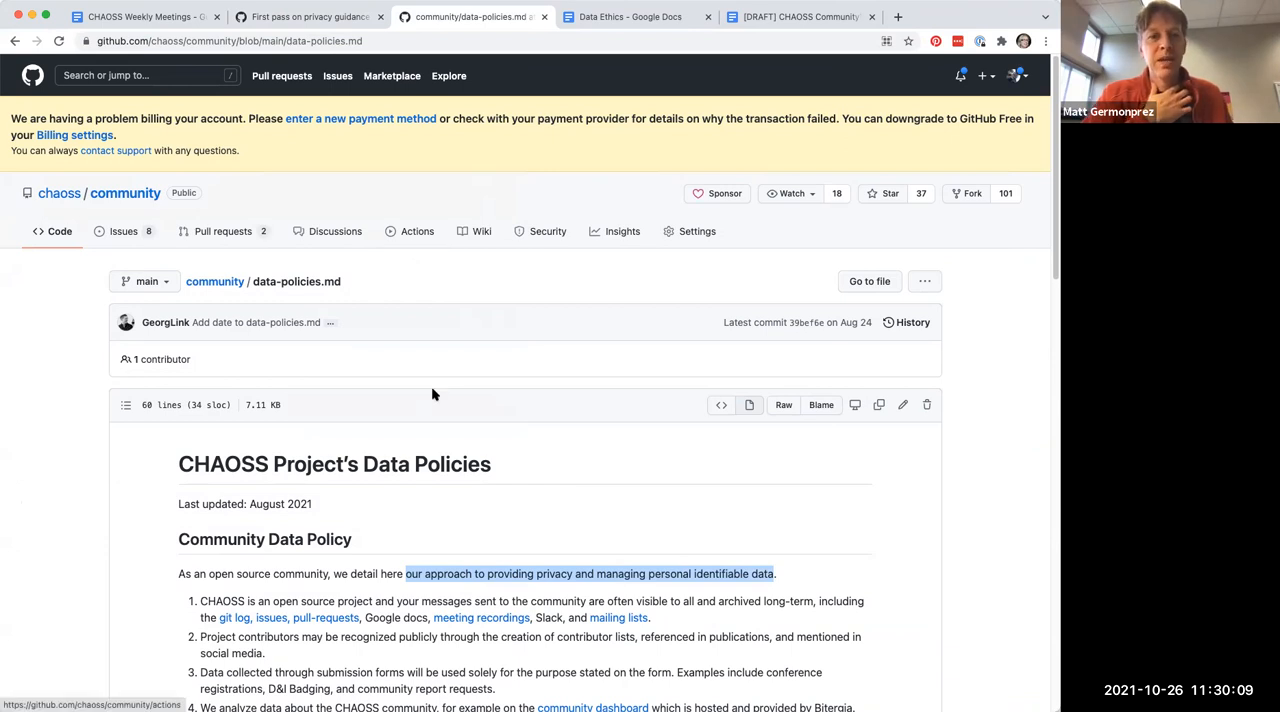
mouse_move(415, 470)
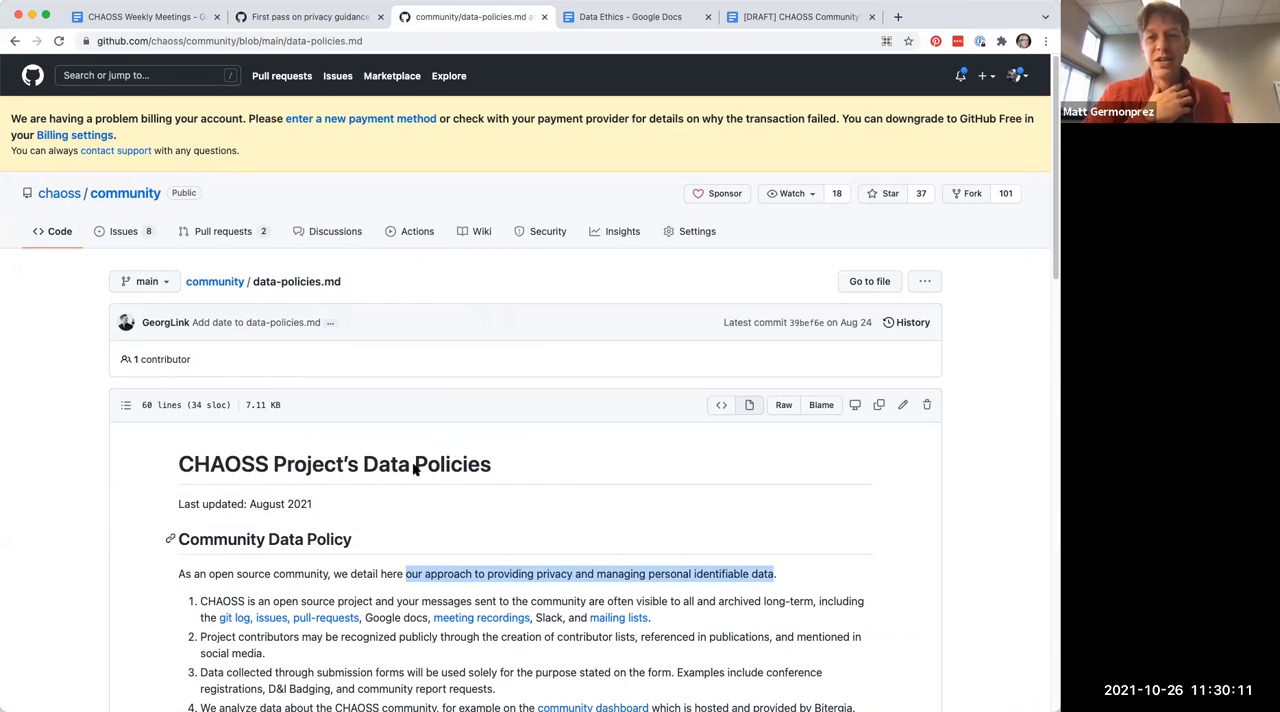
mouse_move(494, 568)
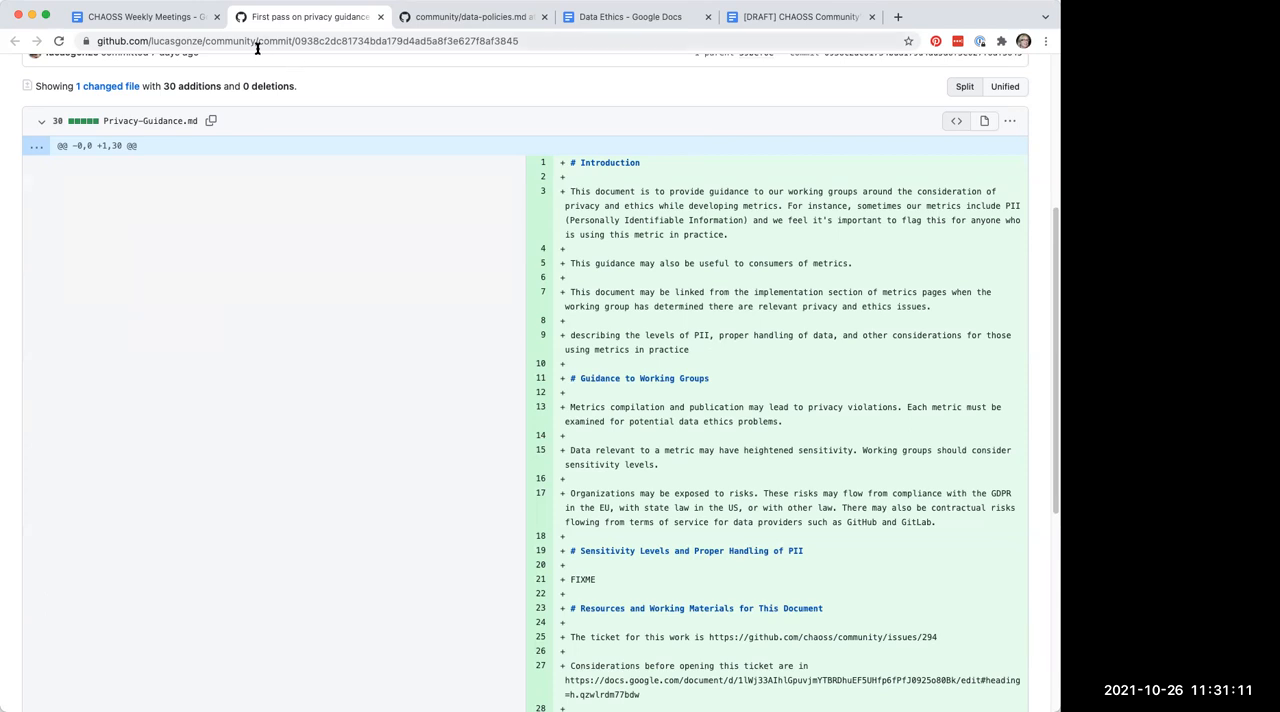
click(140, 17)
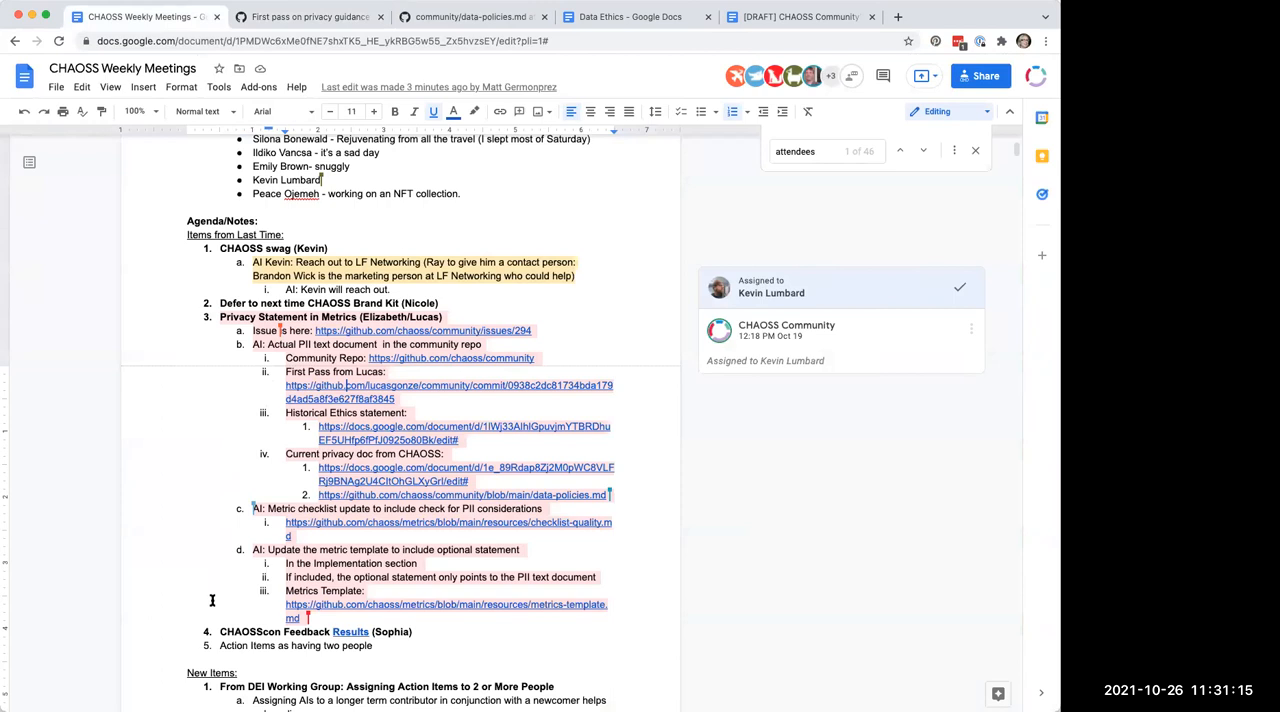
mouse_move(187, 593)
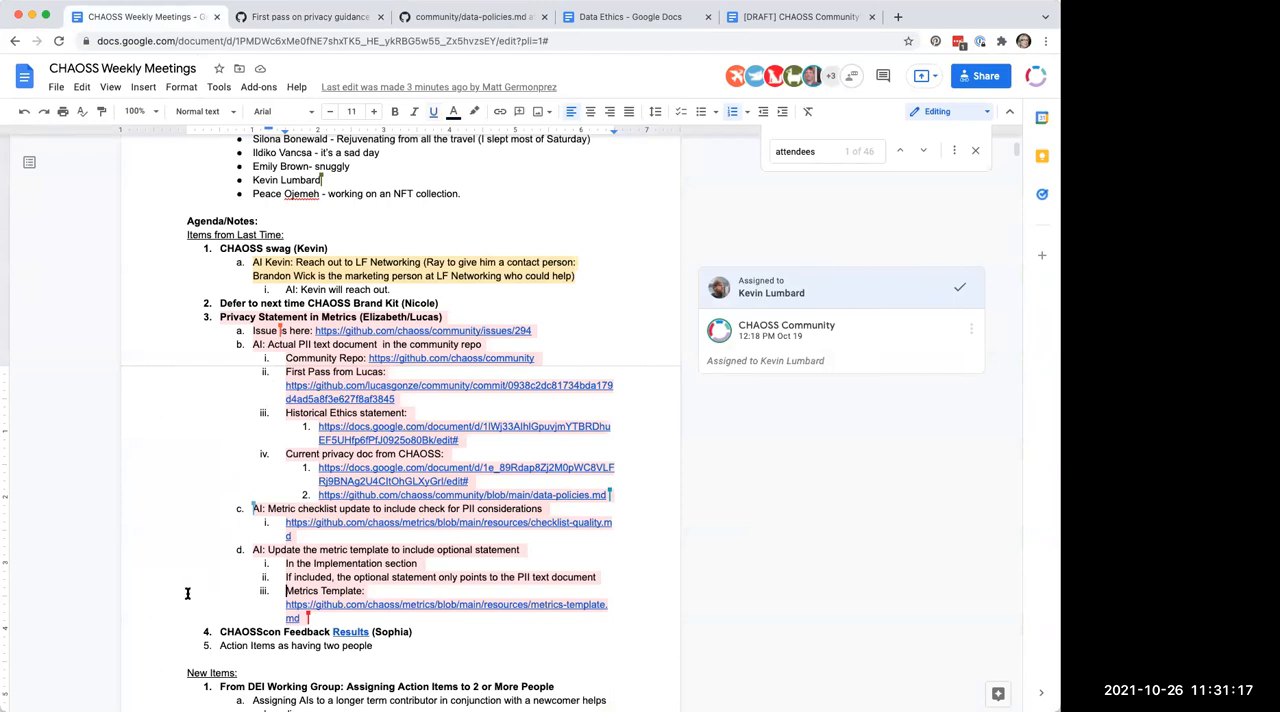
mouse_move(147, 564)
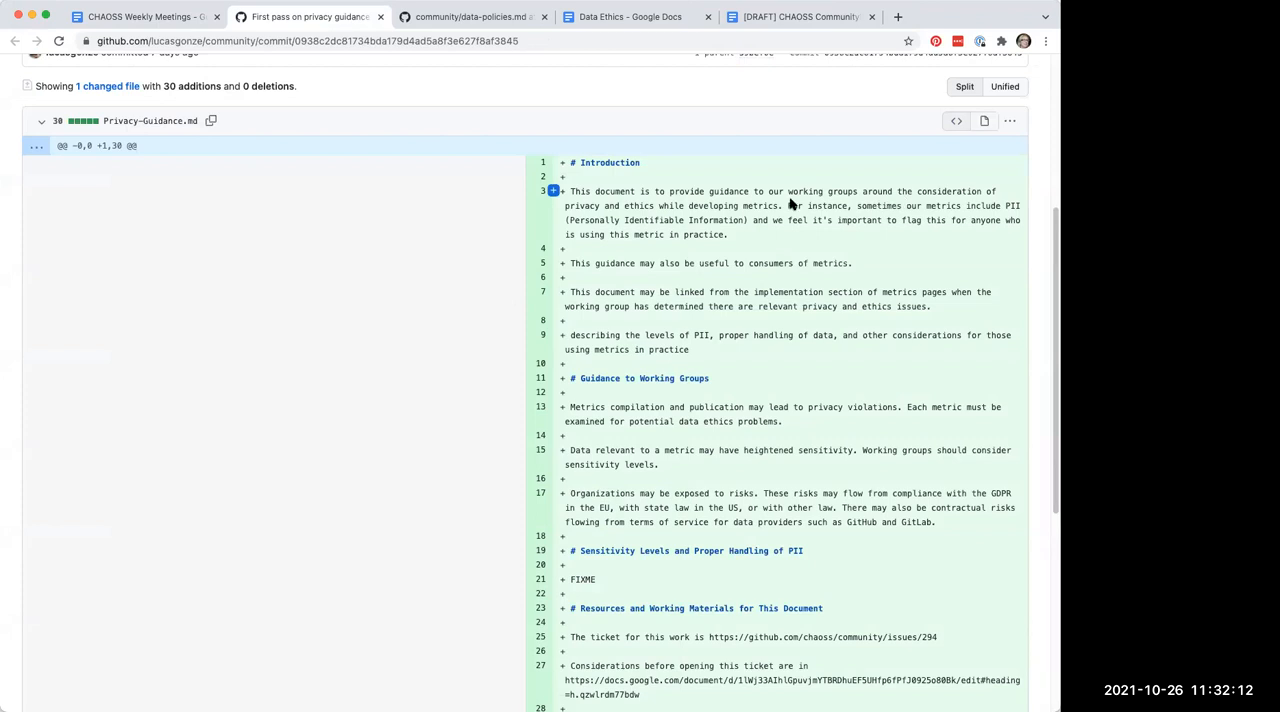
mouse_move(703, 192)
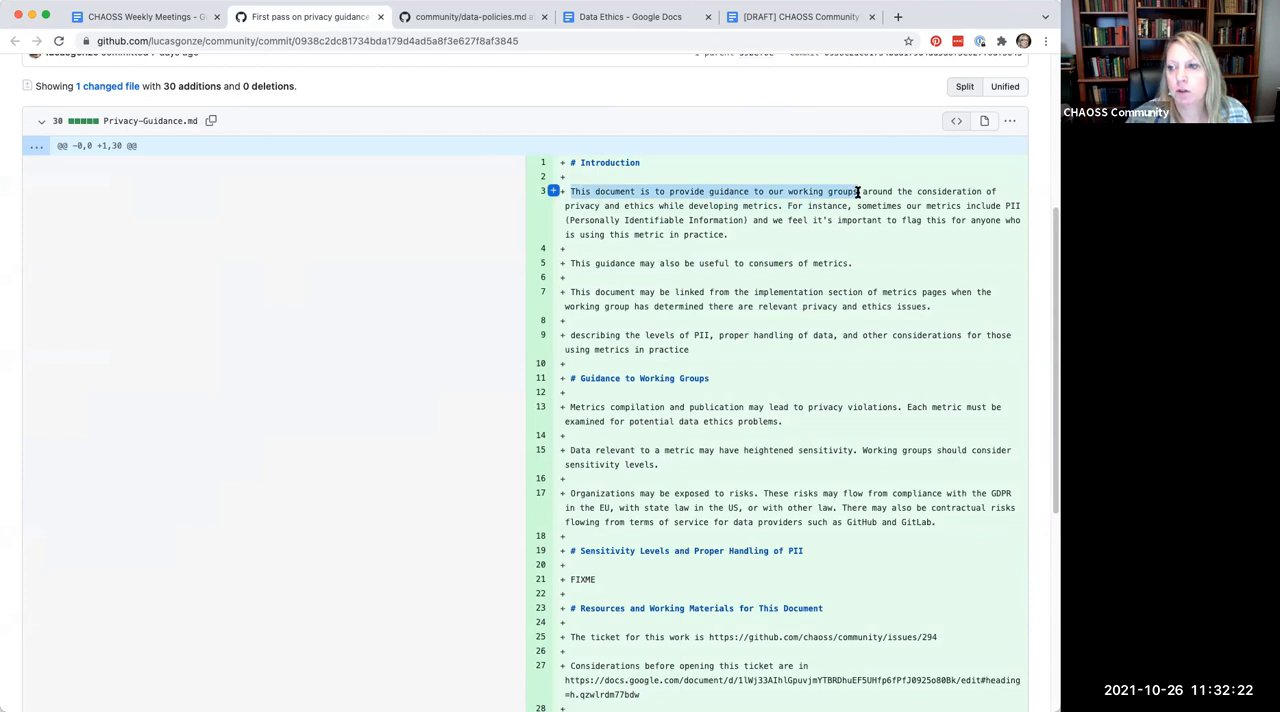
mouse_move(856, 219)
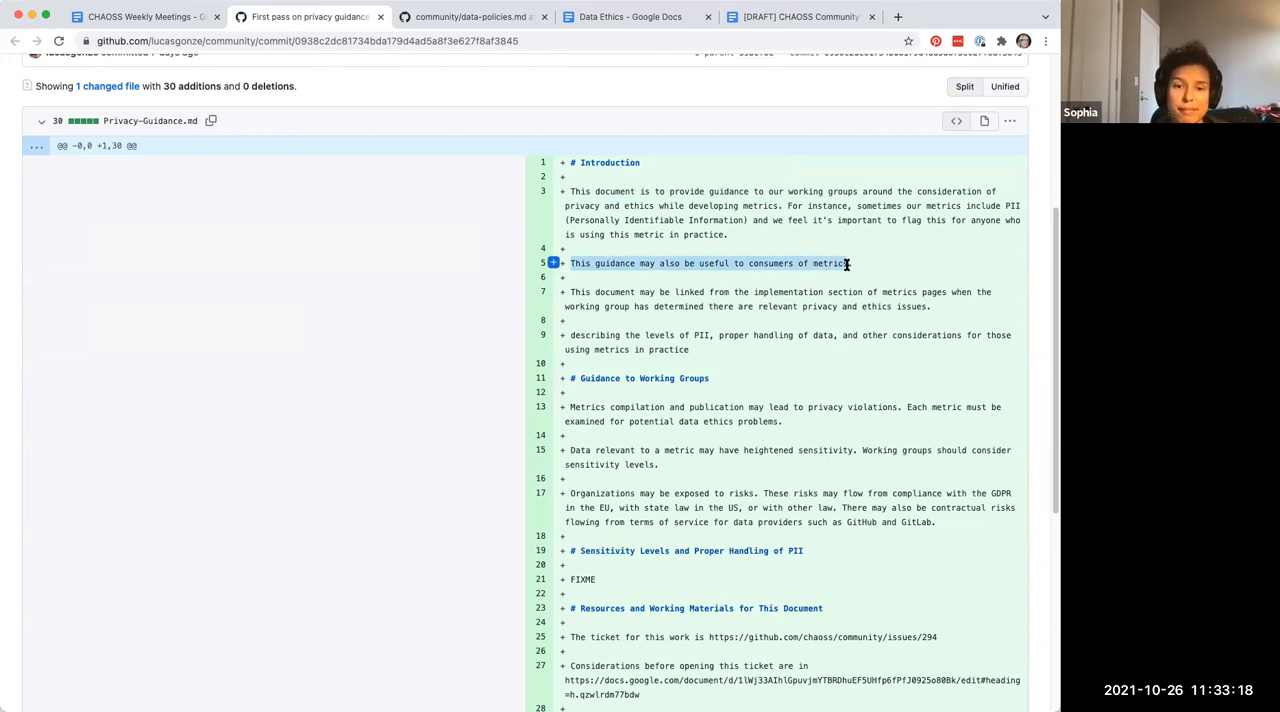
mouse_move(850, 330)
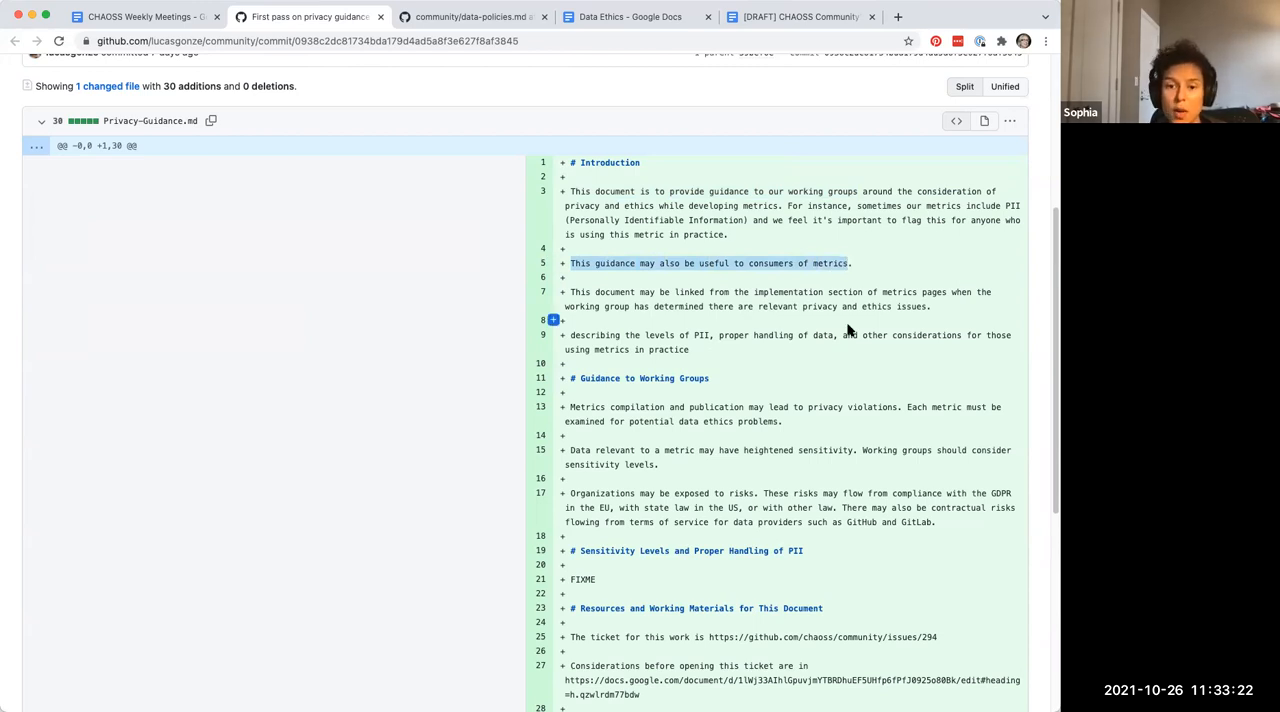
mouse_move(793, 345)
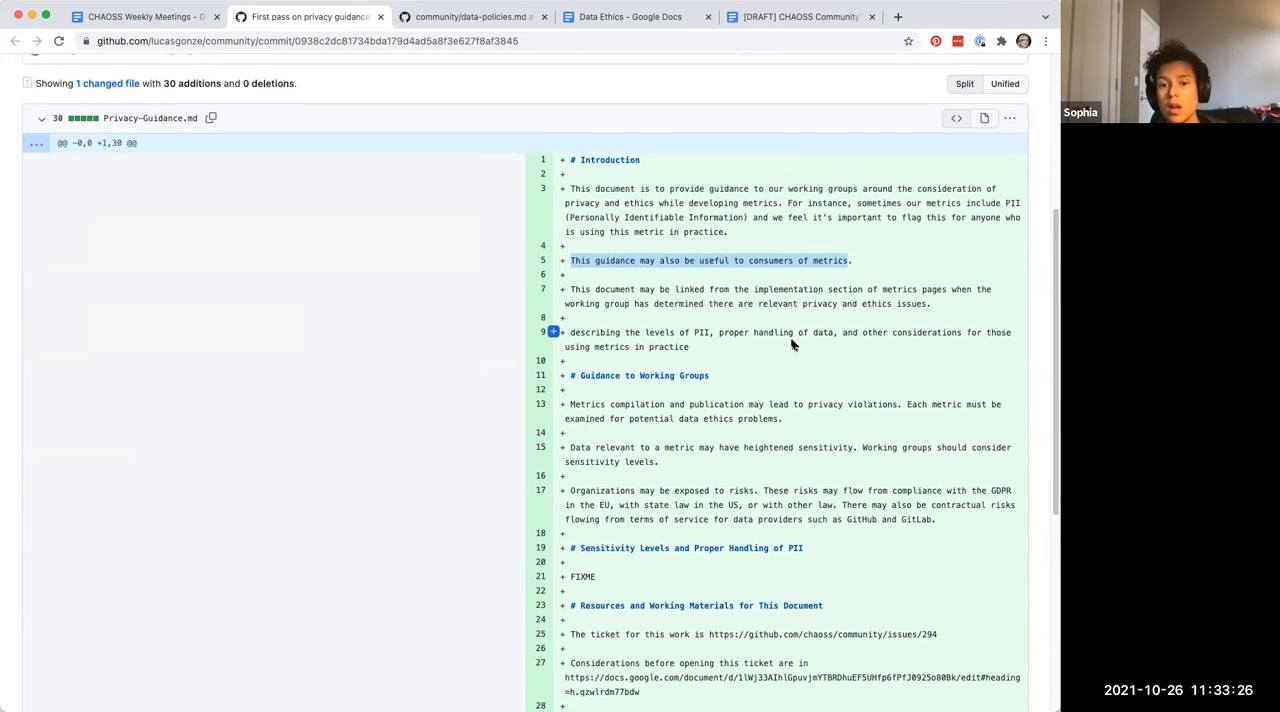
scroll(down, 3)
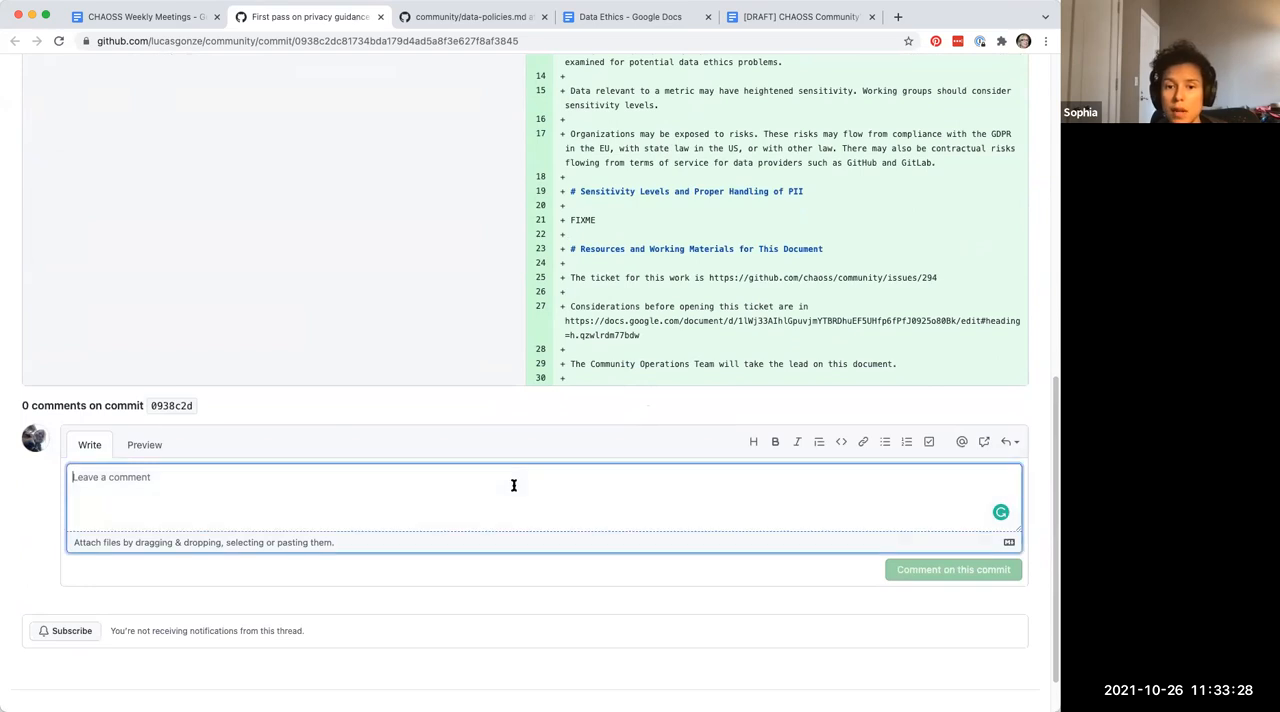
text(@lucasgonze There are some questions with regard to the target audience for this doc.)
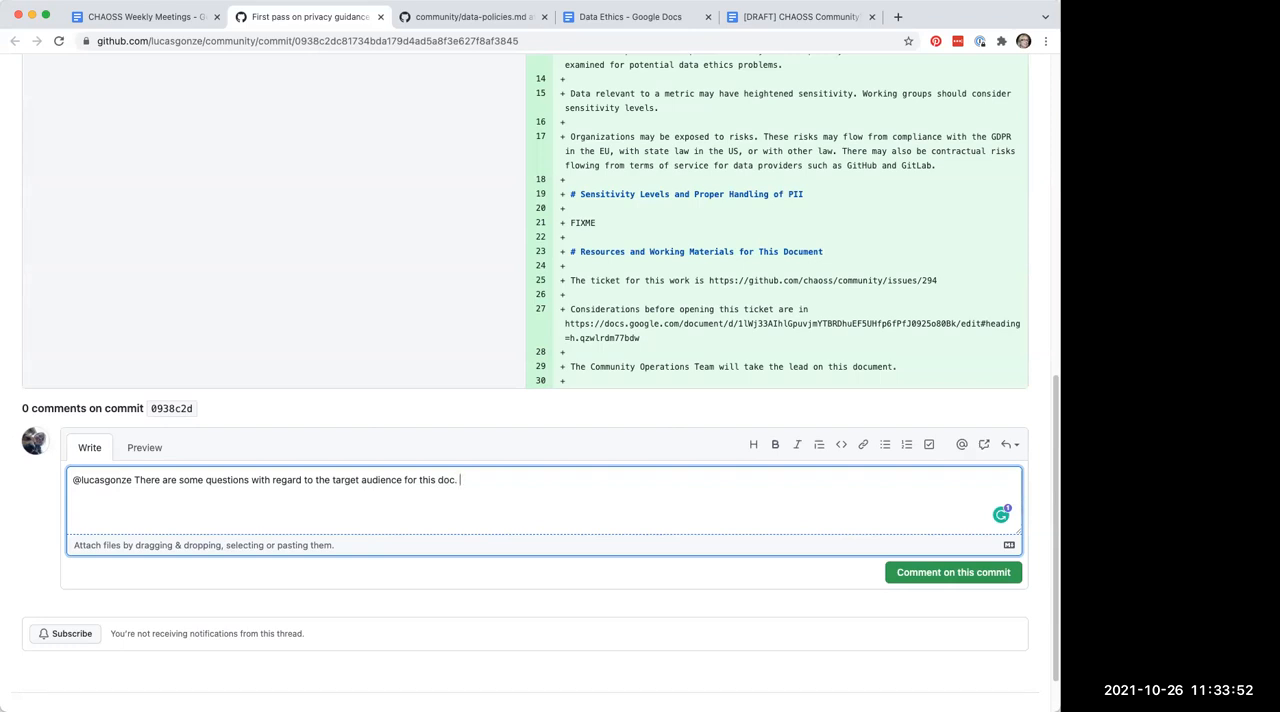
text(Is this for)
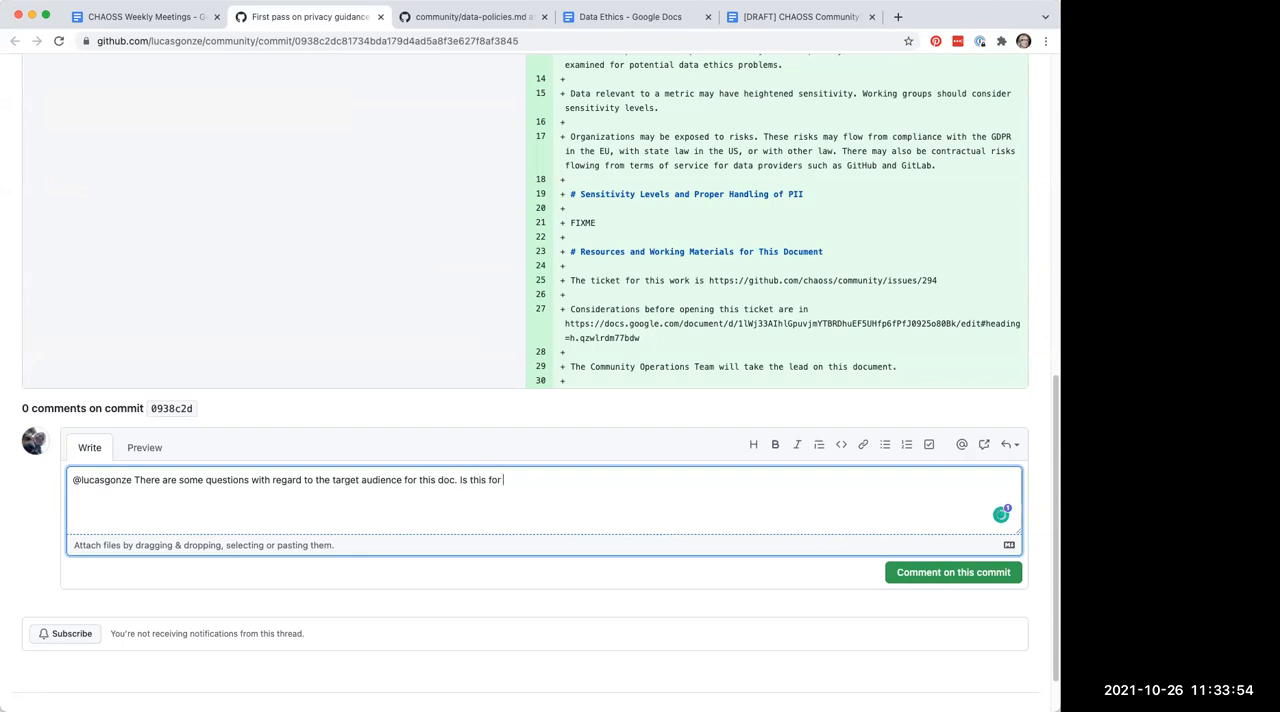
text(consumers o)
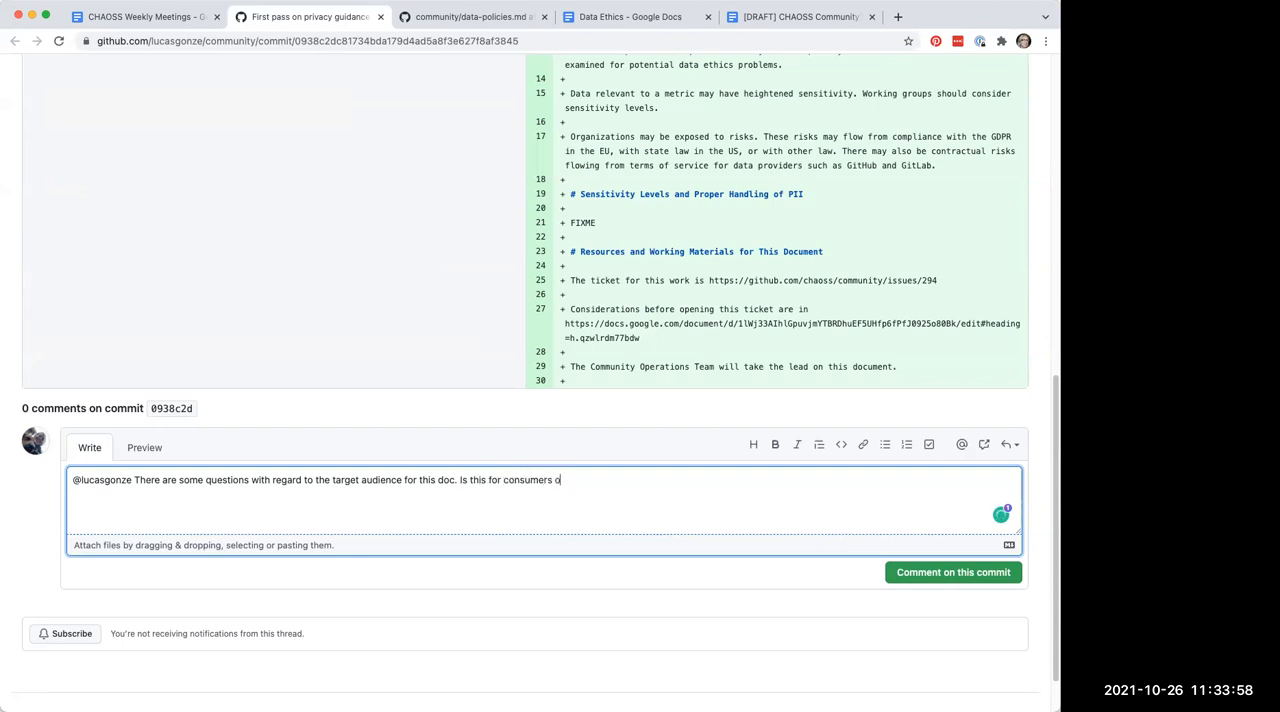
text(f metrics or our wo)
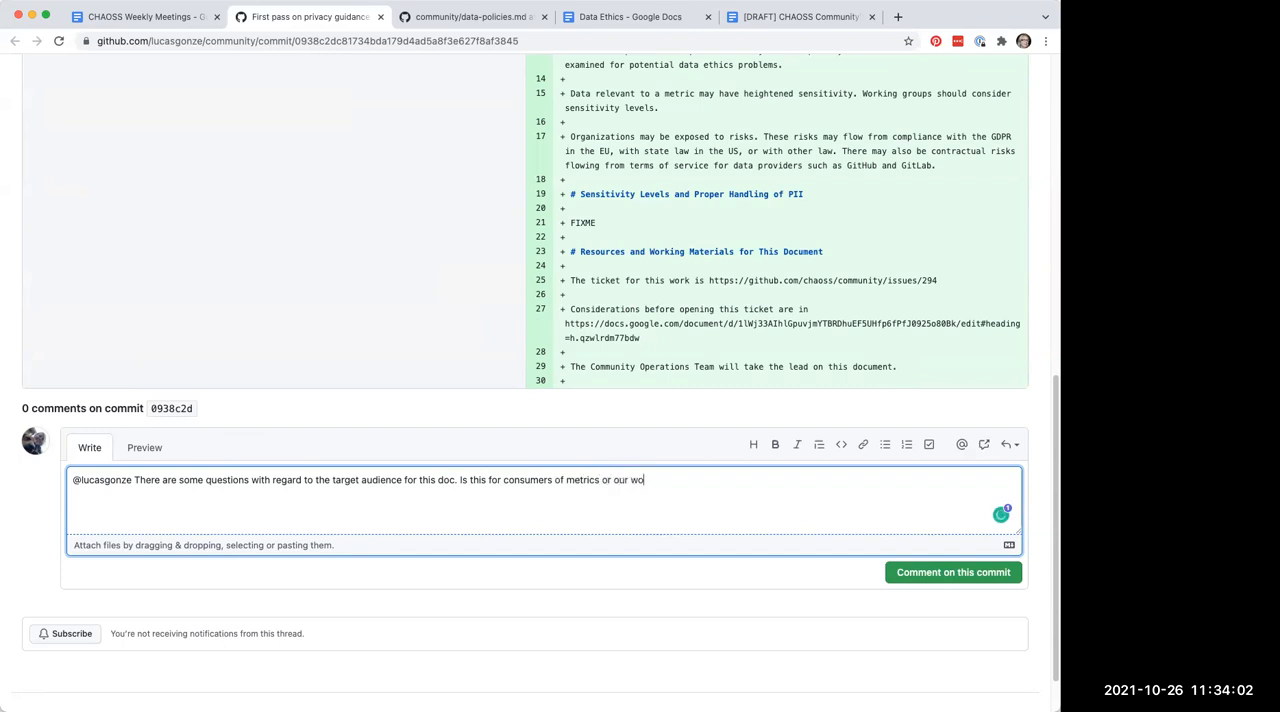
text(rking groups?)
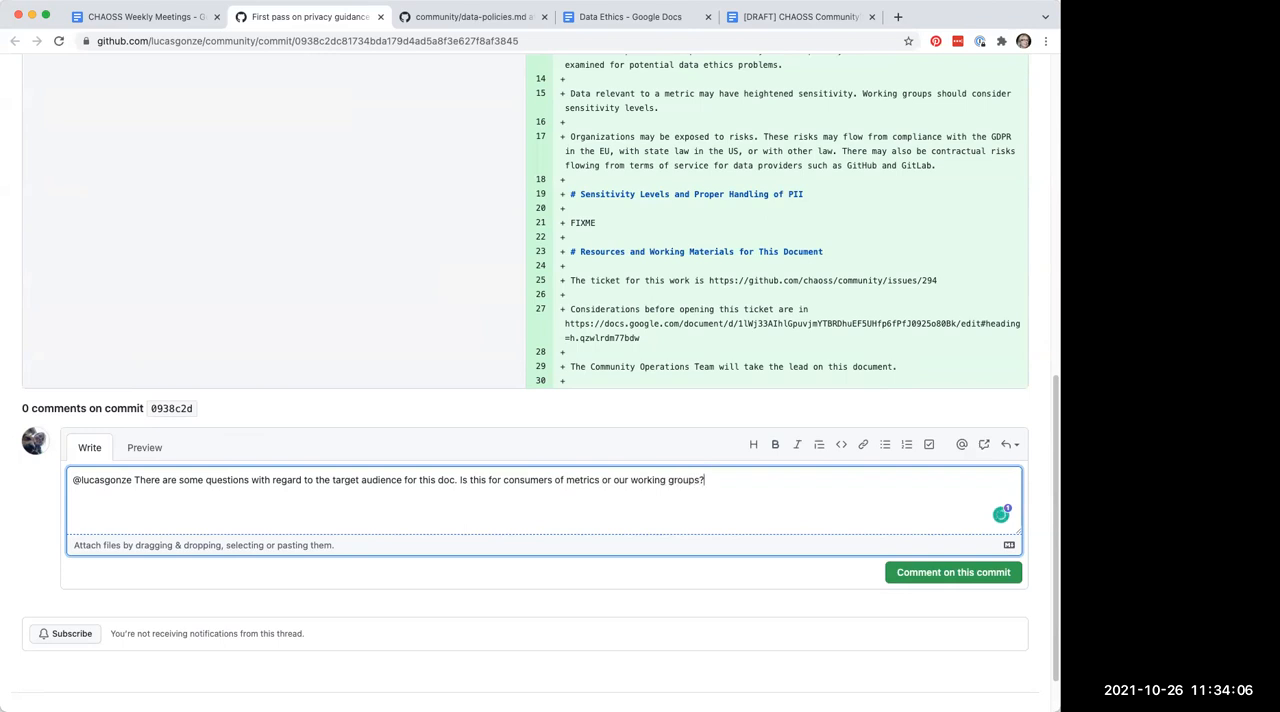
text(Both?)
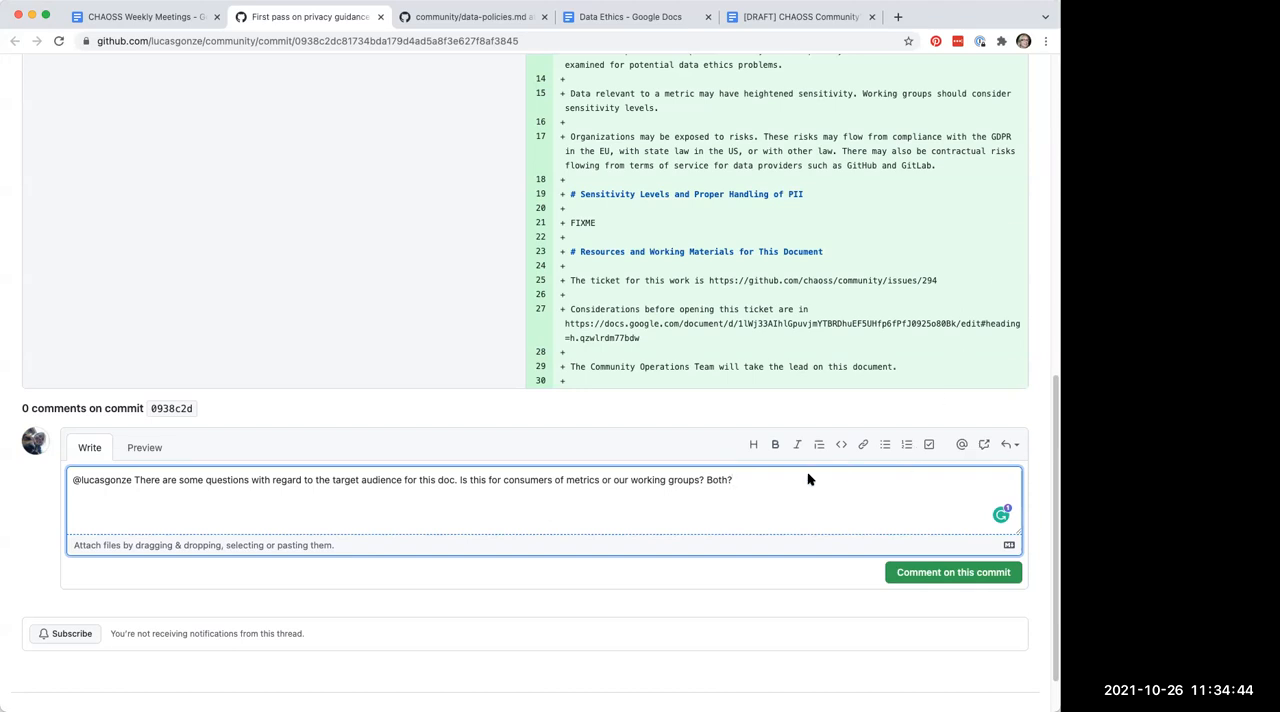
mouse_move(786, 490)
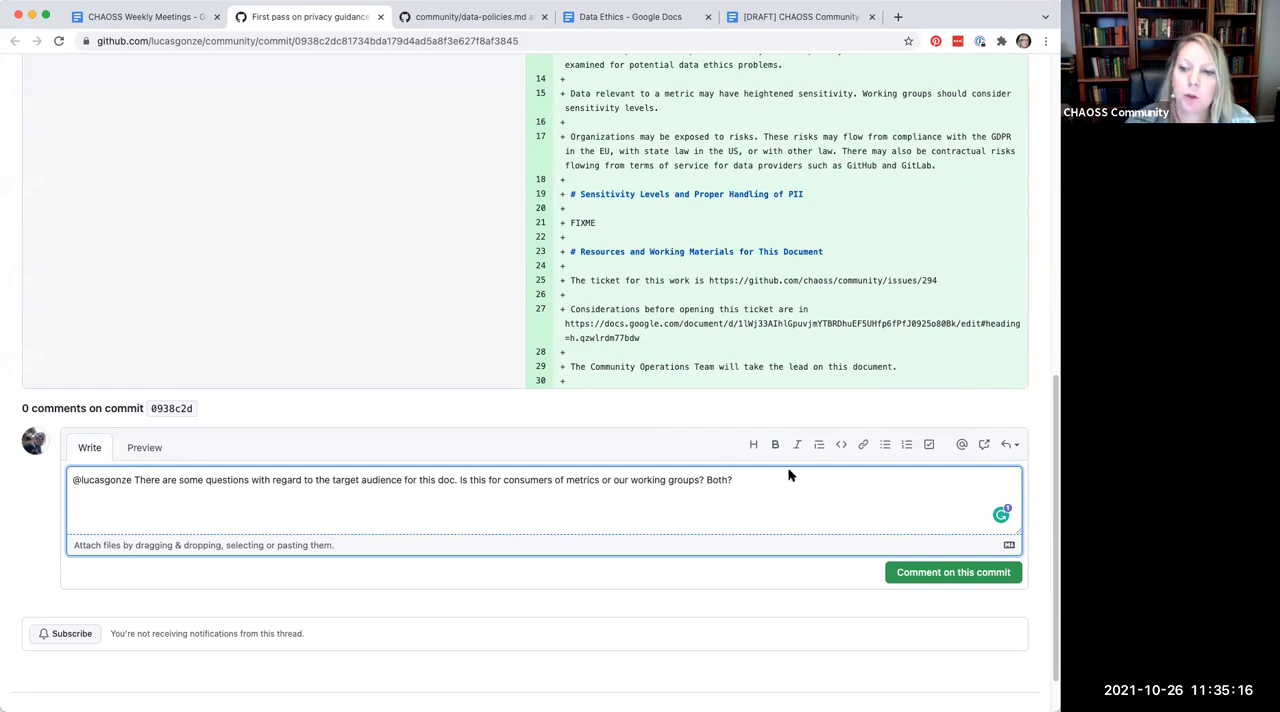
mouse_move(779, 484)
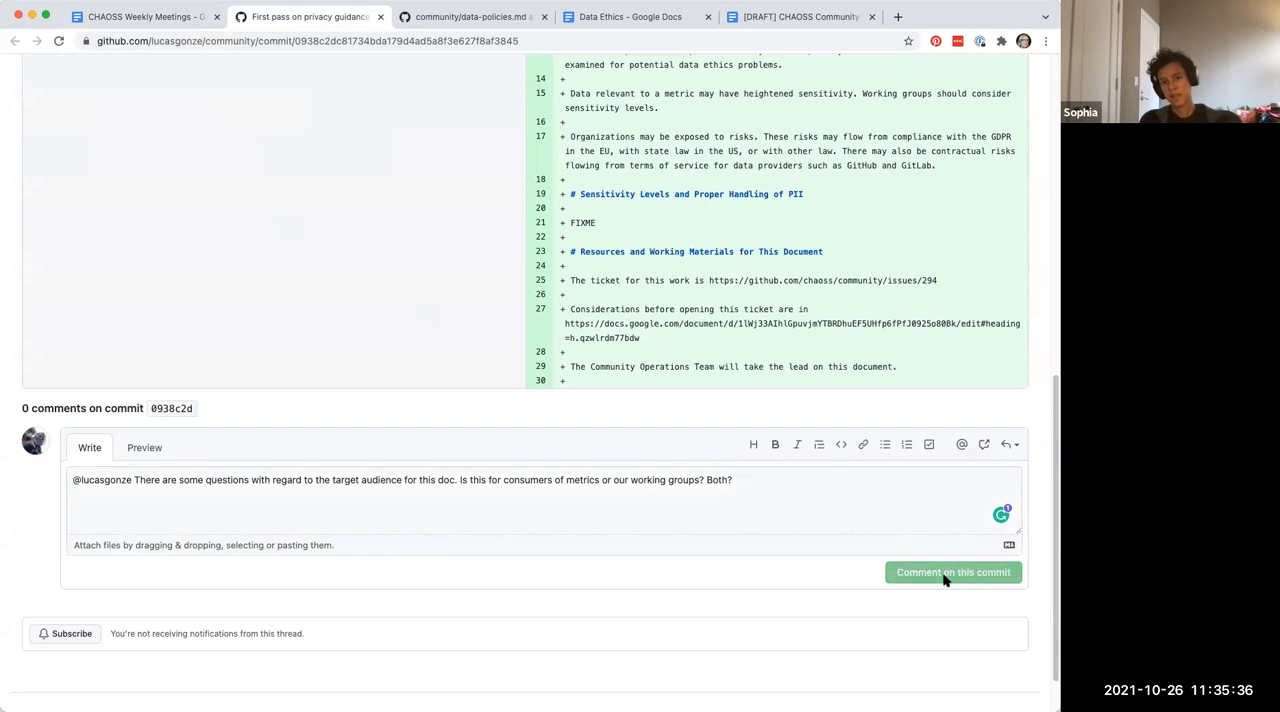
Step: Post the audience question on the commit, then add an empty sub-item e under Privacy Statement
click(952, 572)
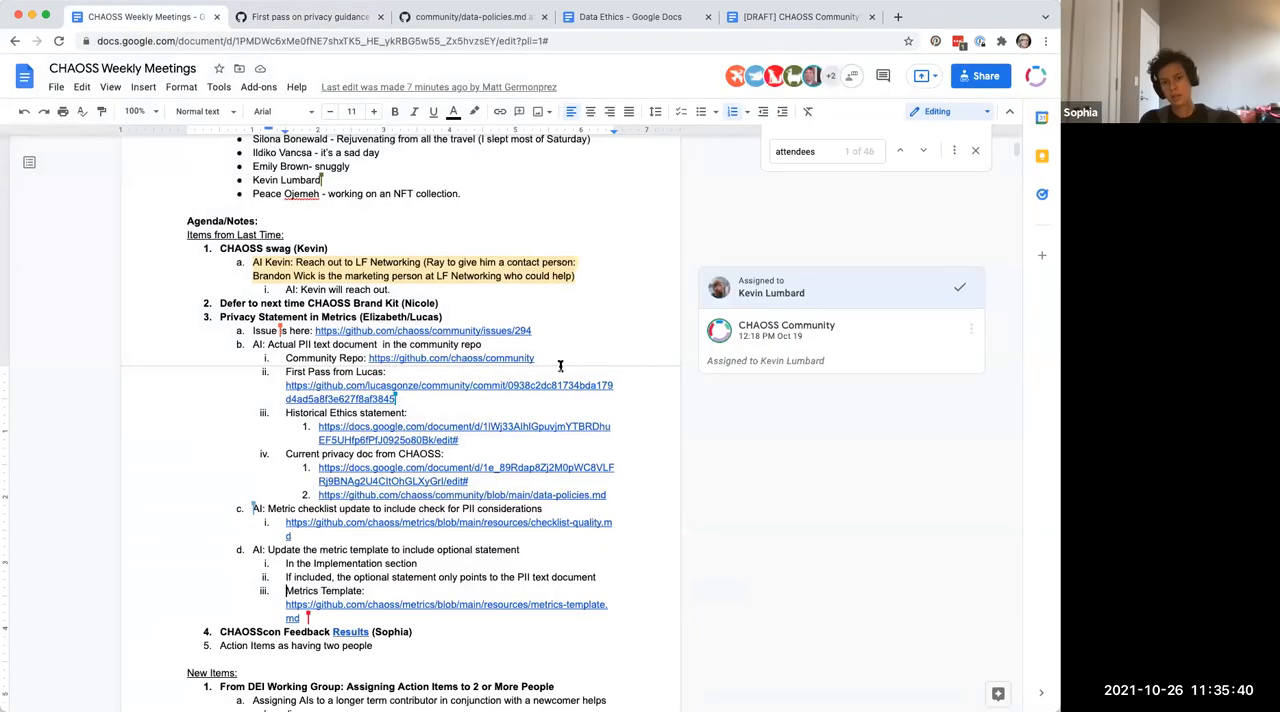
mouse_move(575, 471)
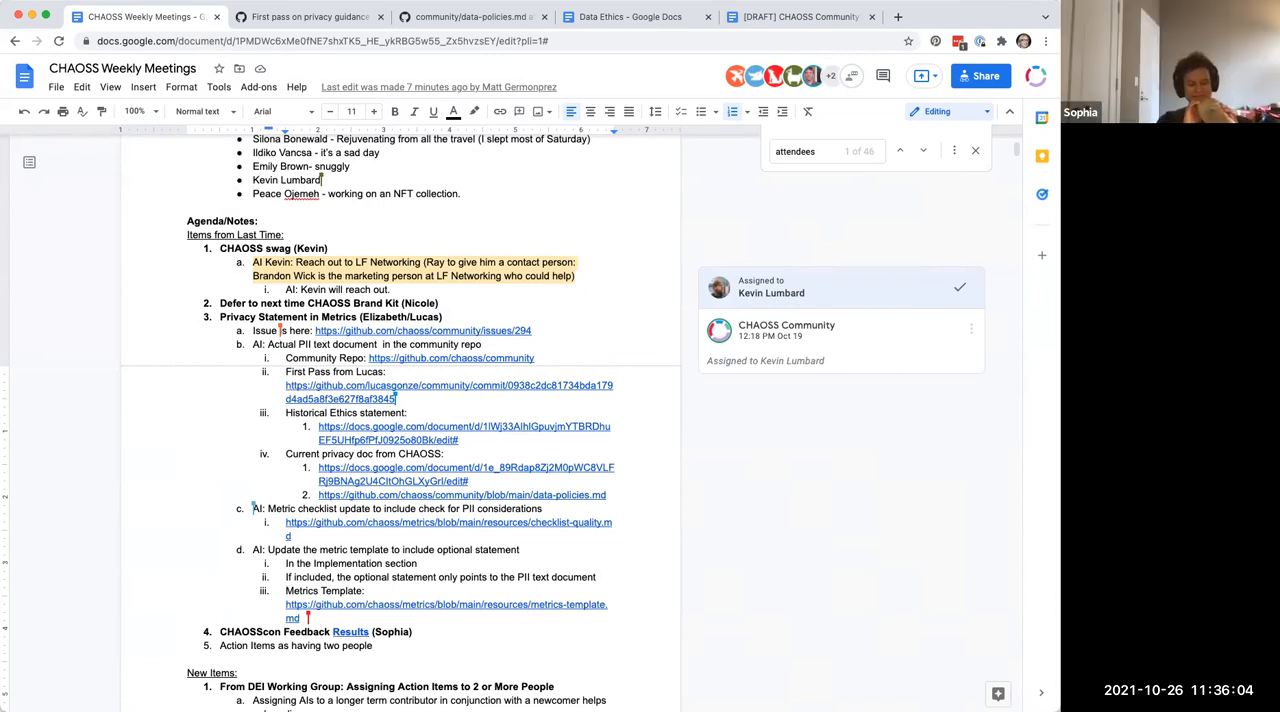
key(enter)
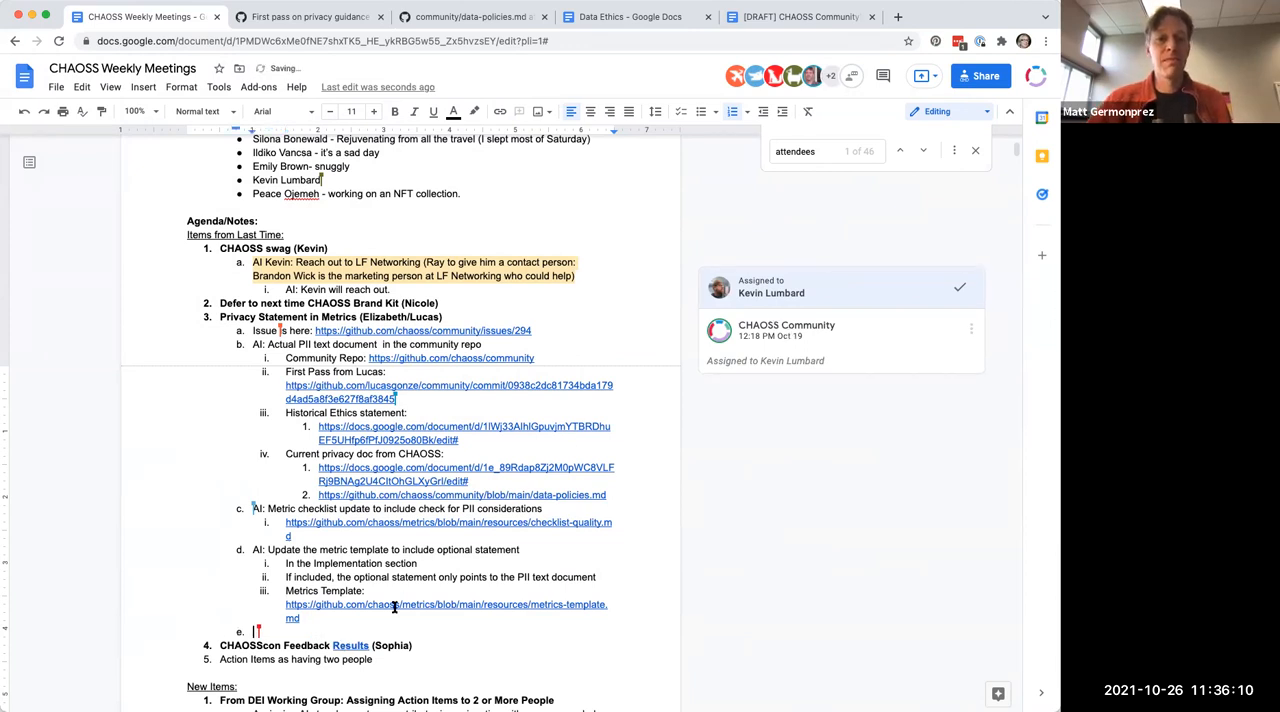
Step: Type 'AI: Set up an ad hoc committee for completing this' into sub-item e
text(AI:)
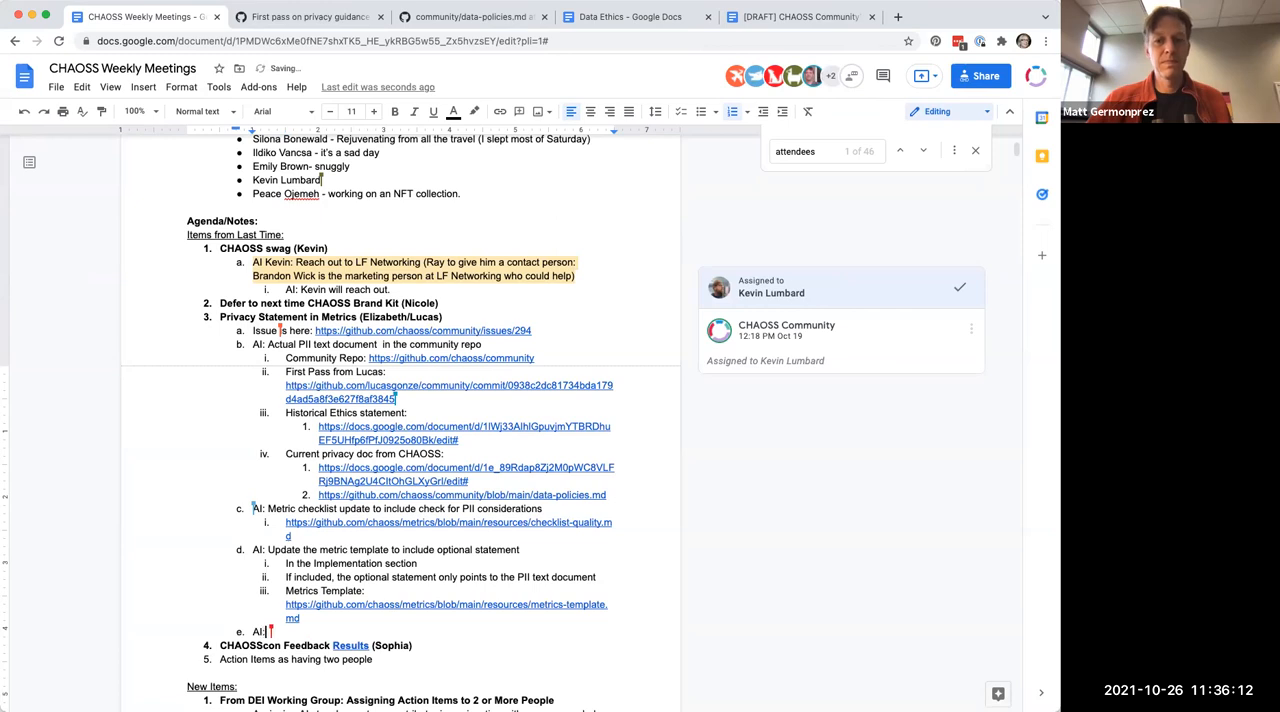
text(Set up an ad ho)
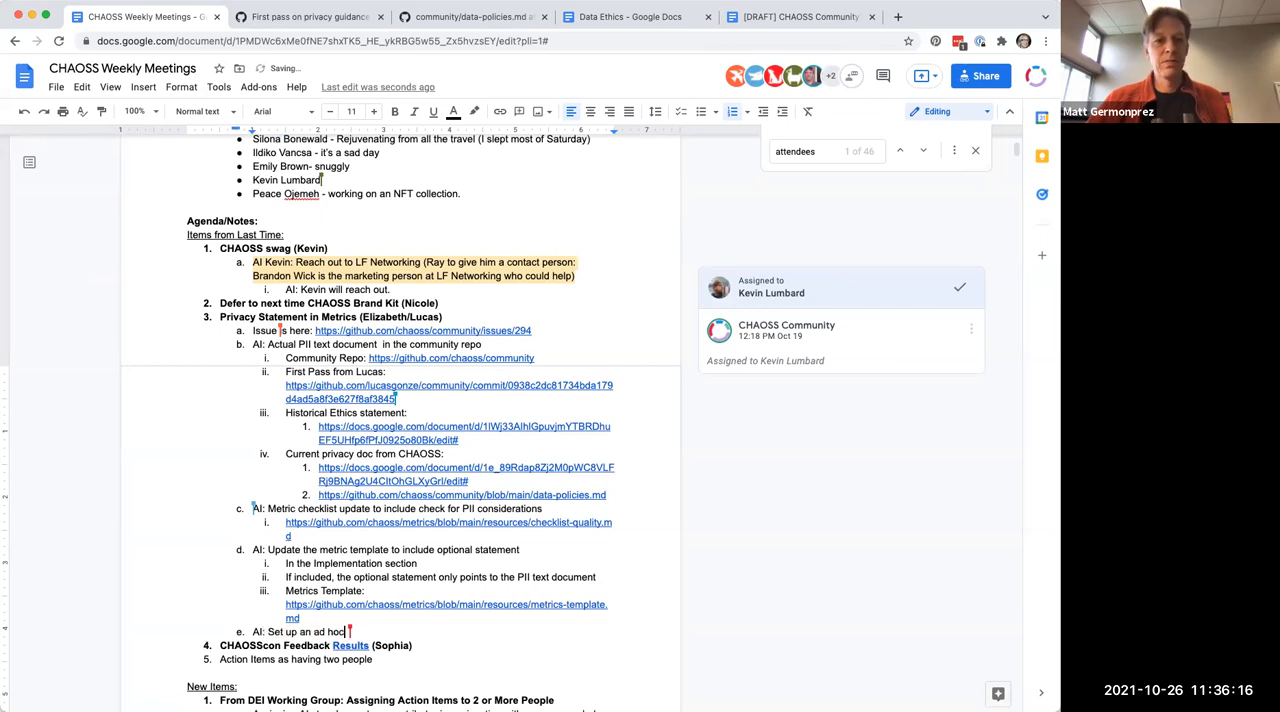
text(committee for completing)
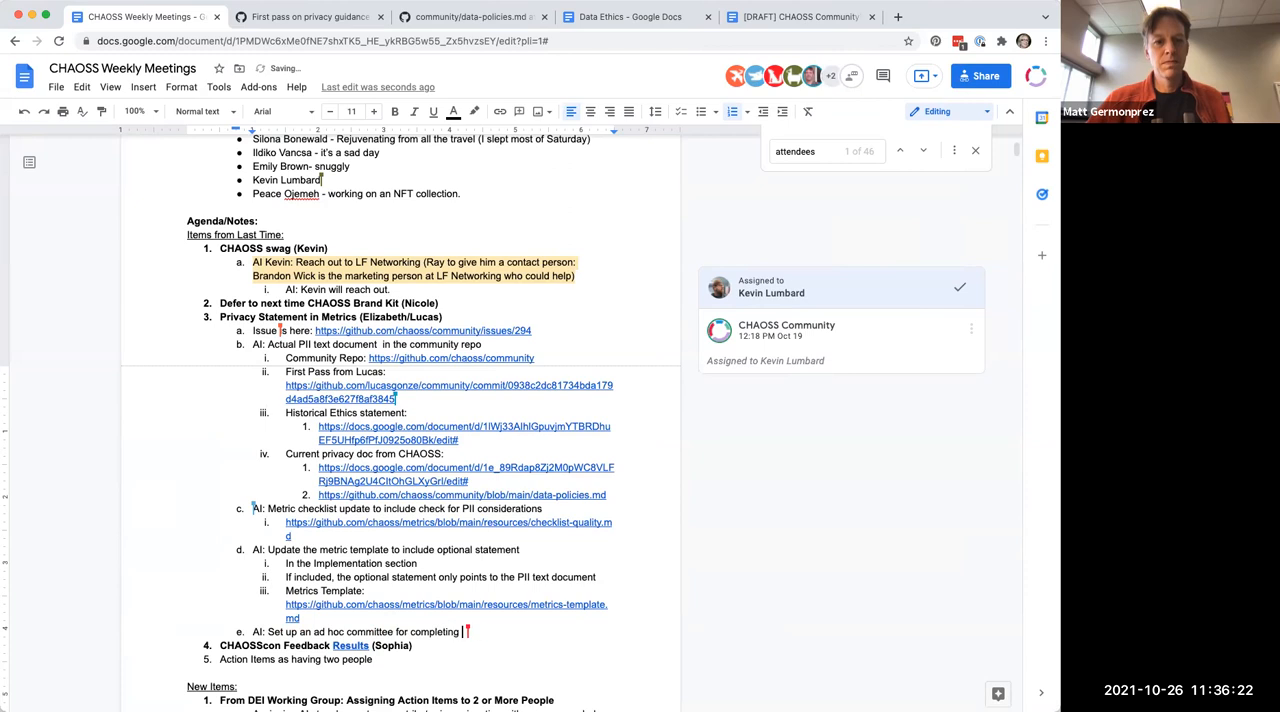
text(this)
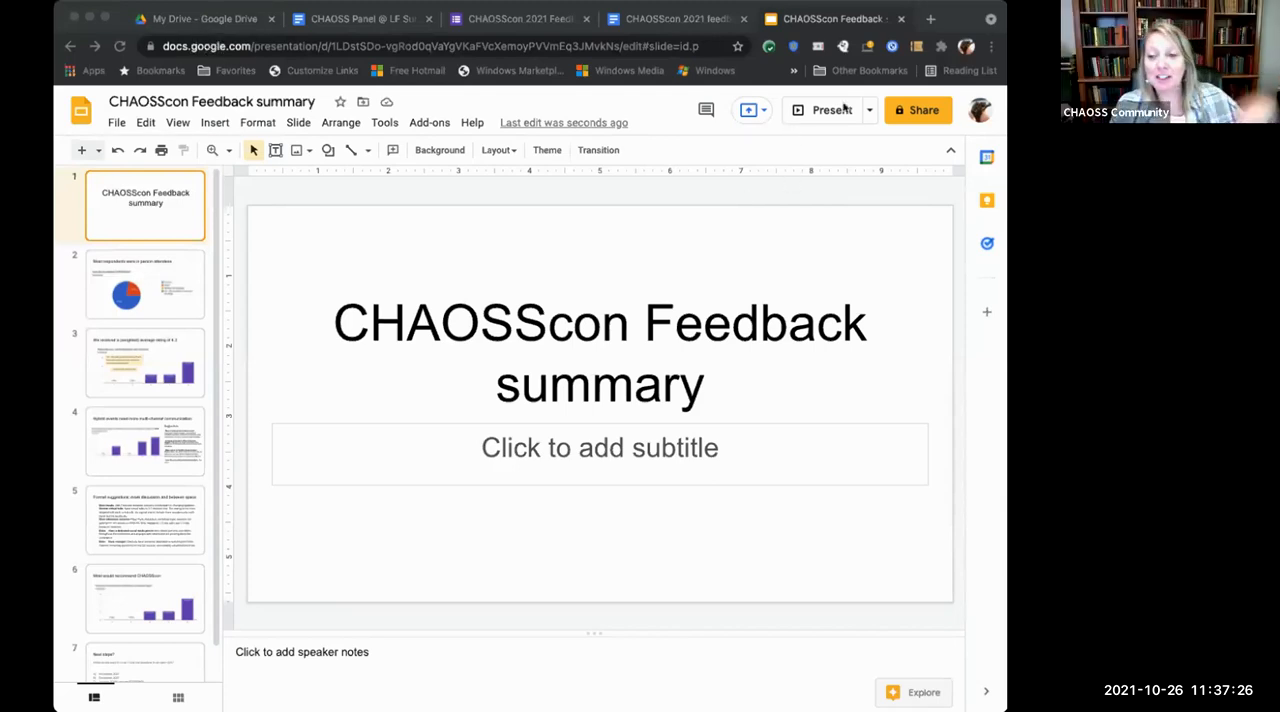
Step: Present the CHAOSScon Feedback summary deck from its title slide
click(831, 110)
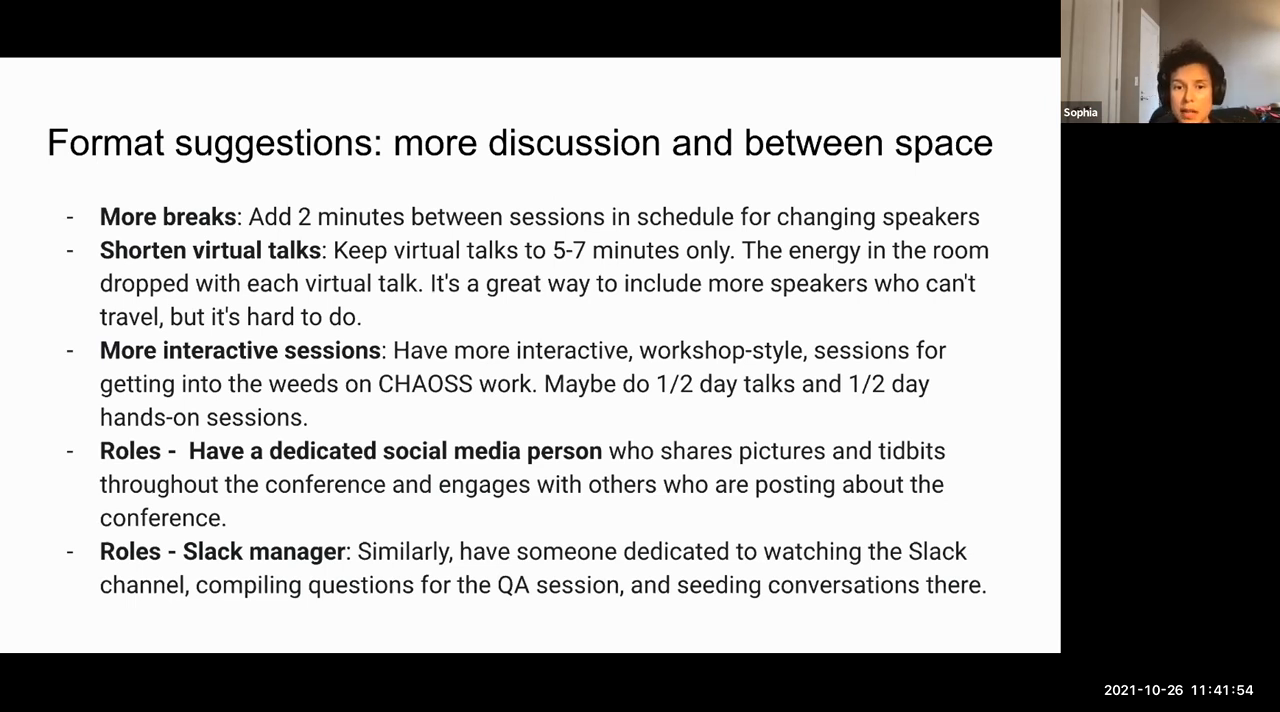
Step: Advance to the 'Most would recommend CHAOSScon' survey bar chart slide
key(Right)
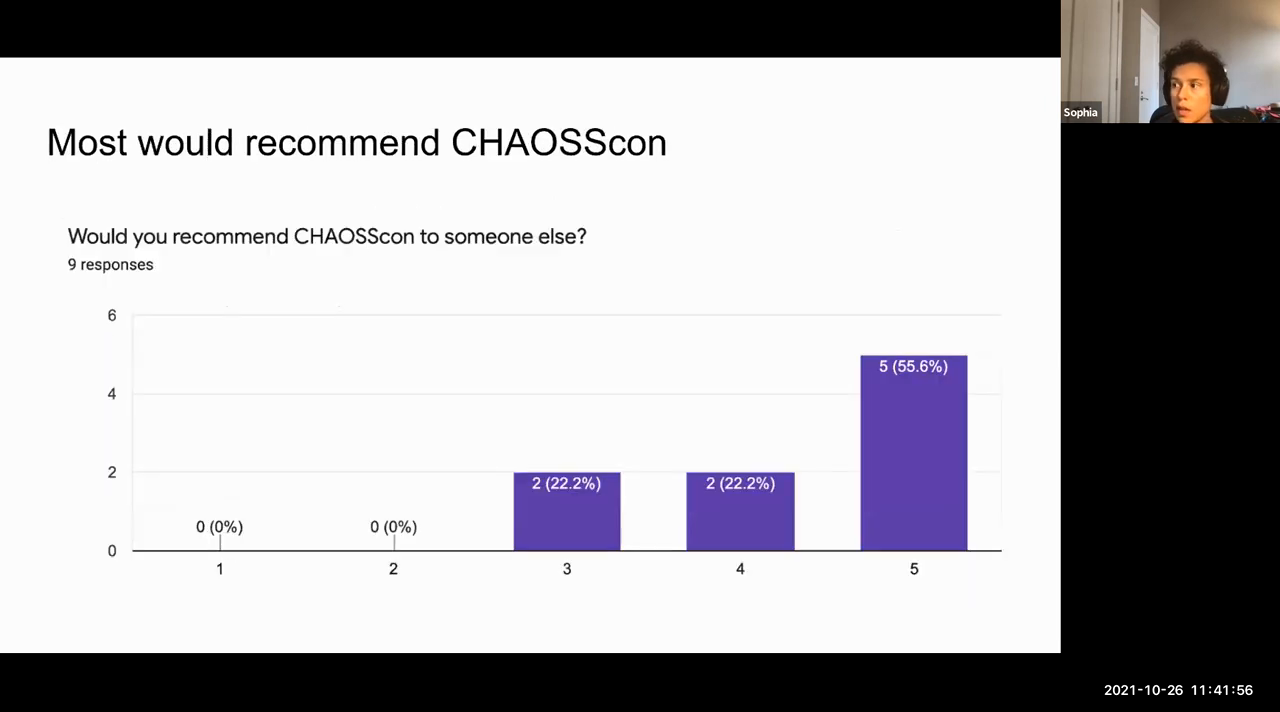